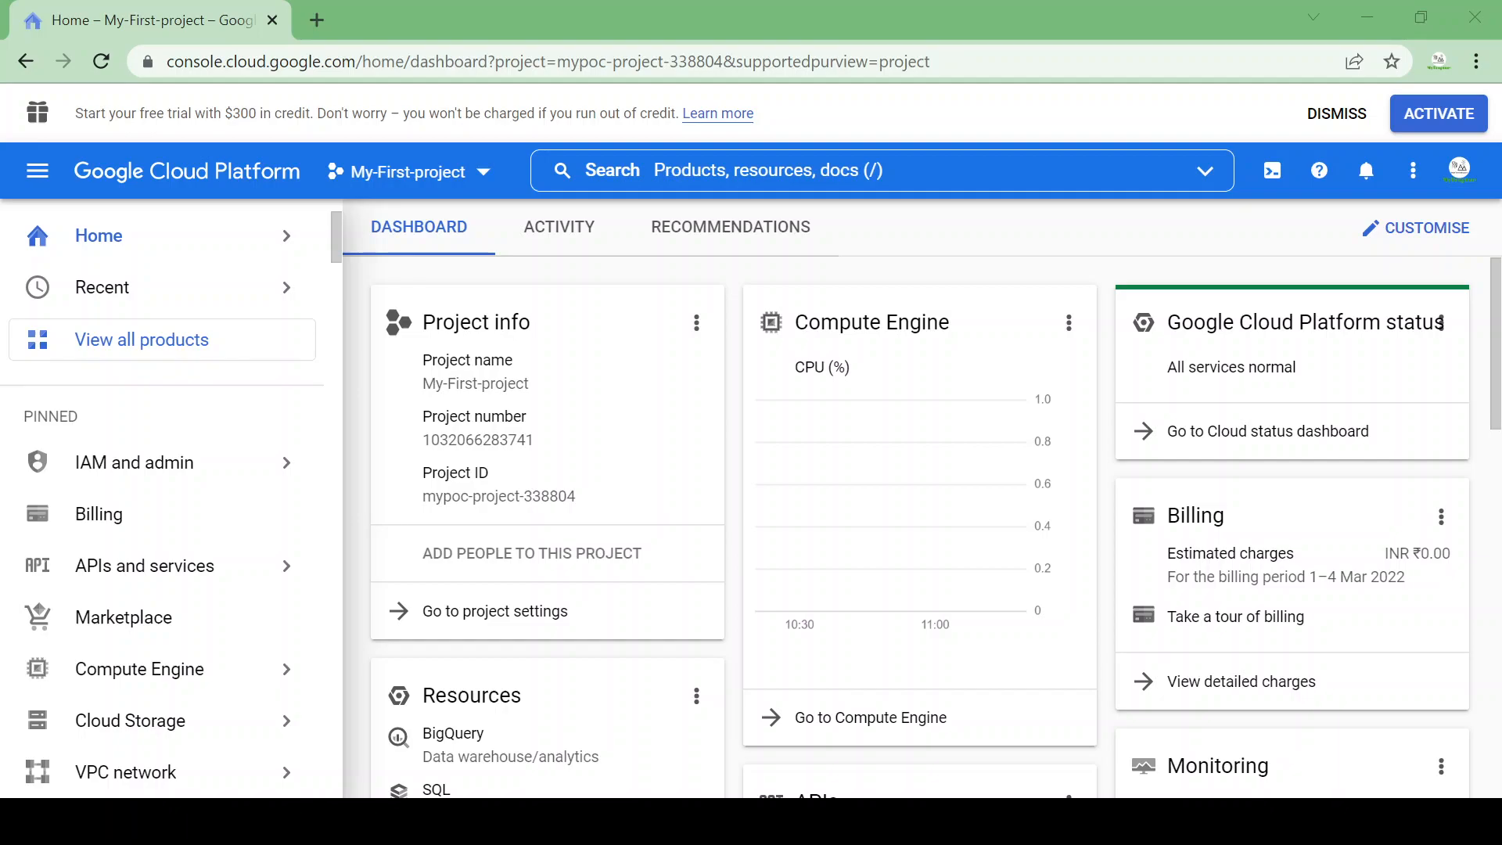
mouse_move(882, 520)
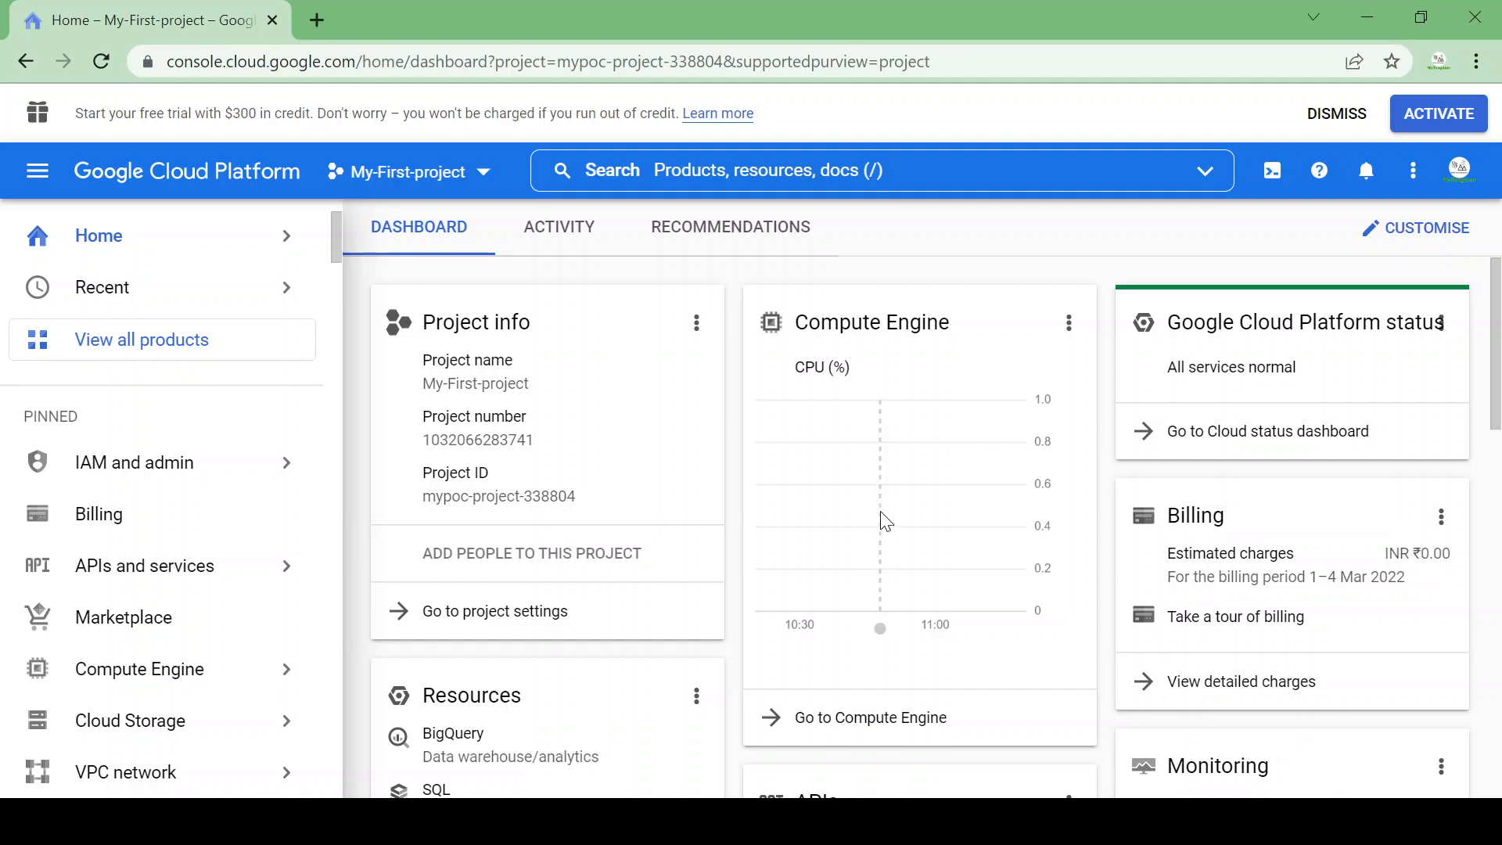
mouse_move(1085, 254)
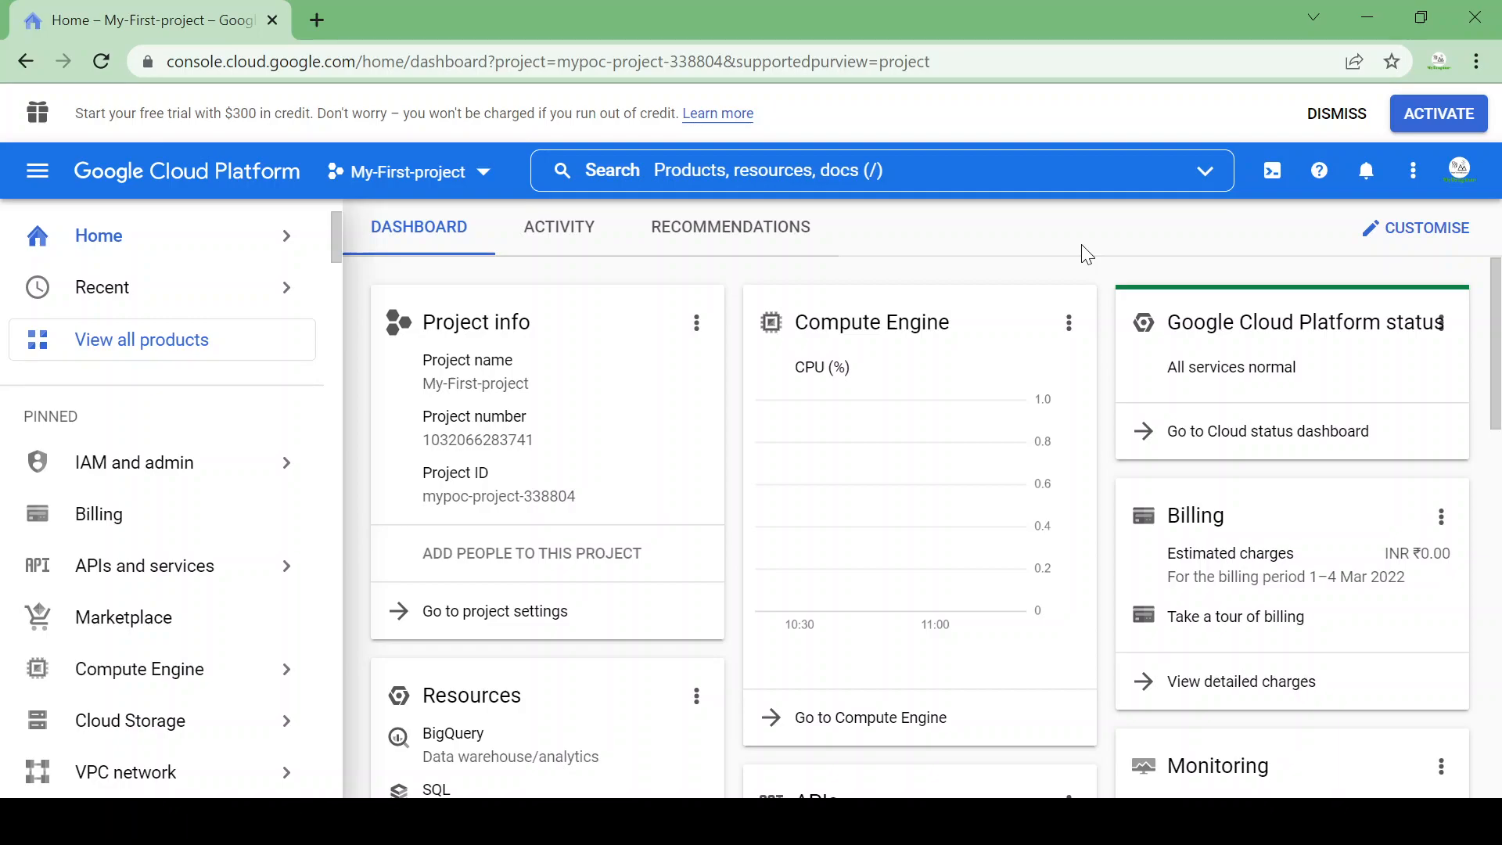
mouse_move(409, 171)
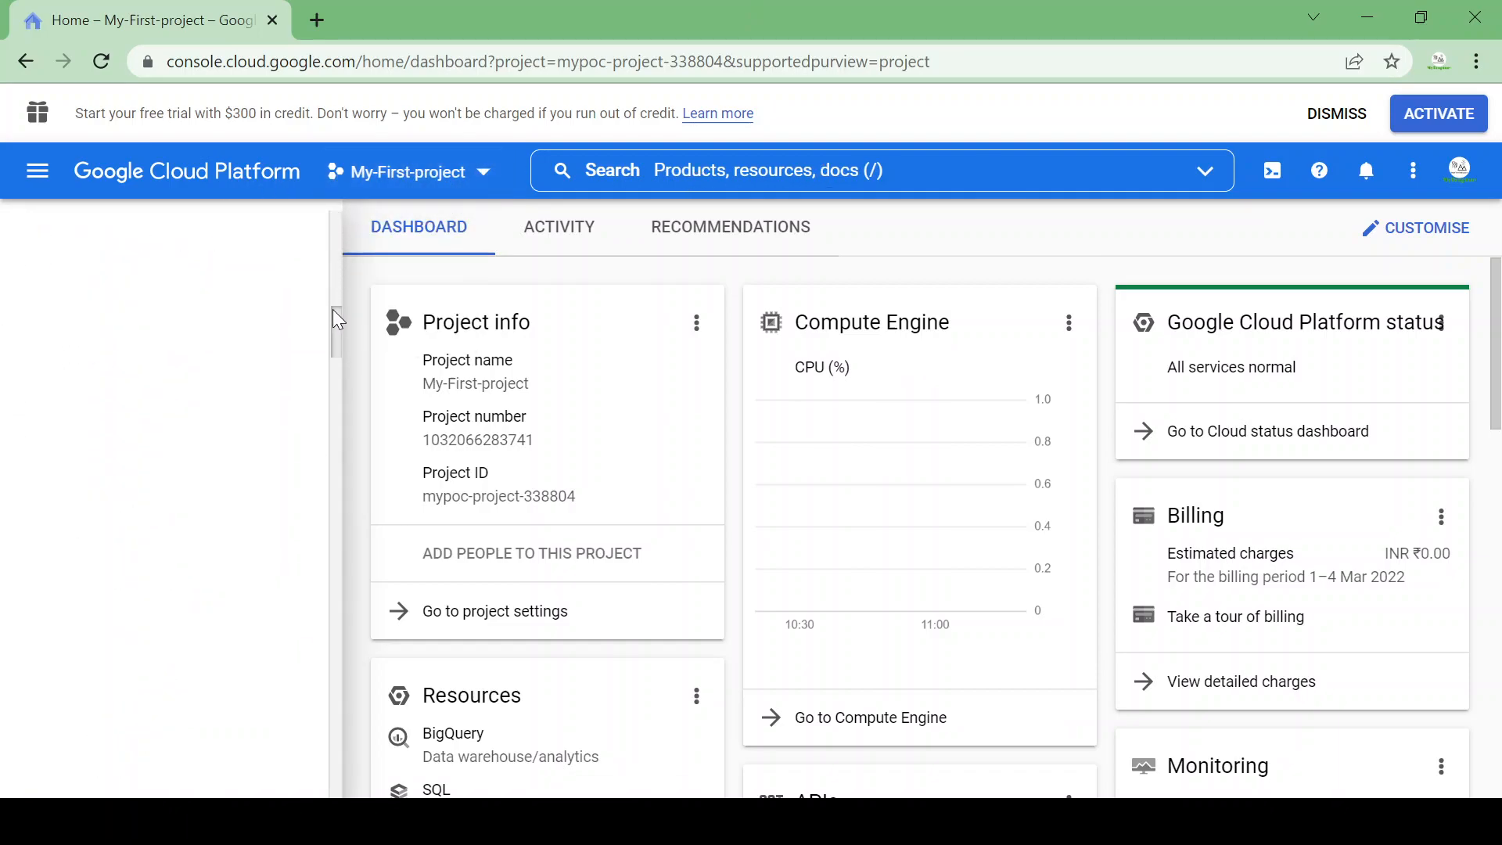
Open BigQuery from the left navigation menu for My-First-project.
click(37, 171)
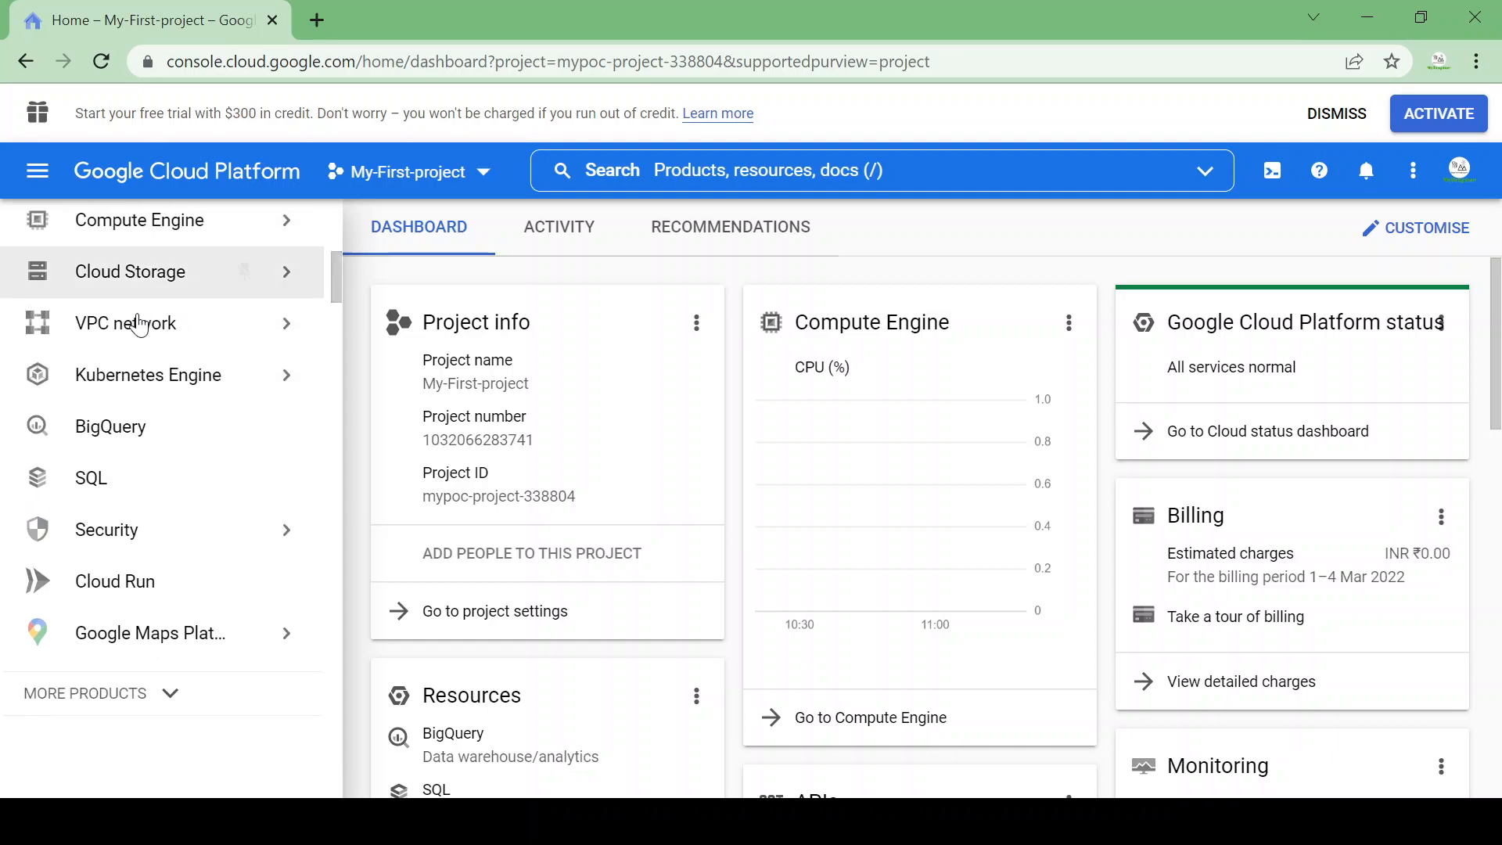
mouse_move(110, 425)
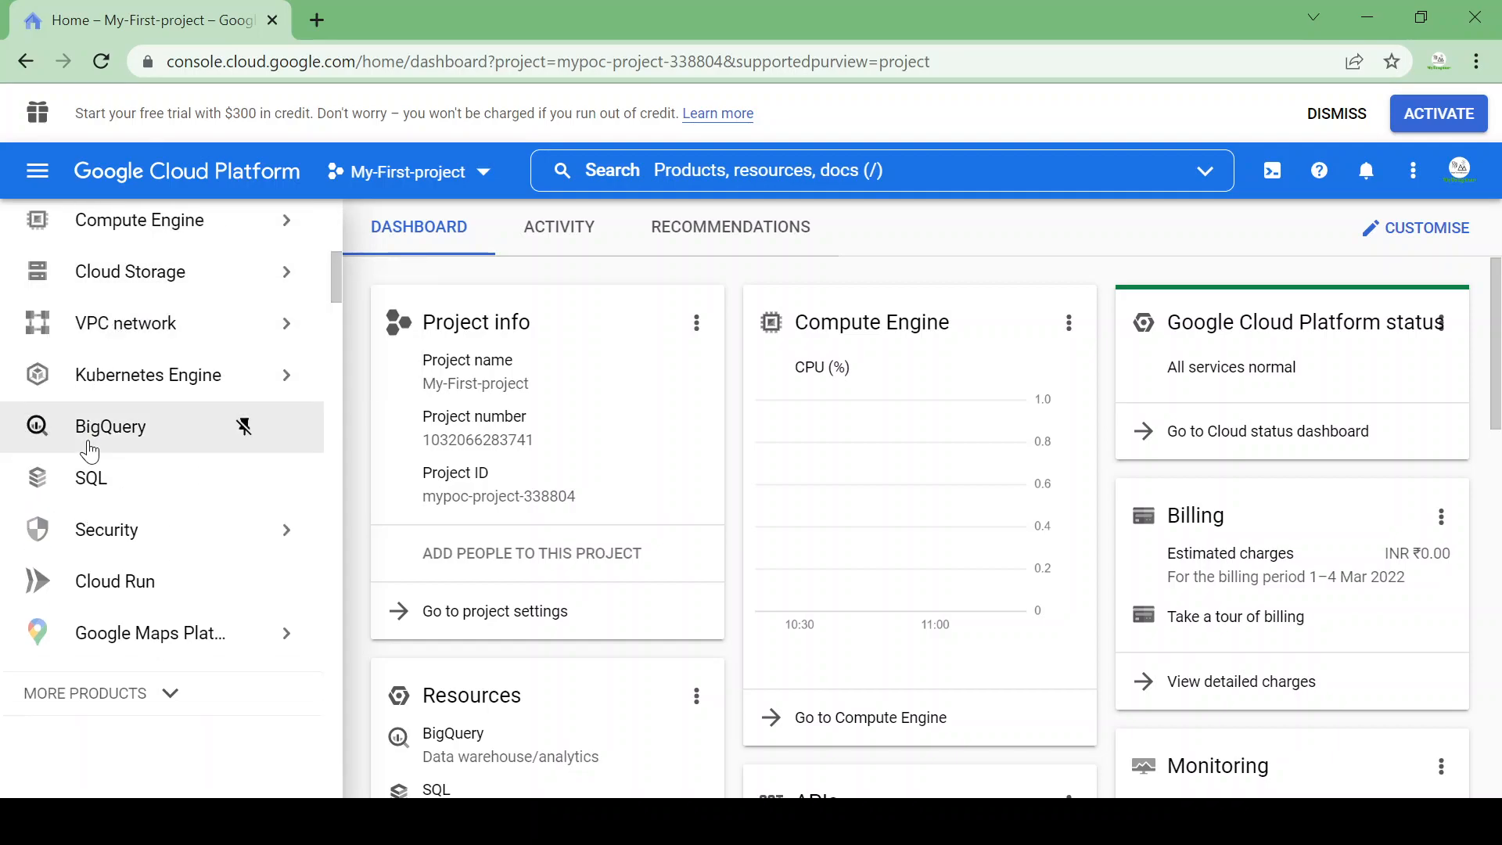
click(110, 426)
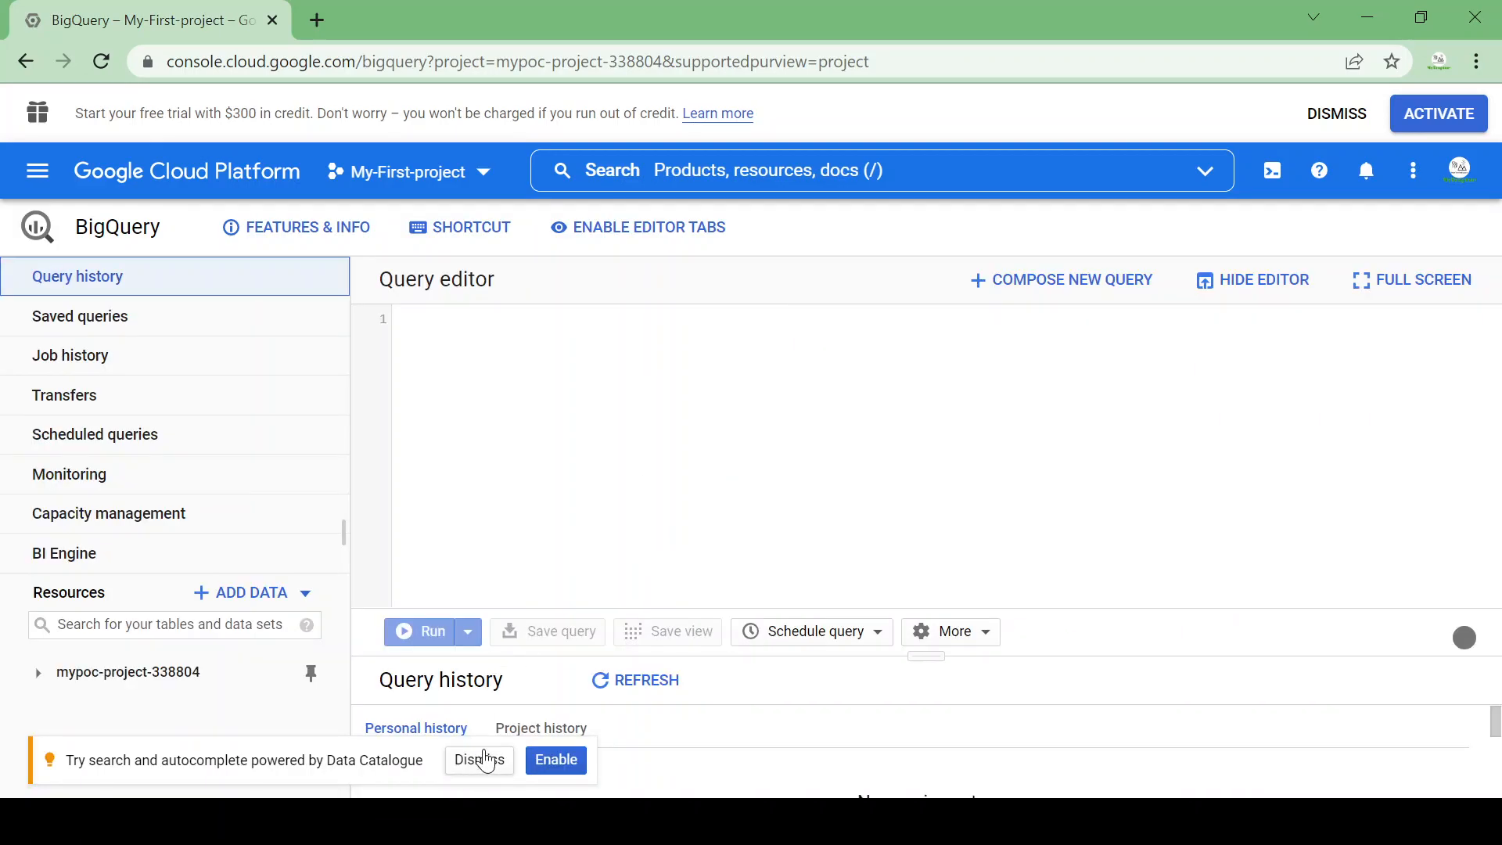
Dismiss the Data Catalogue suggestion banner above the query editor.
click(479, 760)
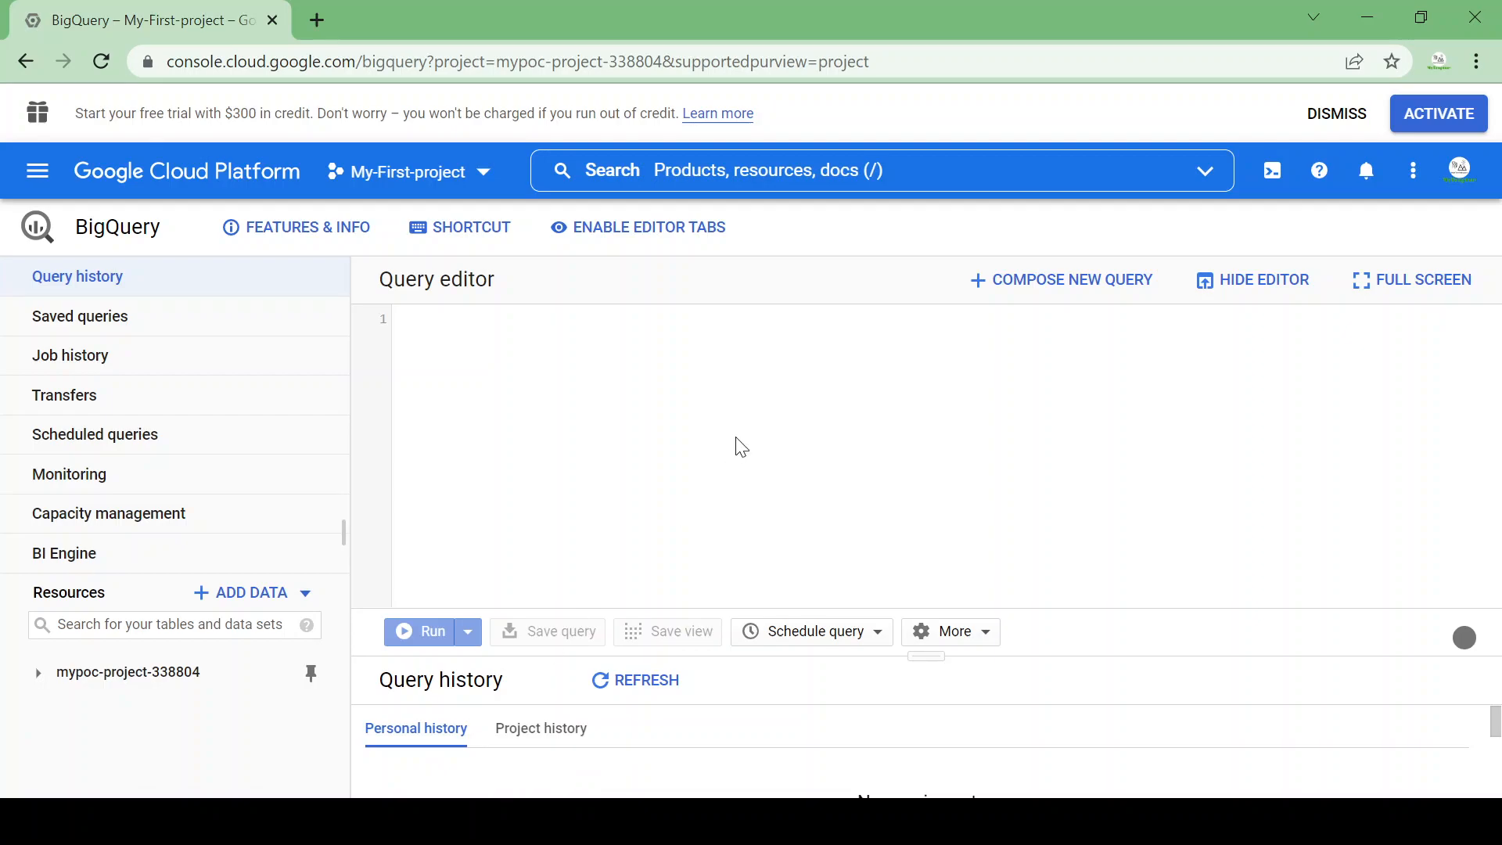
mouse_move(923, 654)
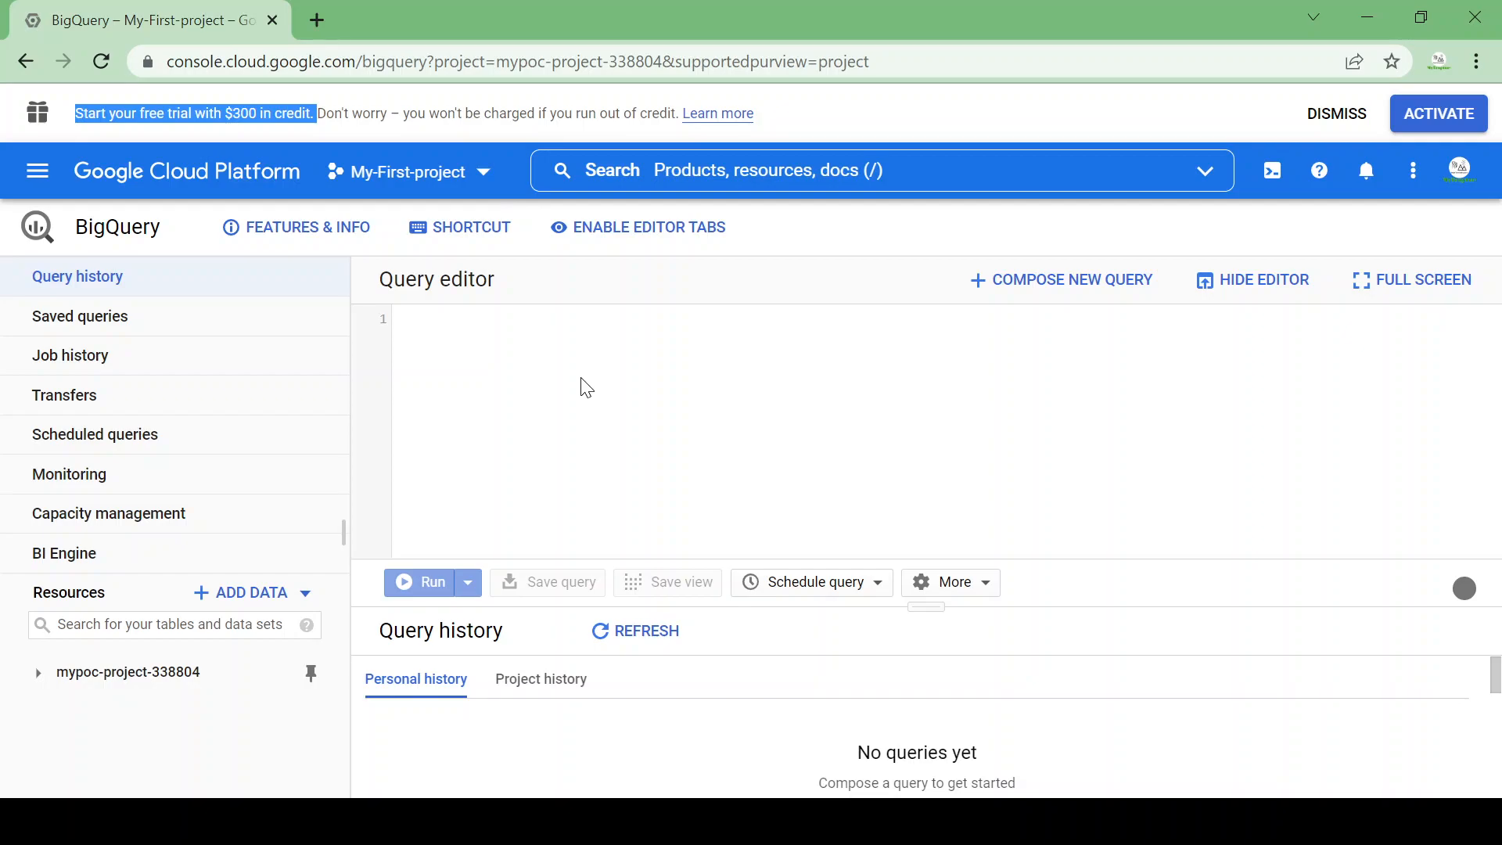
mouse_move(369, 513)
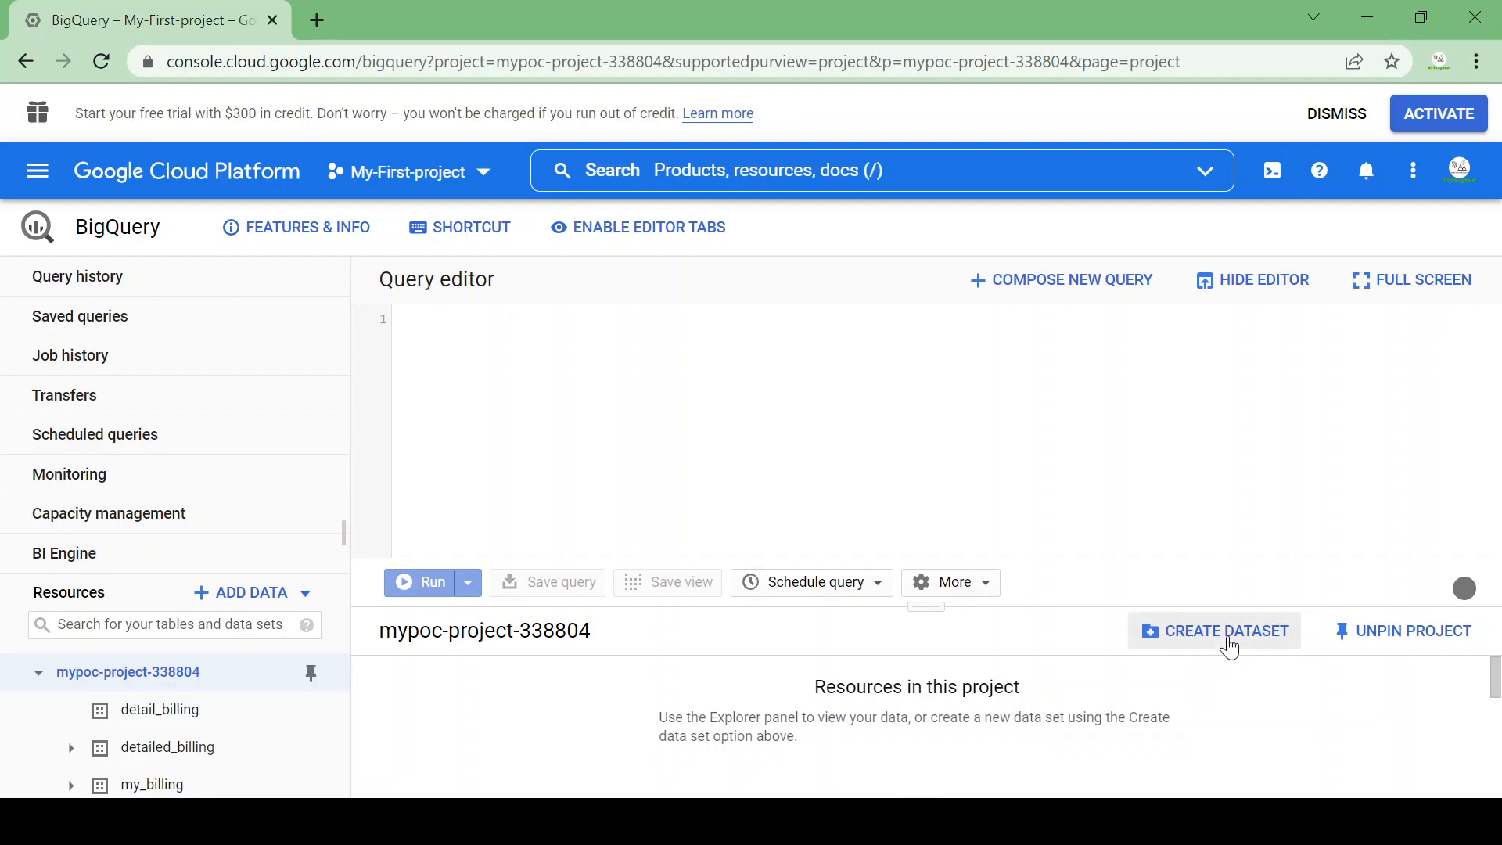
Create a new dataset with ID bqdemo, keeping the Default data location.
click(1214, 631)
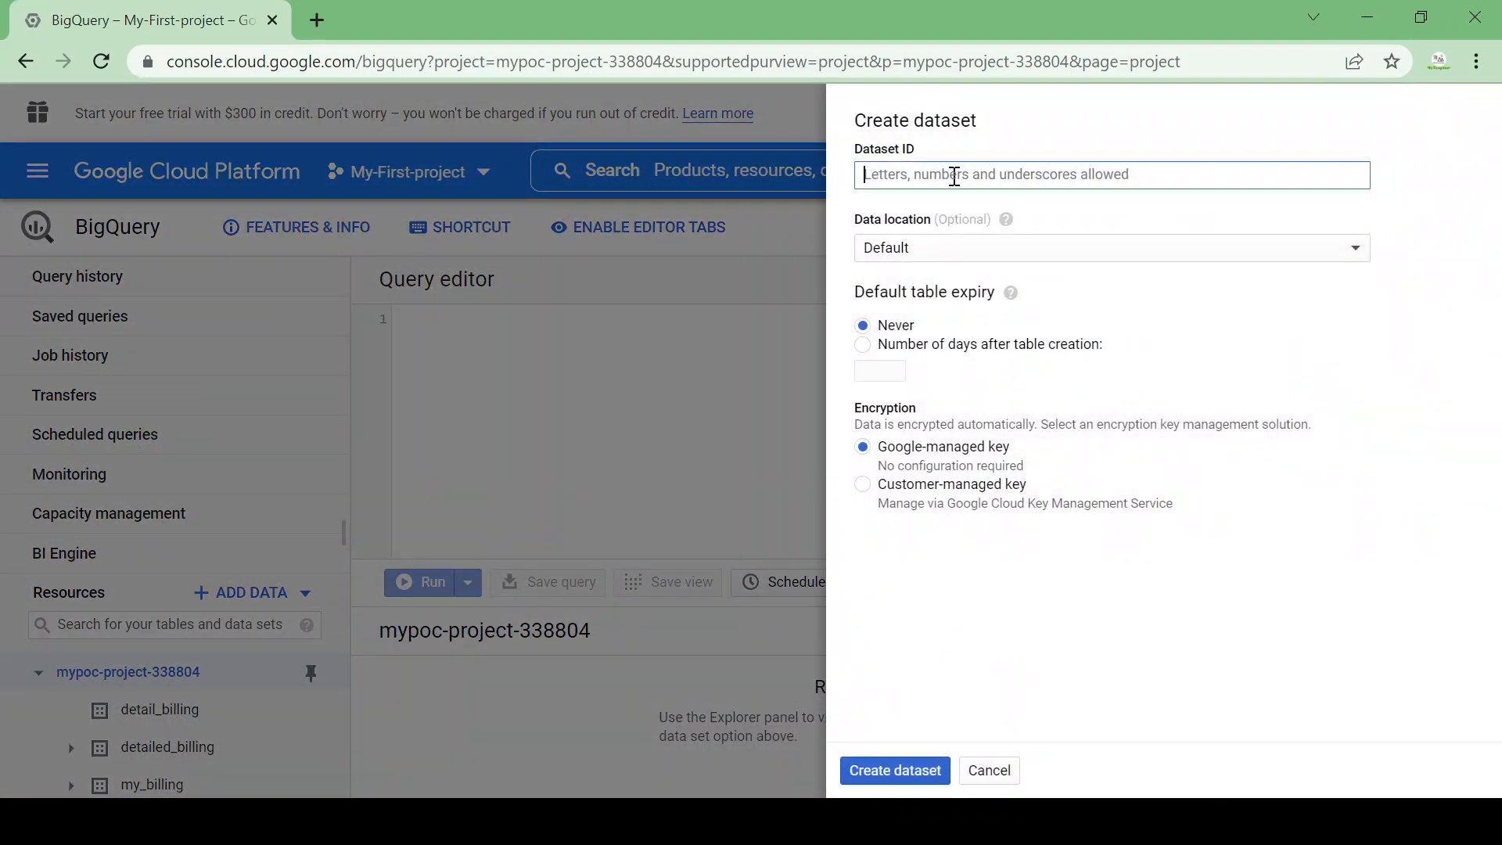
text(bq)
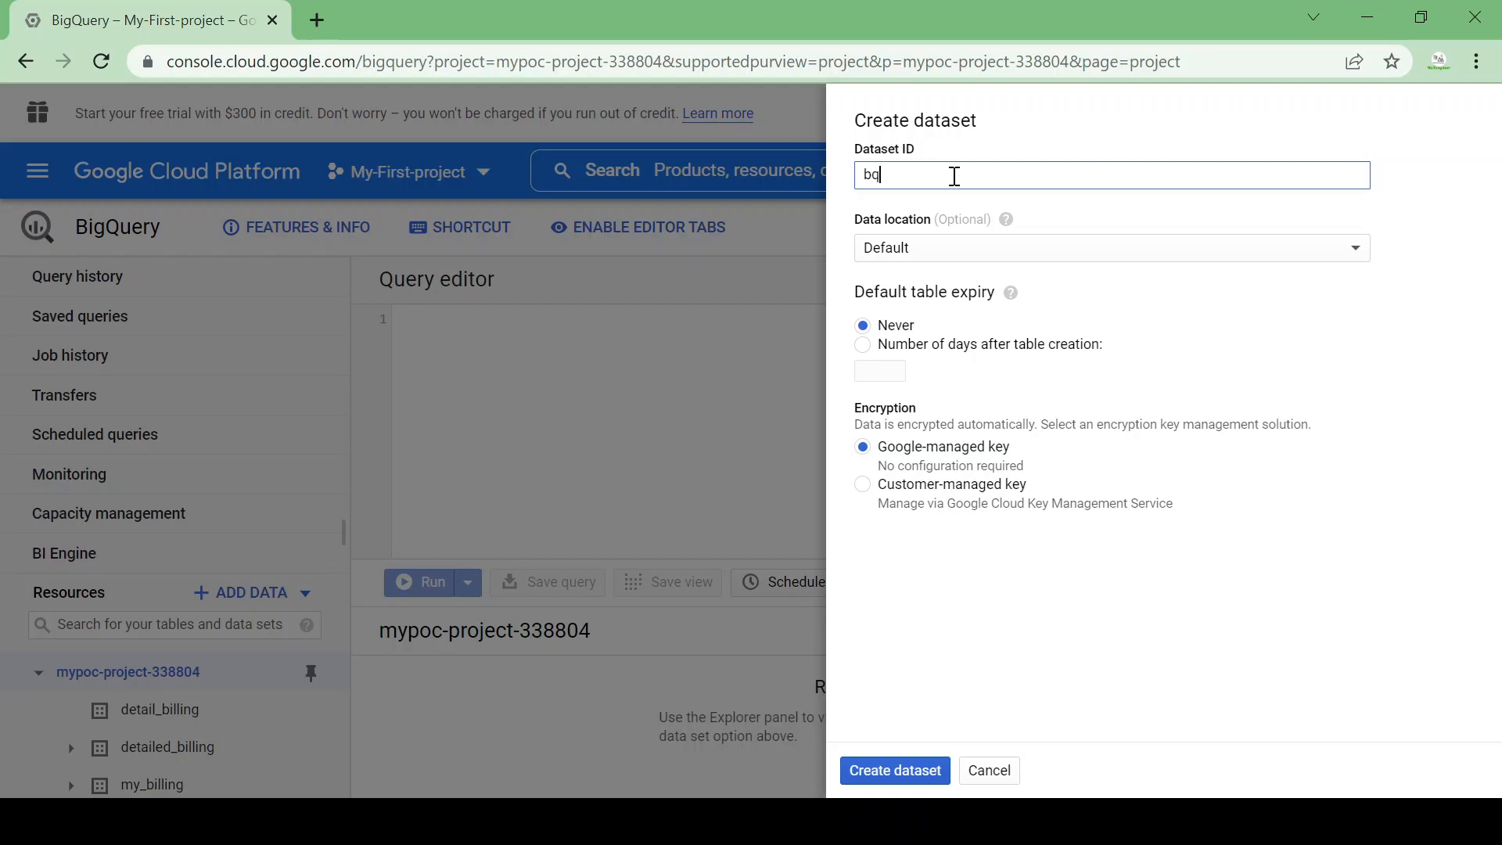
text(demo)
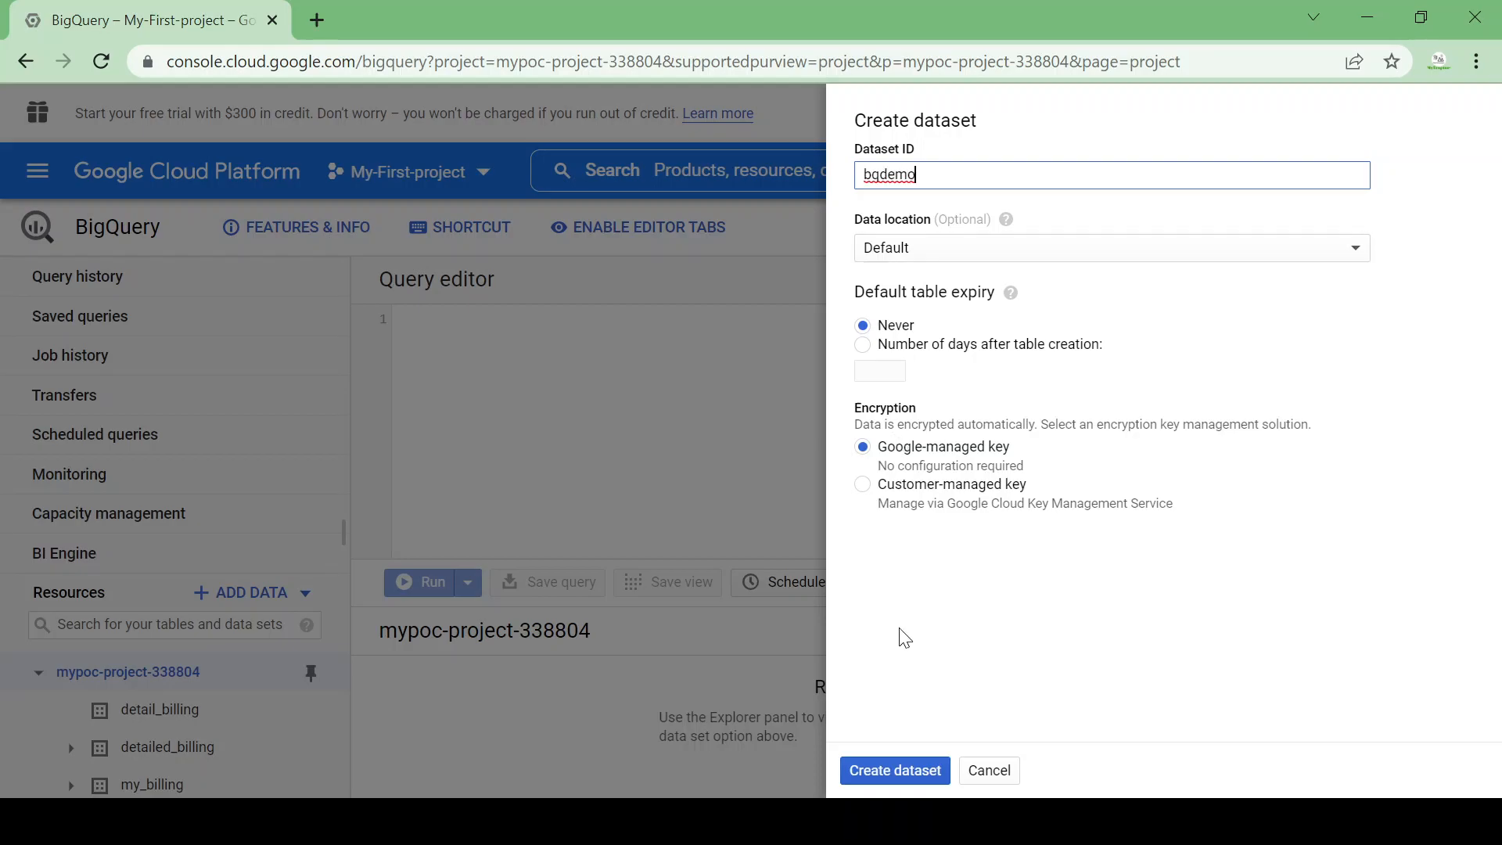
click(1109, 248)
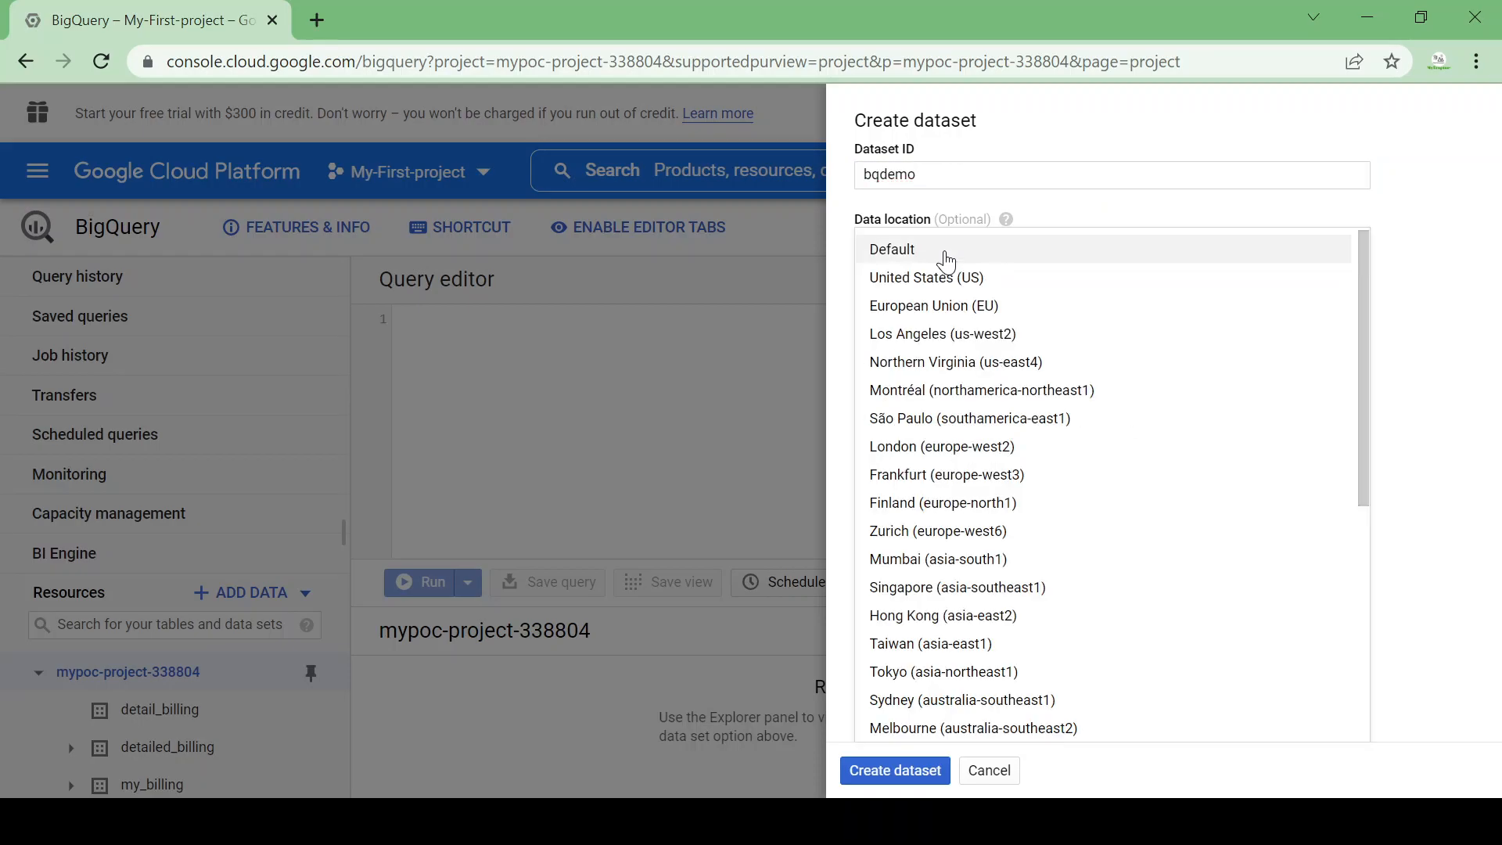
click(890, 249)
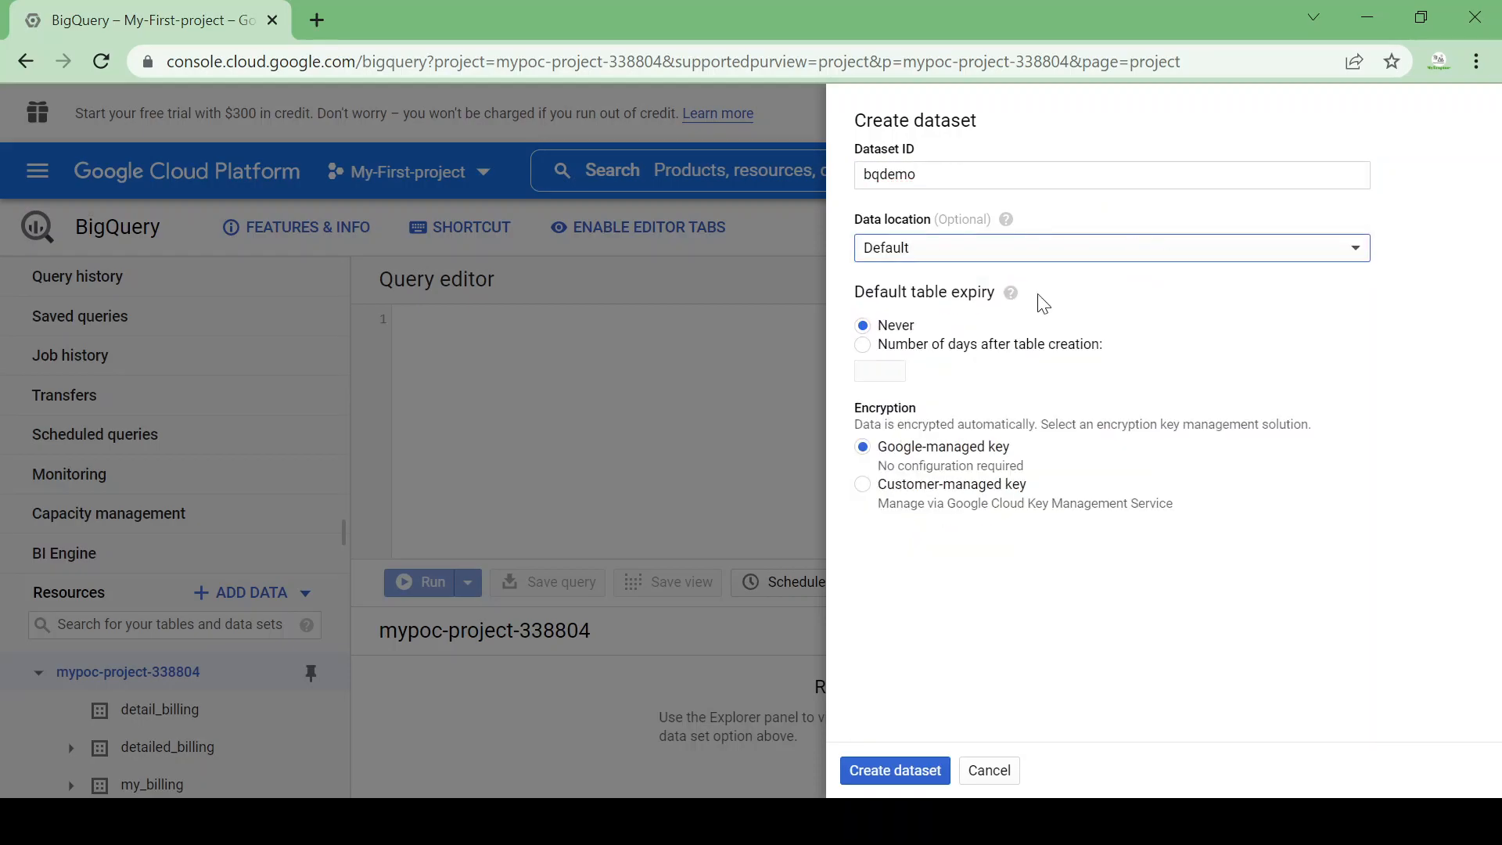
mouse_move(905, 344)
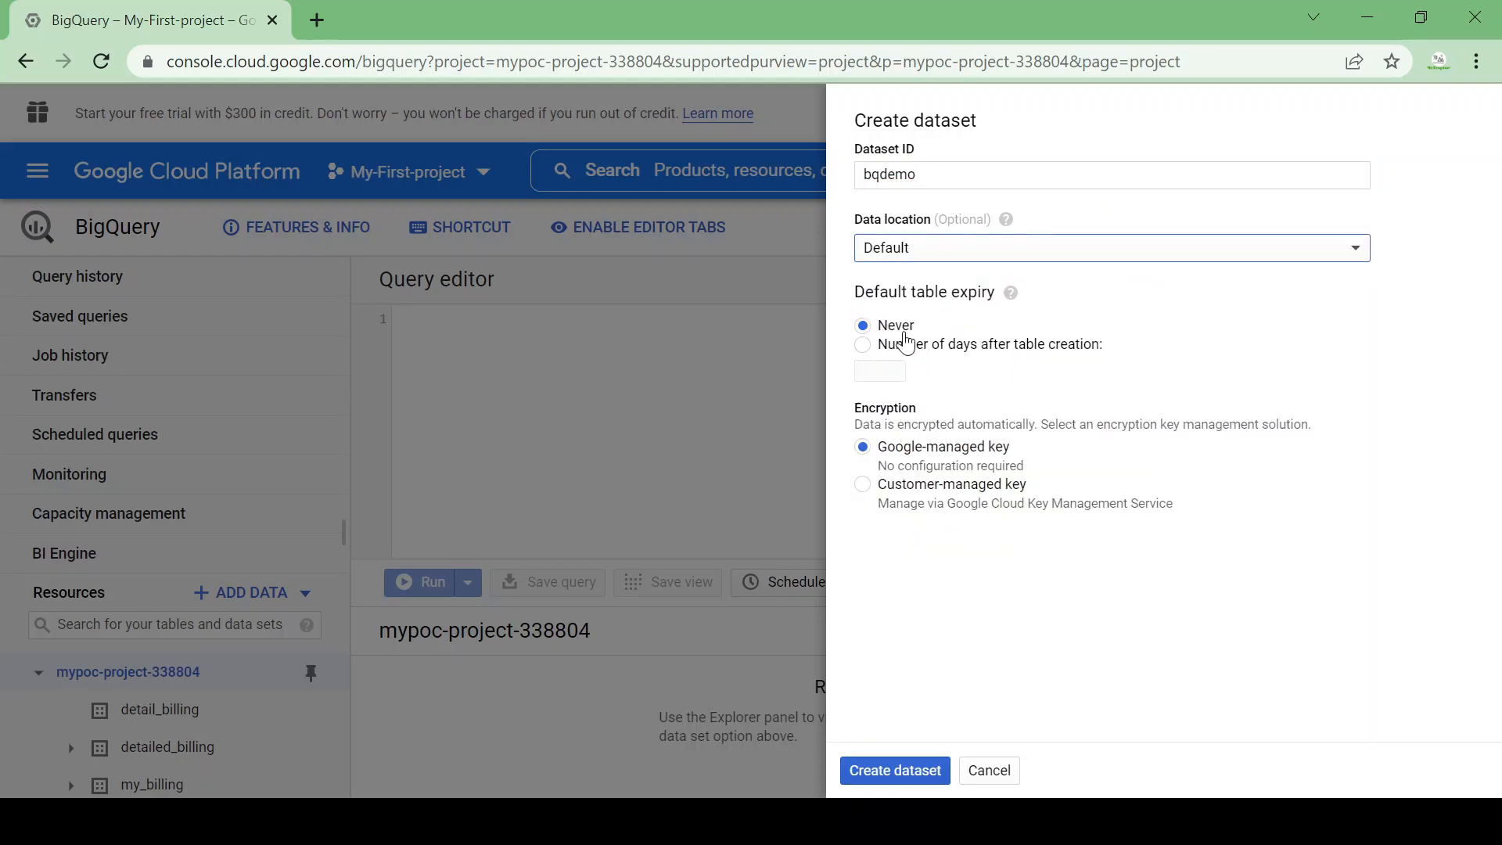
mouse_move(996, 349)
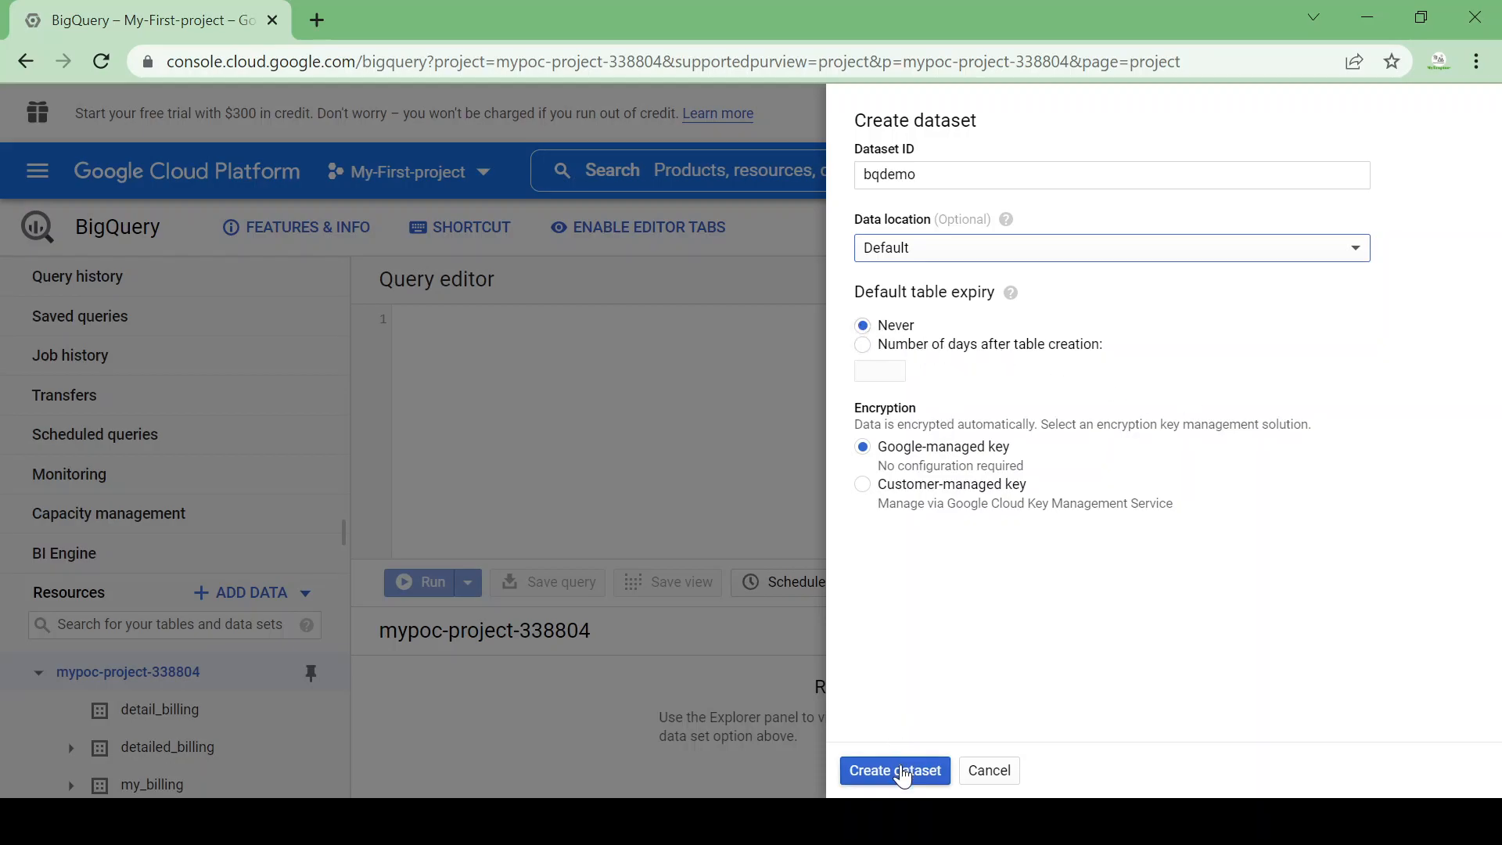
click(893, 769)
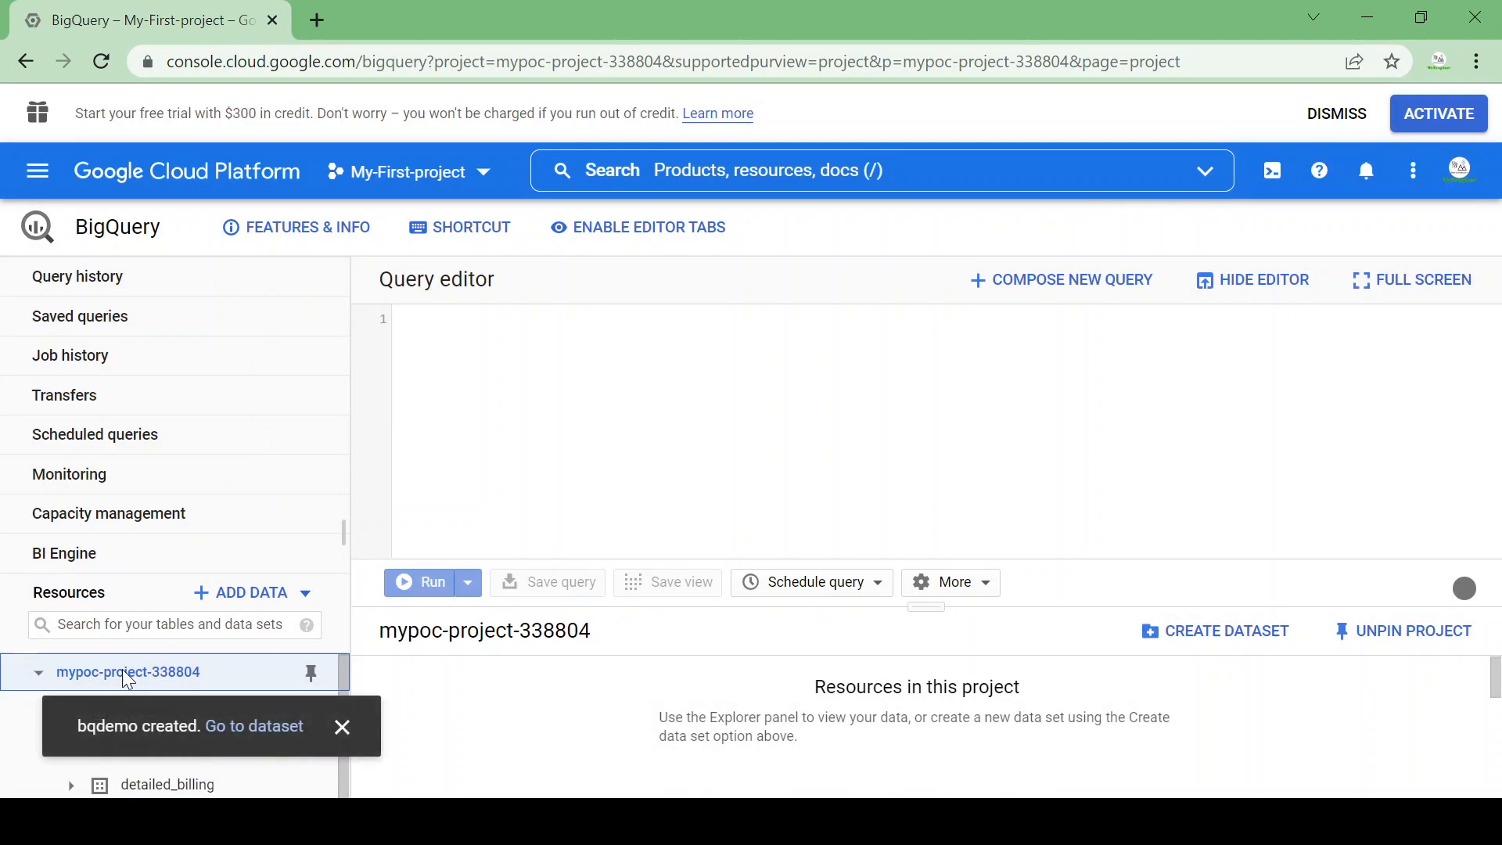
Dismiss the notification and view bqdemo's Dataset info, highlighting its US data location.
click(341, 725)
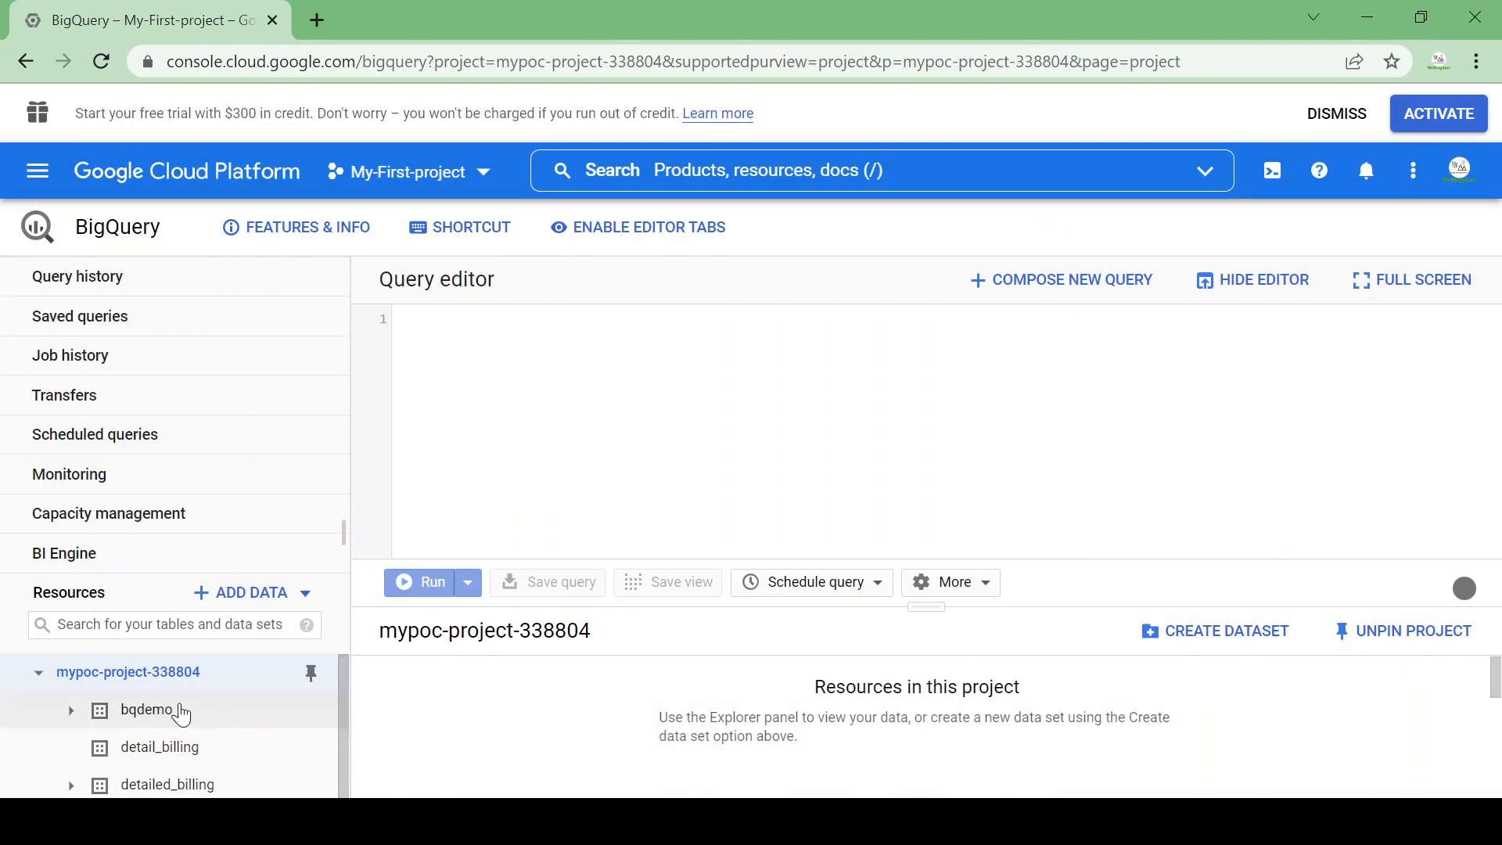
mouse_move(113, 720)
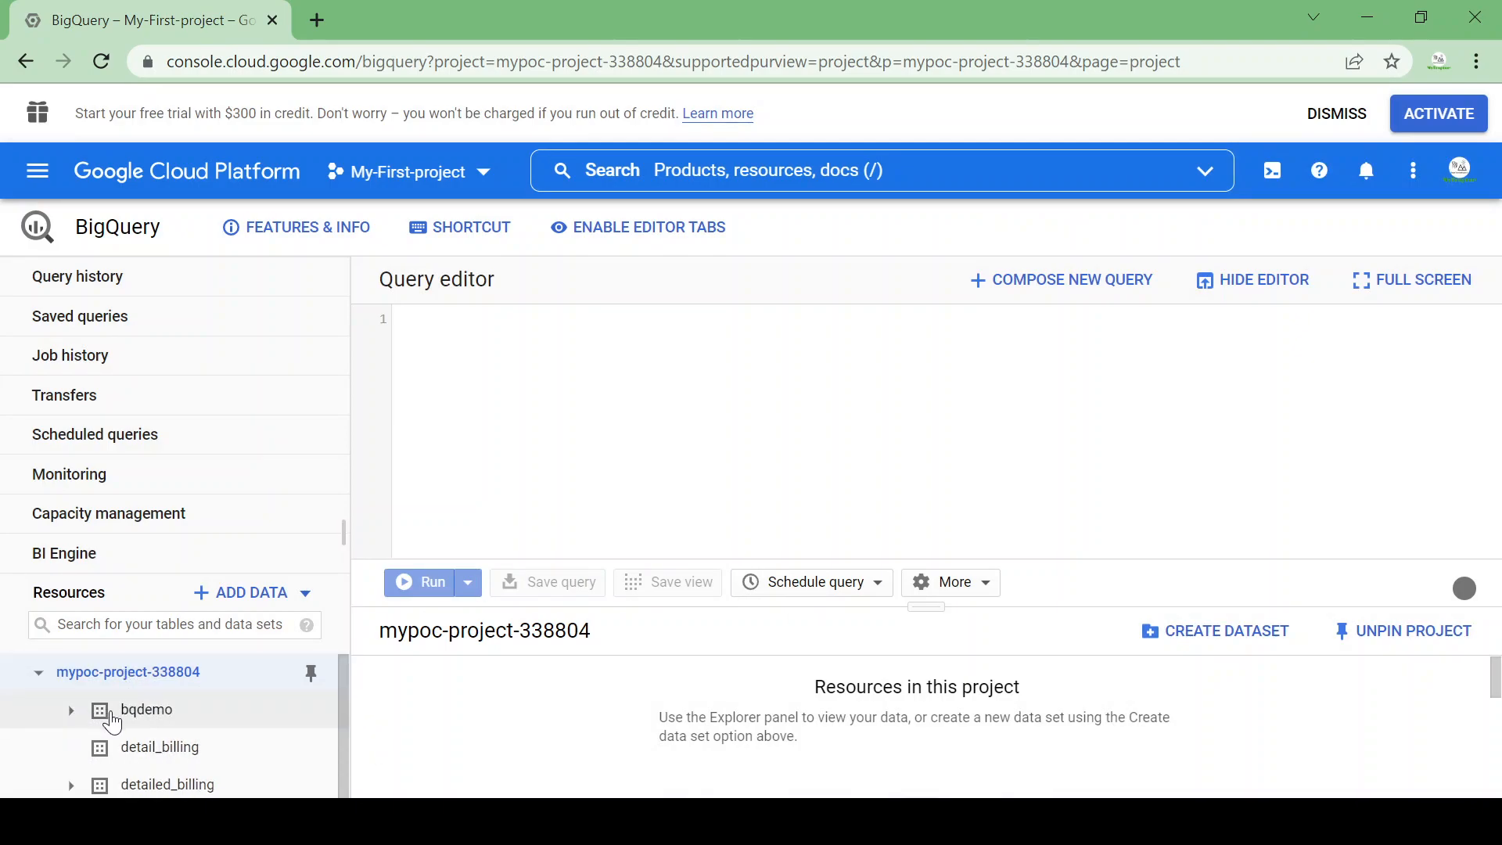
click(145, 710)
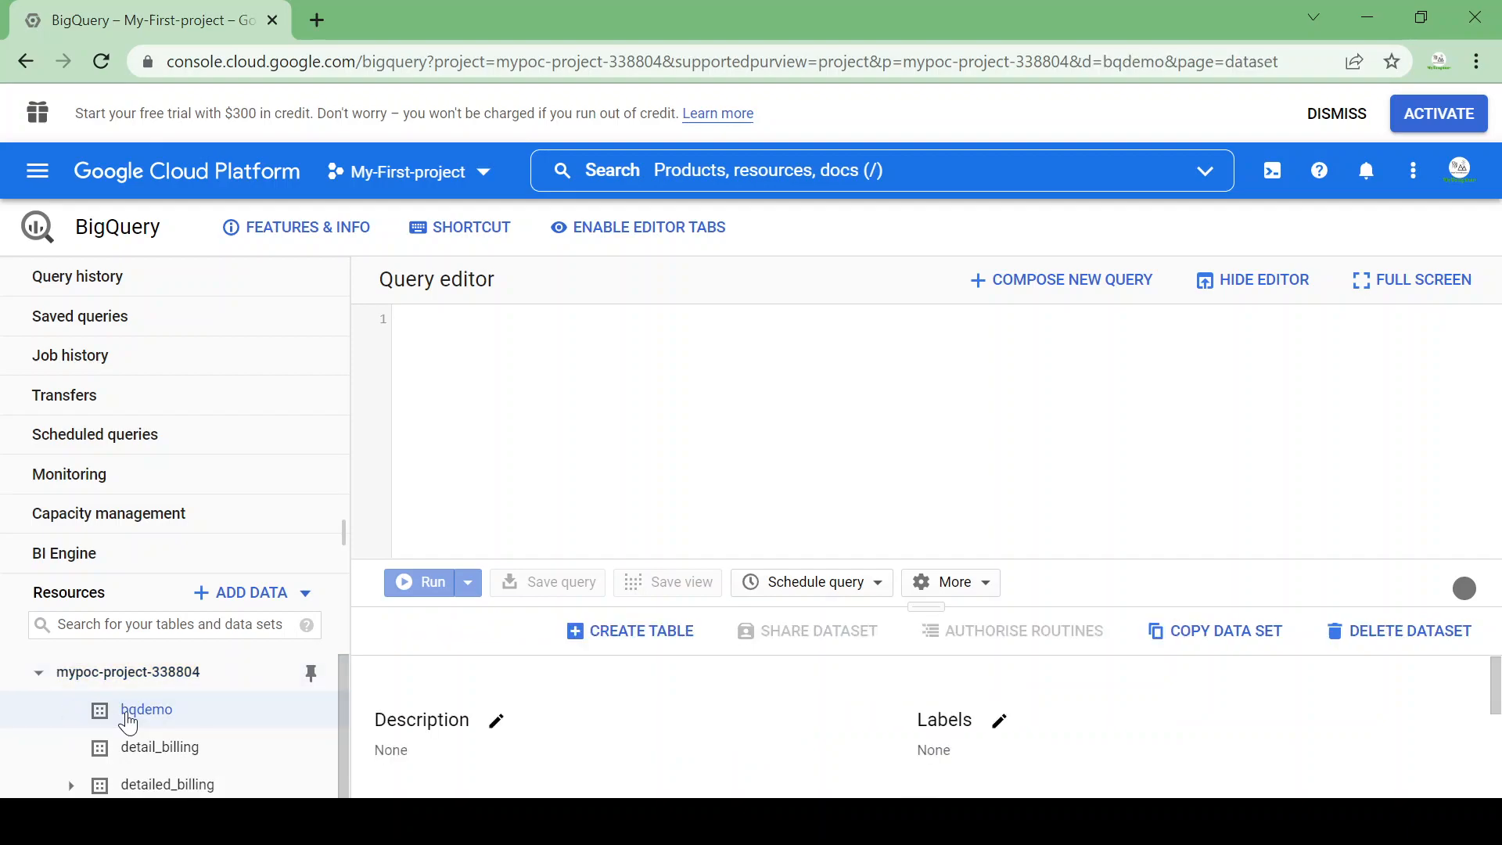
click(147, 710)
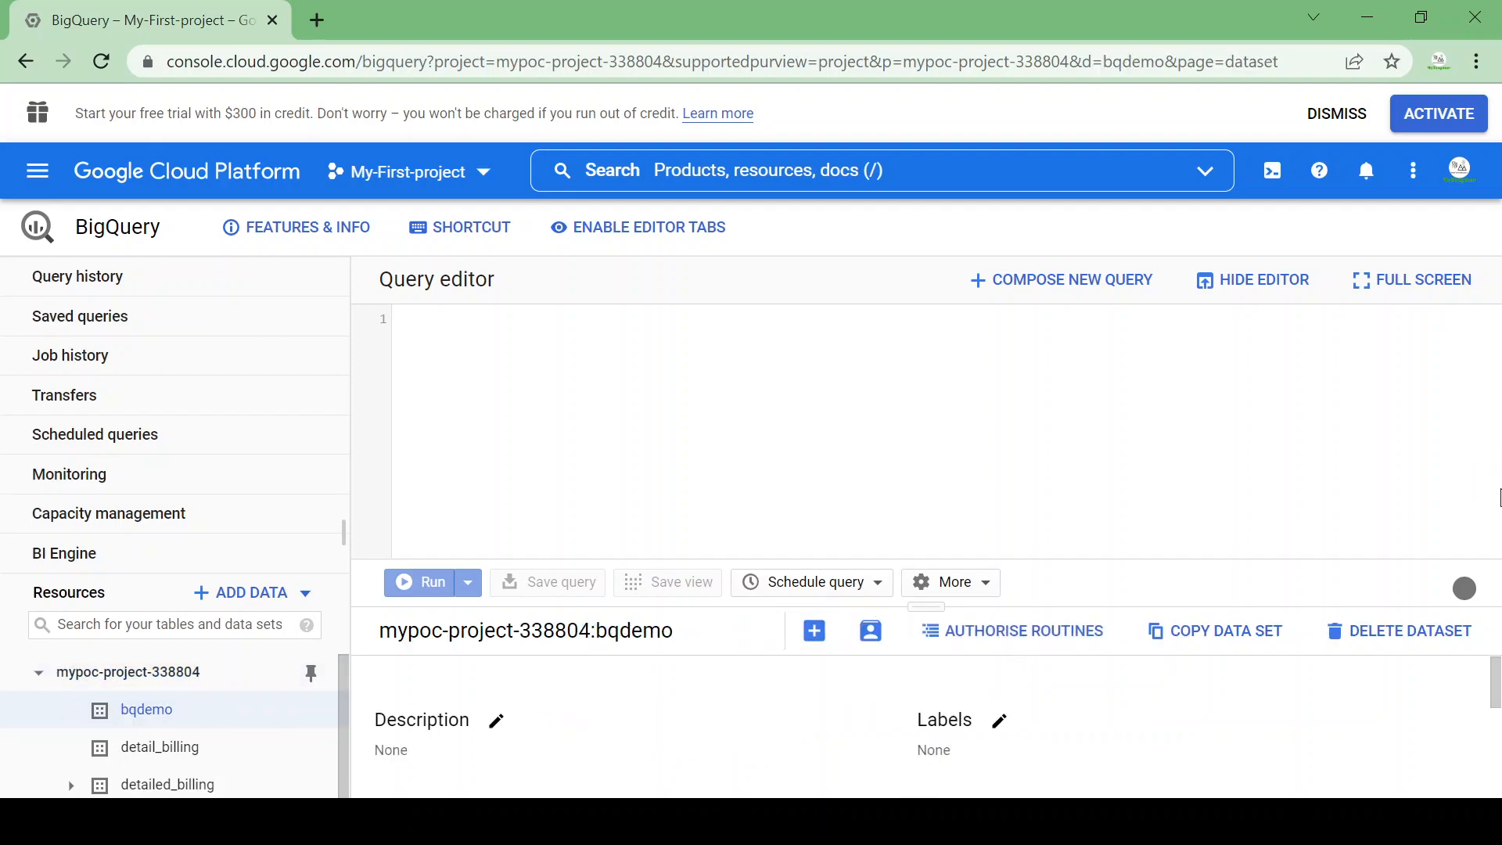
scroll(down, 3)
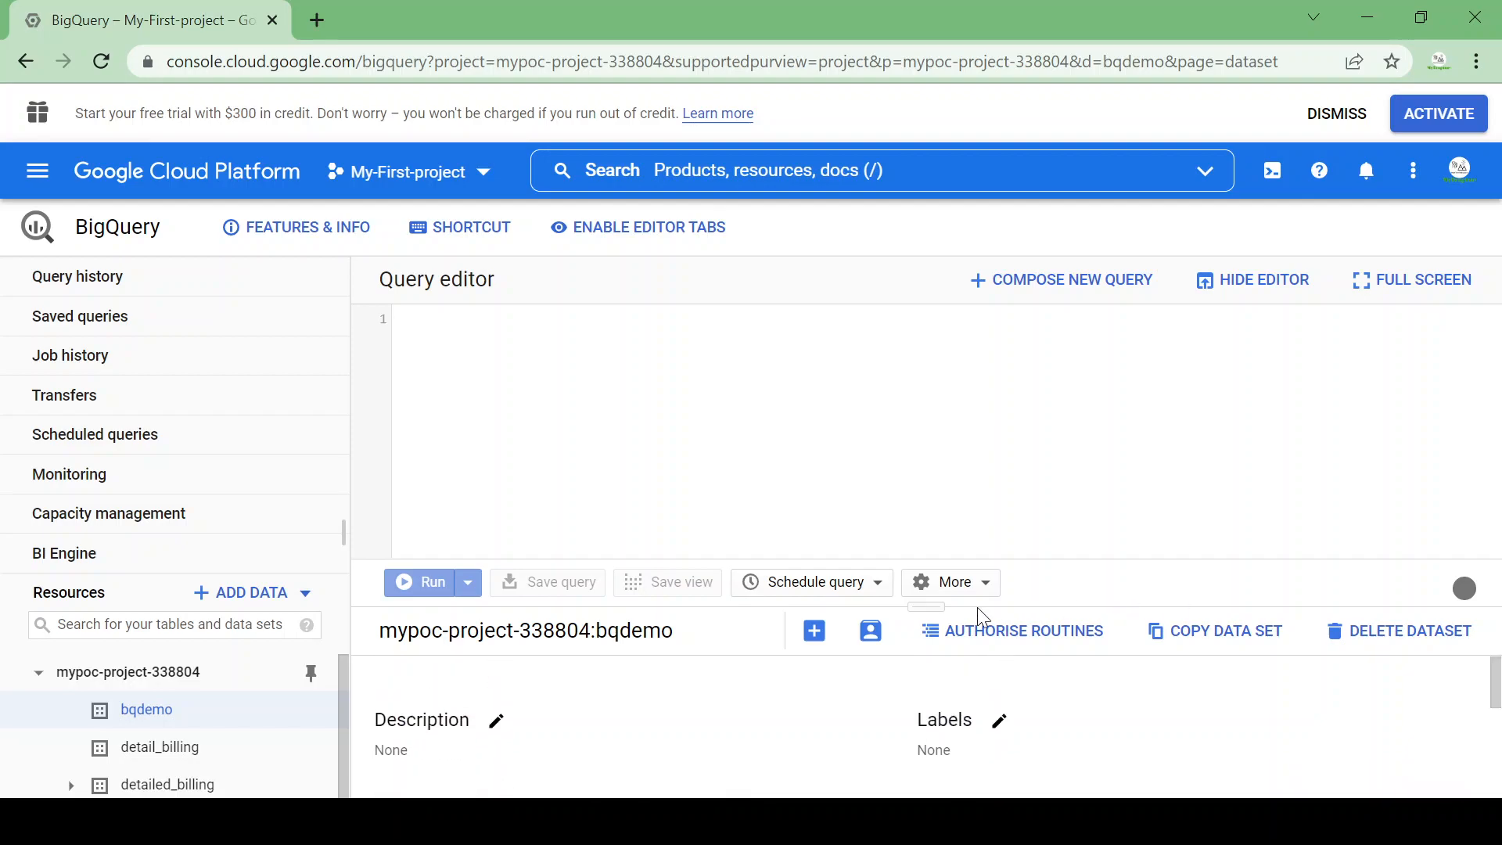
mouse_move(617, 681)
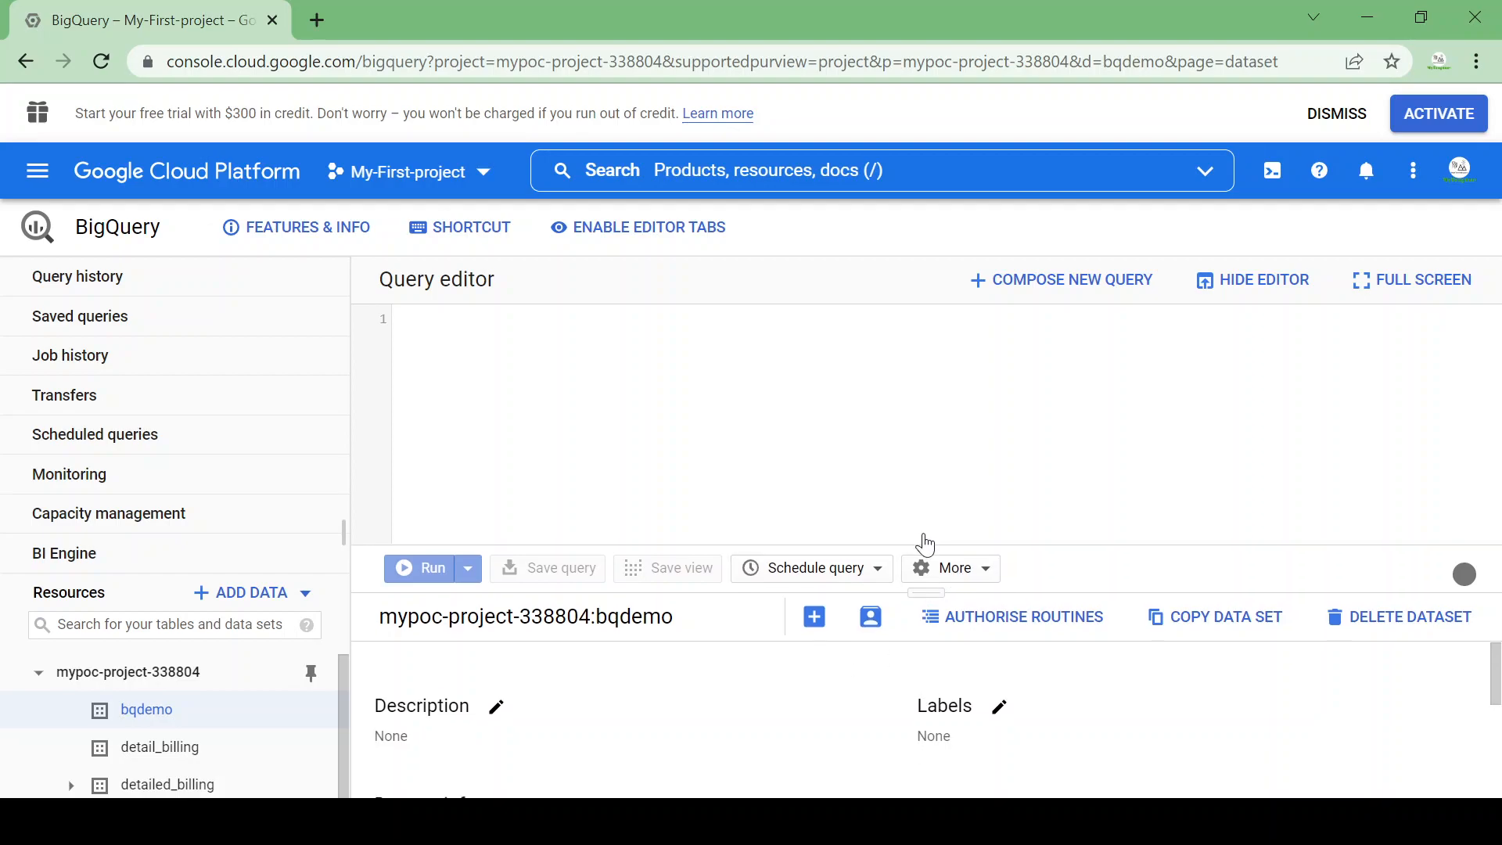
scroll(down, 3)
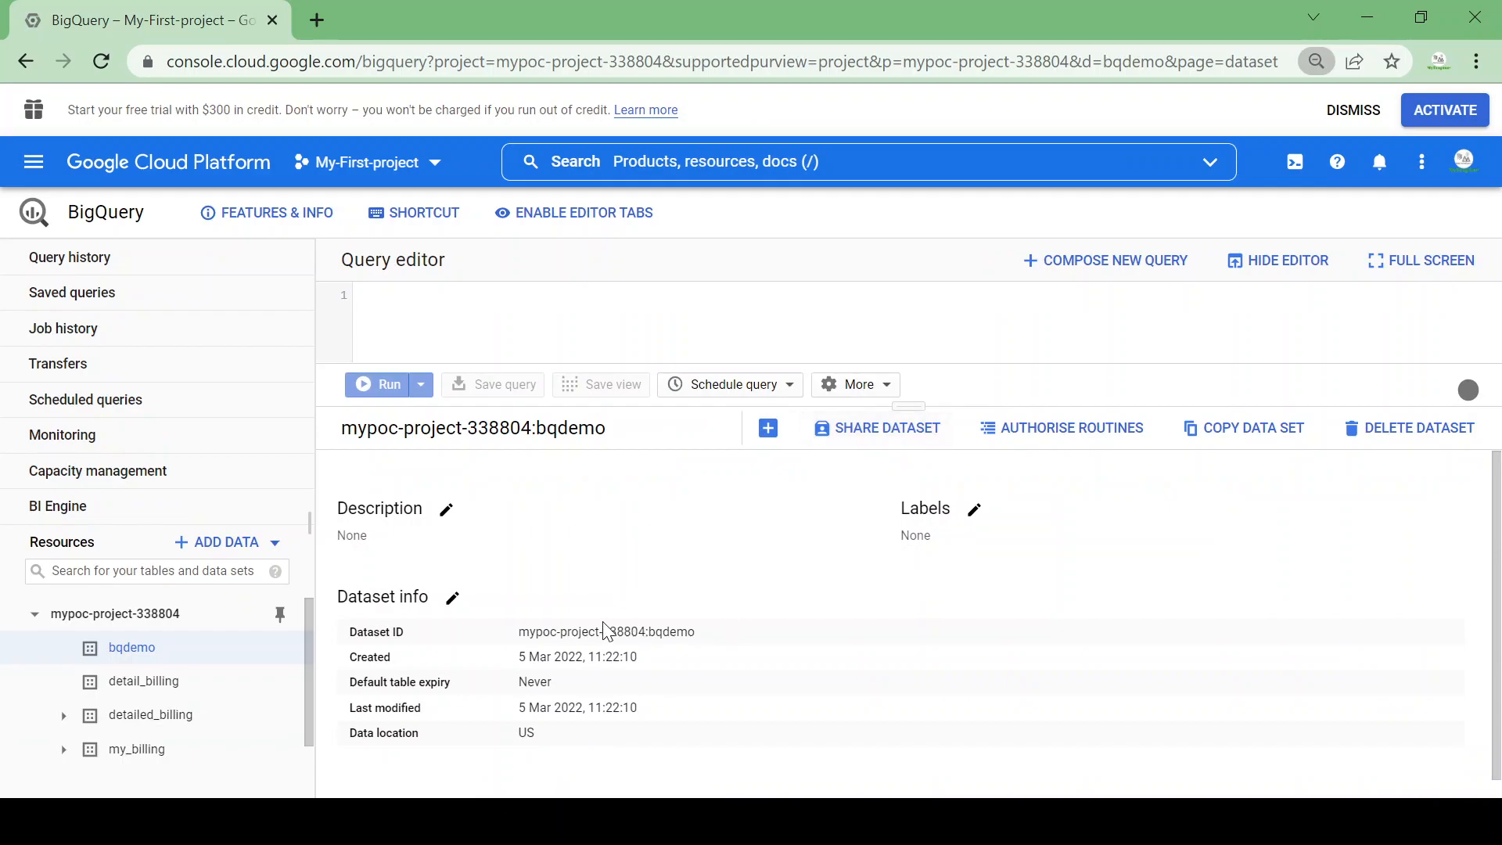
mouse_move(540, 688)
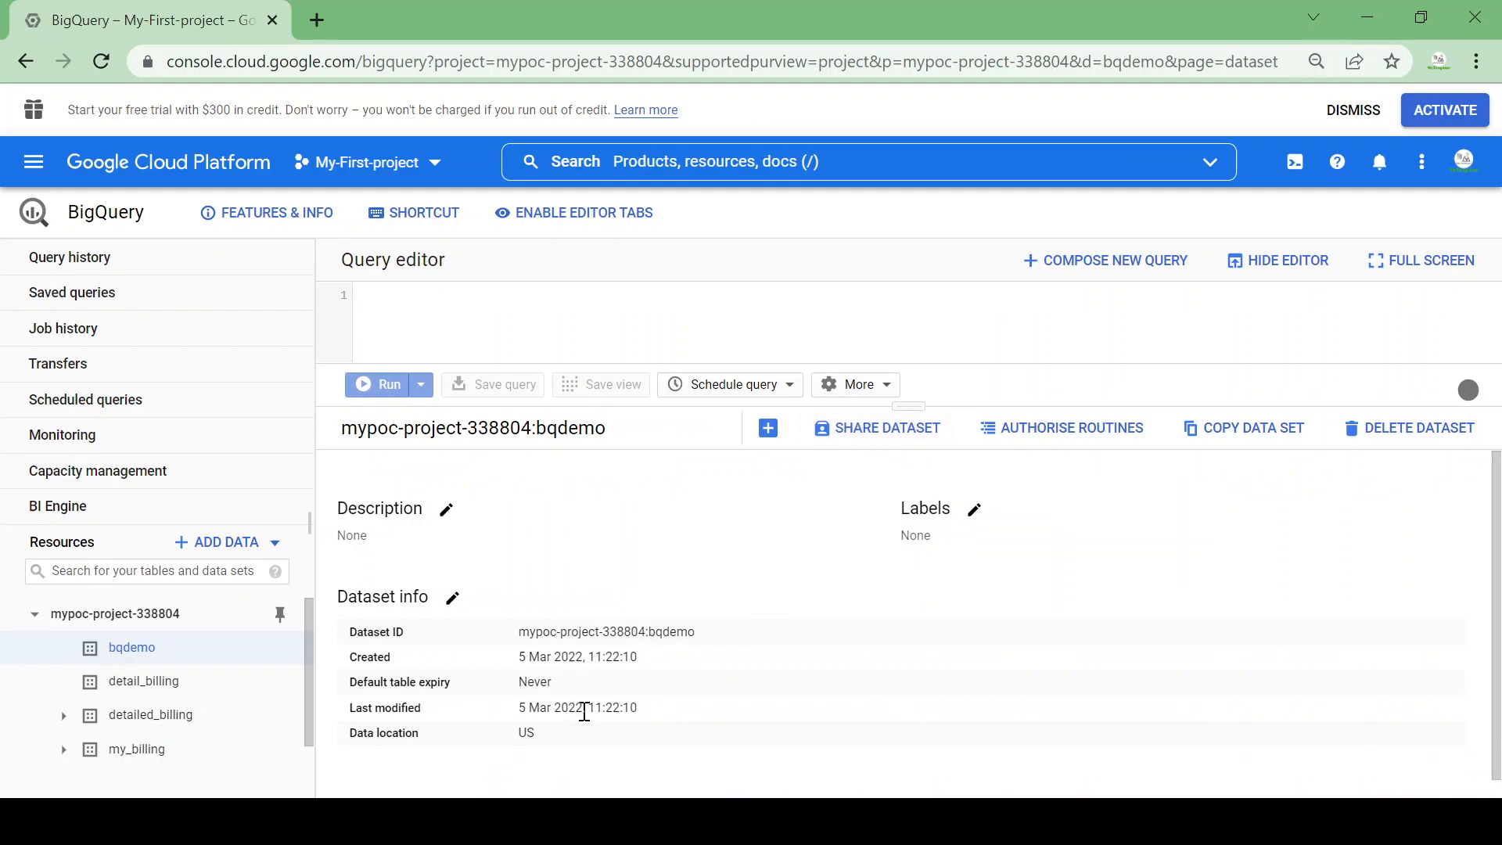
double_click(526, 732)
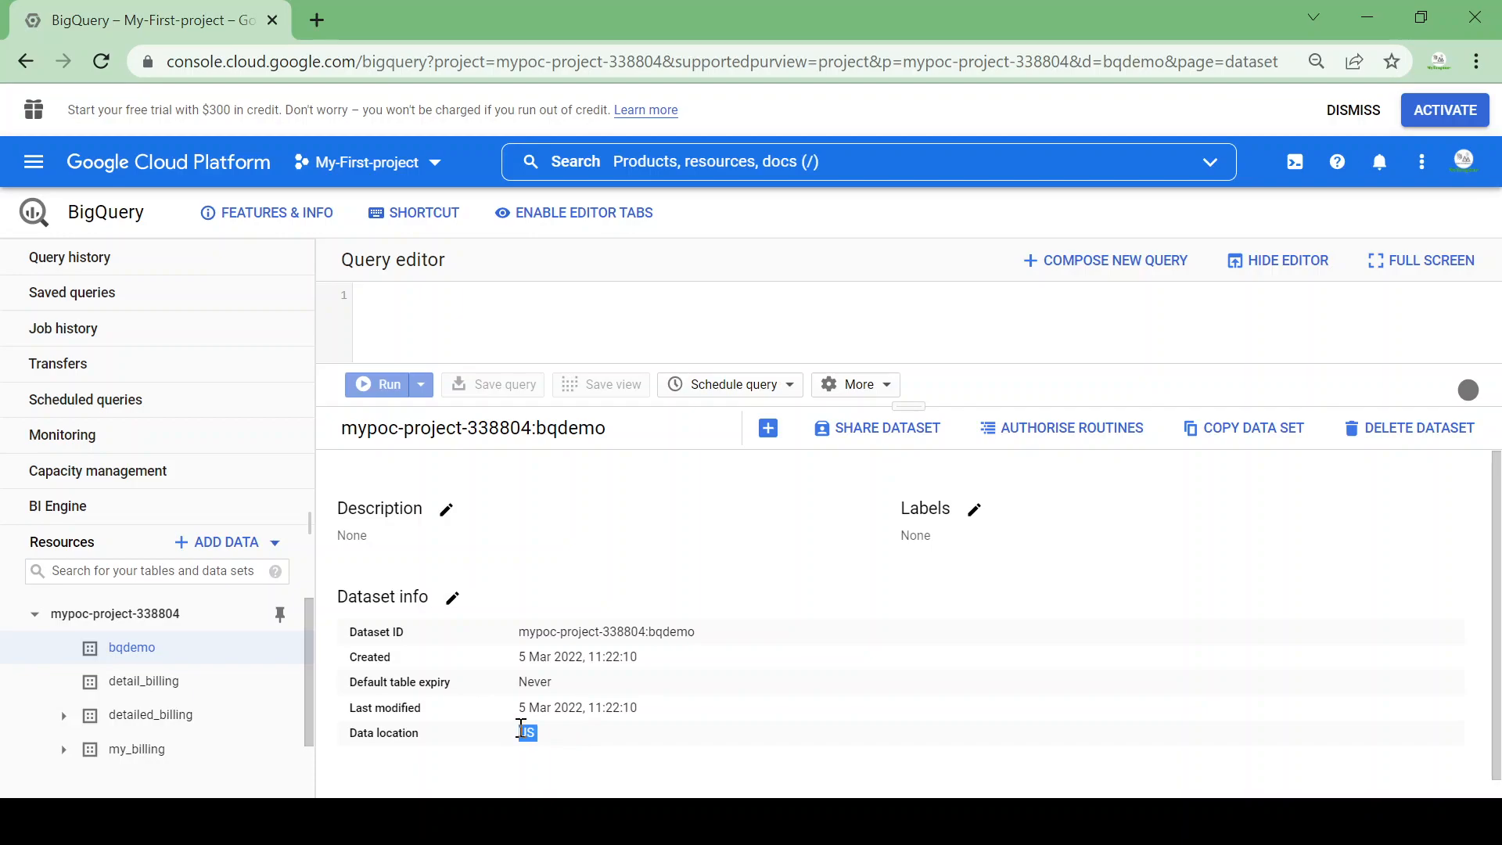
mouse_move(766, 427)
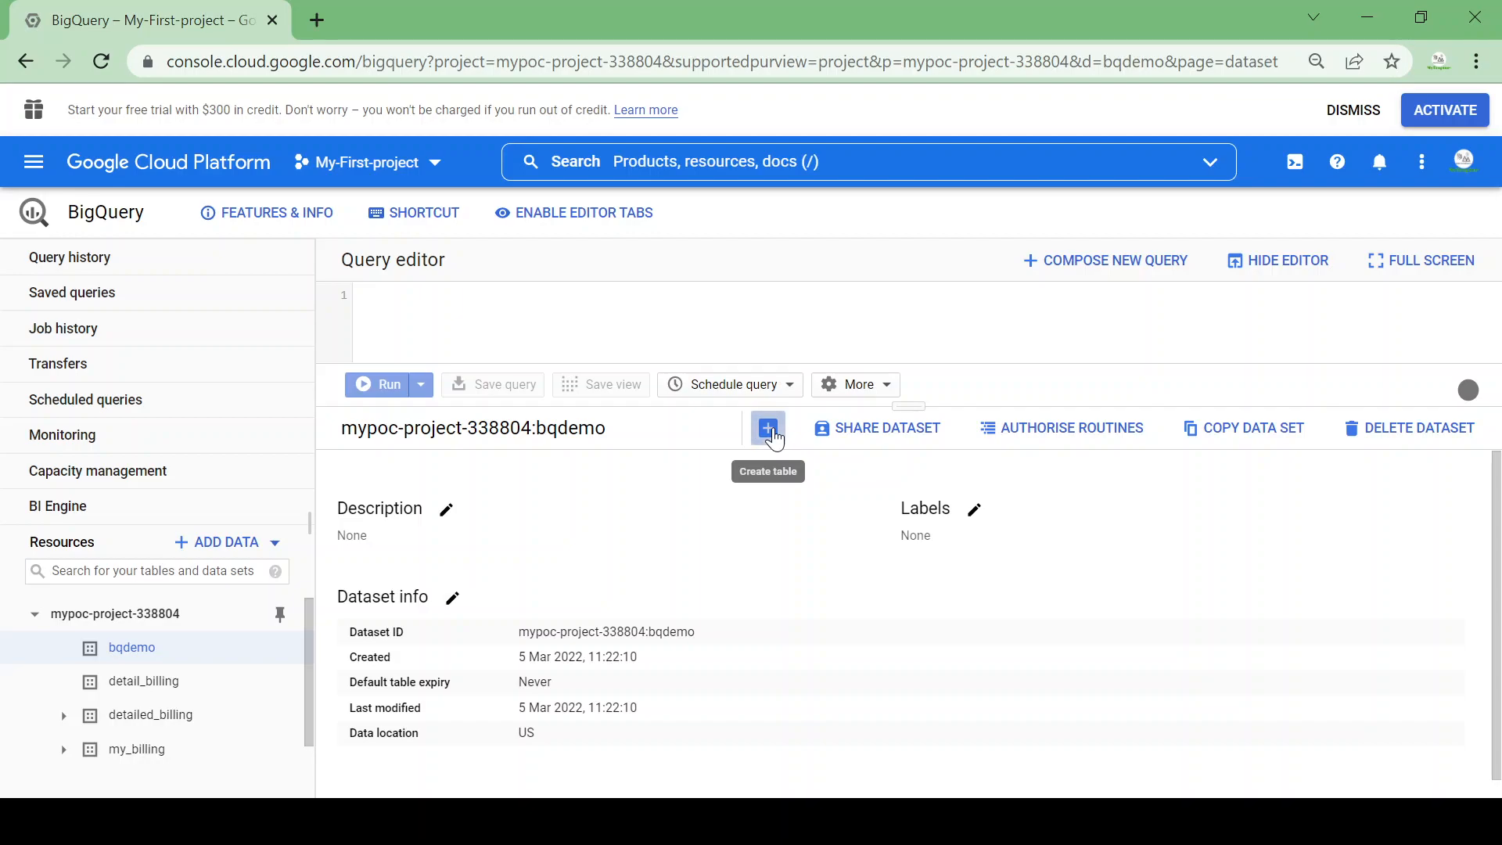
Start a new table in bqdemo with its source set to Upload.
click(767, 427)
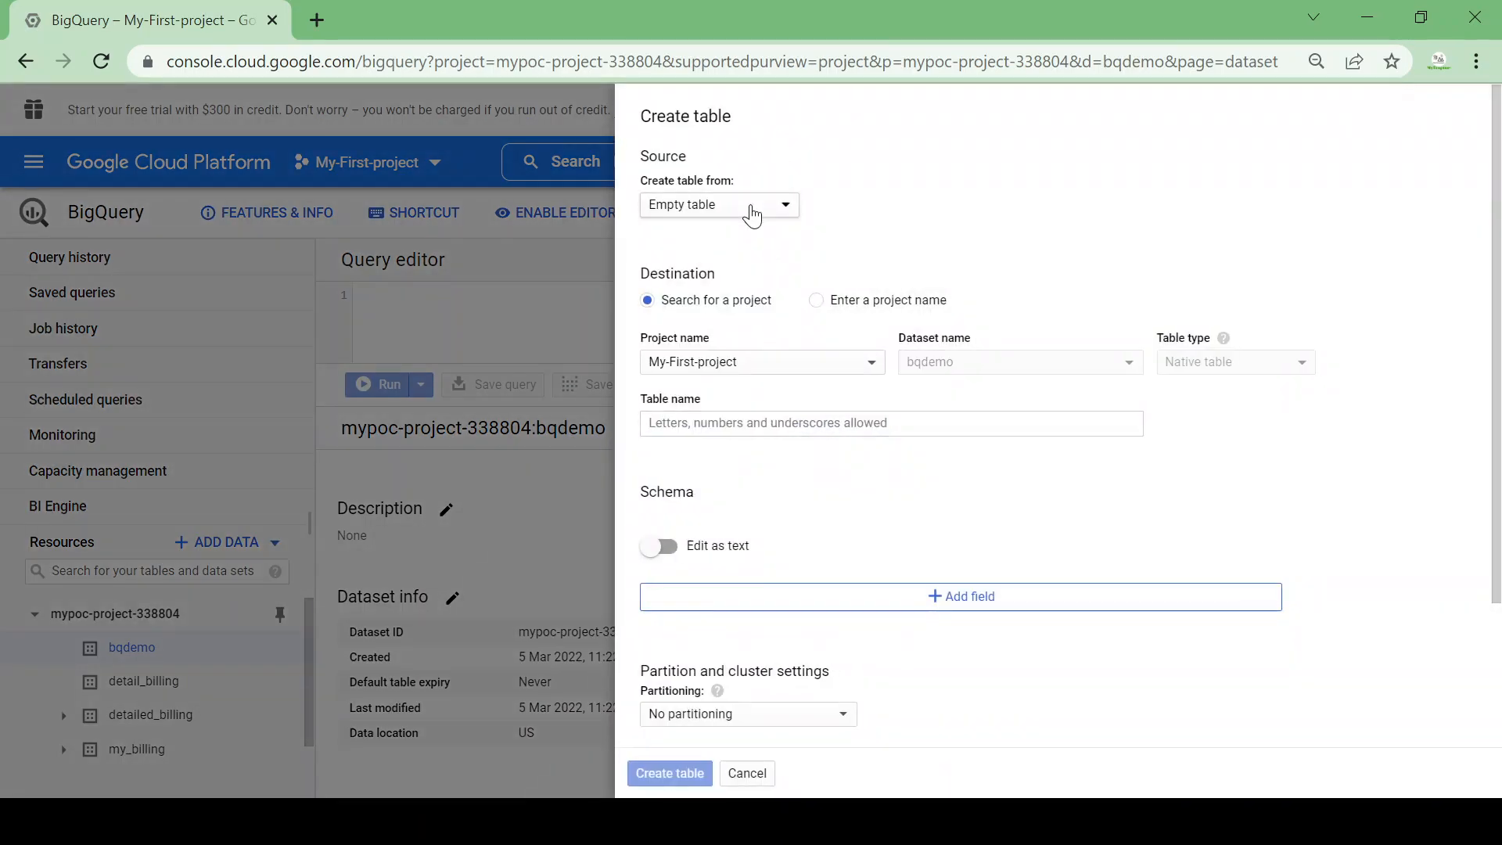
click(717, 204)
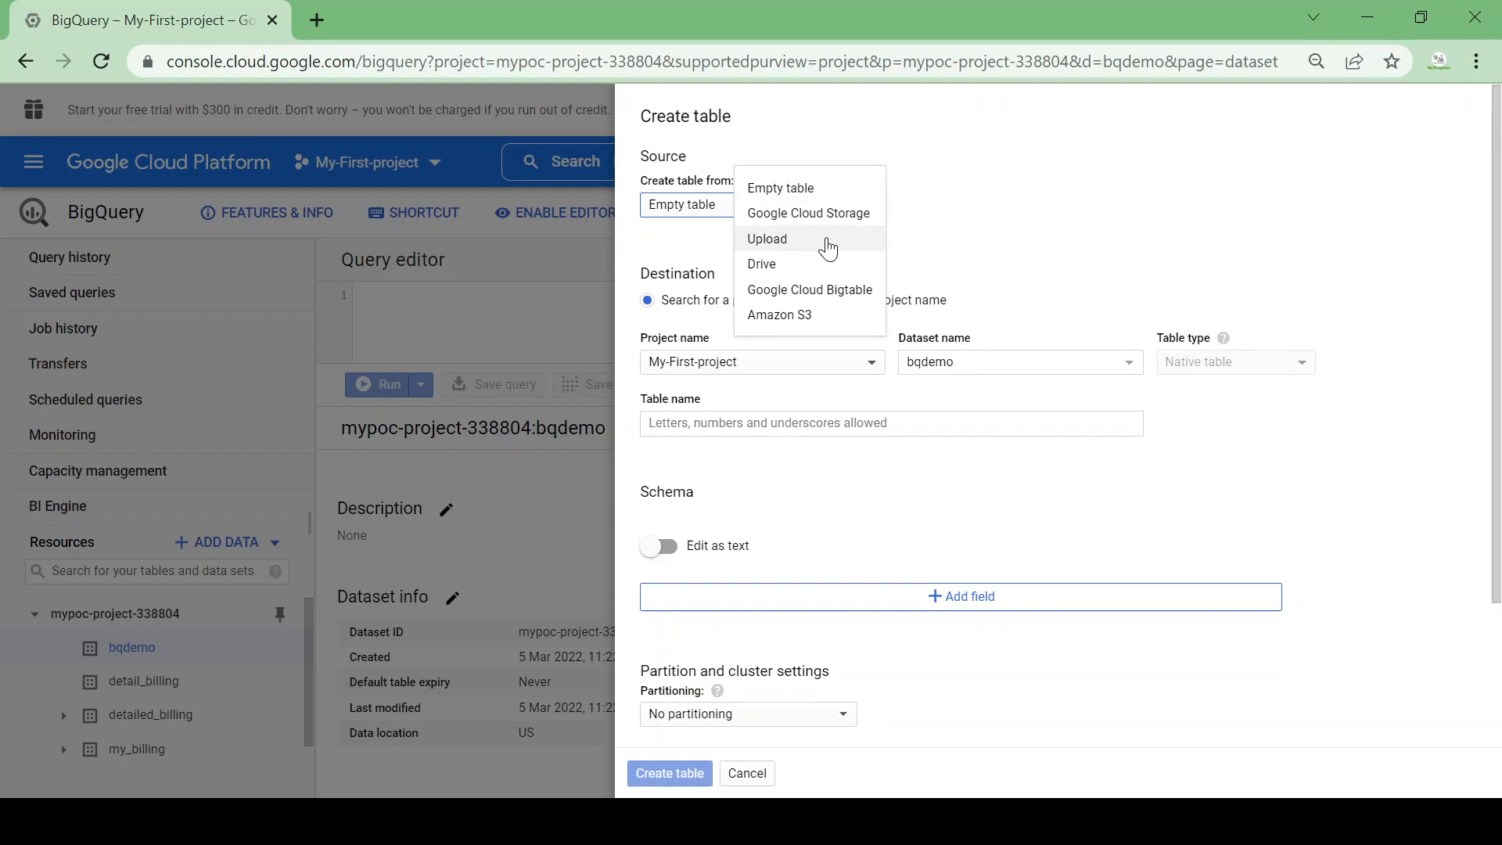
mouse_move(809, 212)
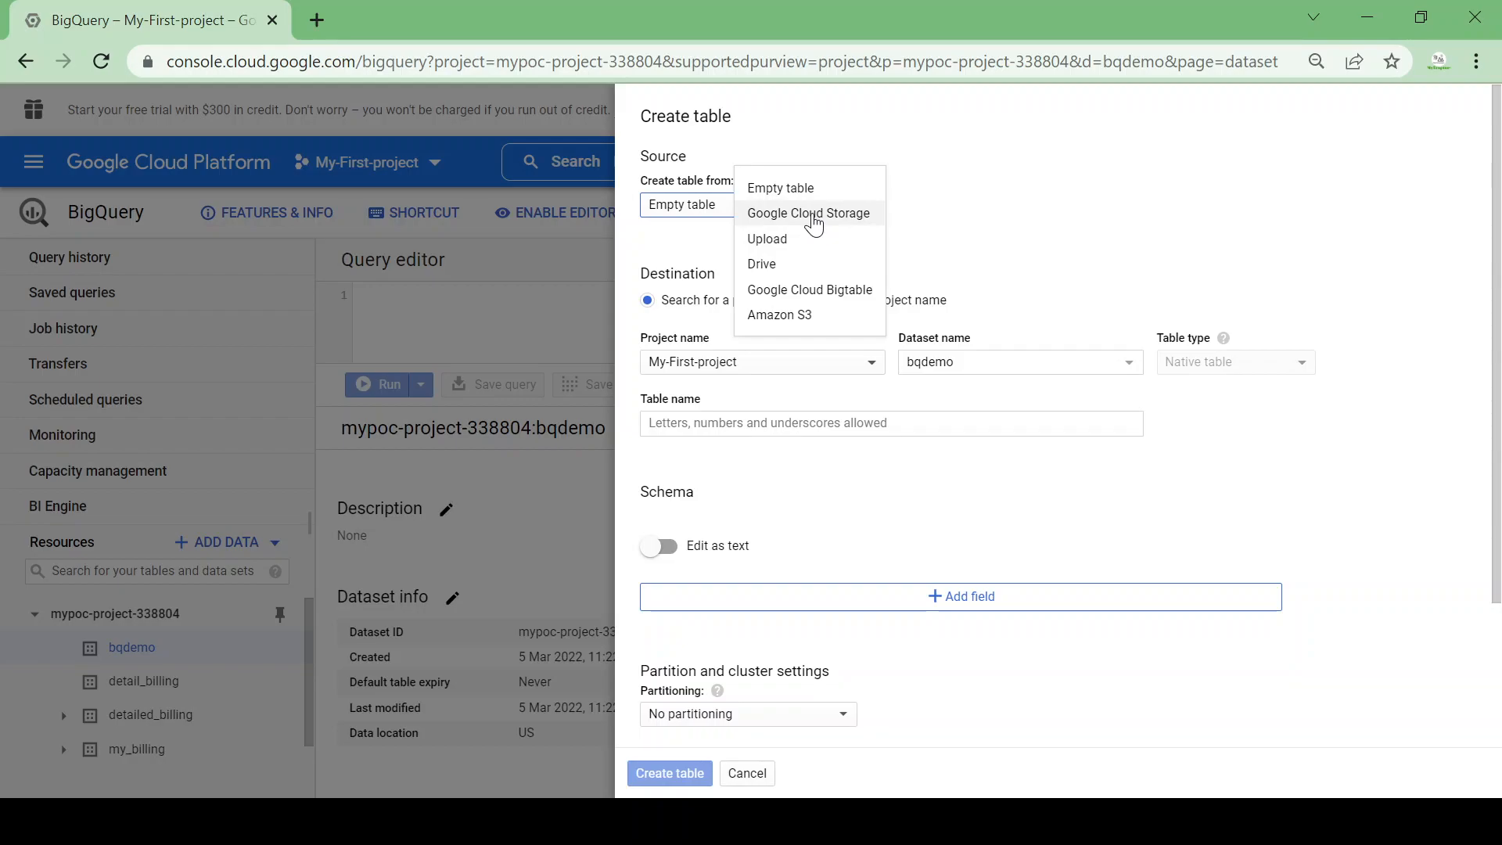
mouse_move(796, 244)
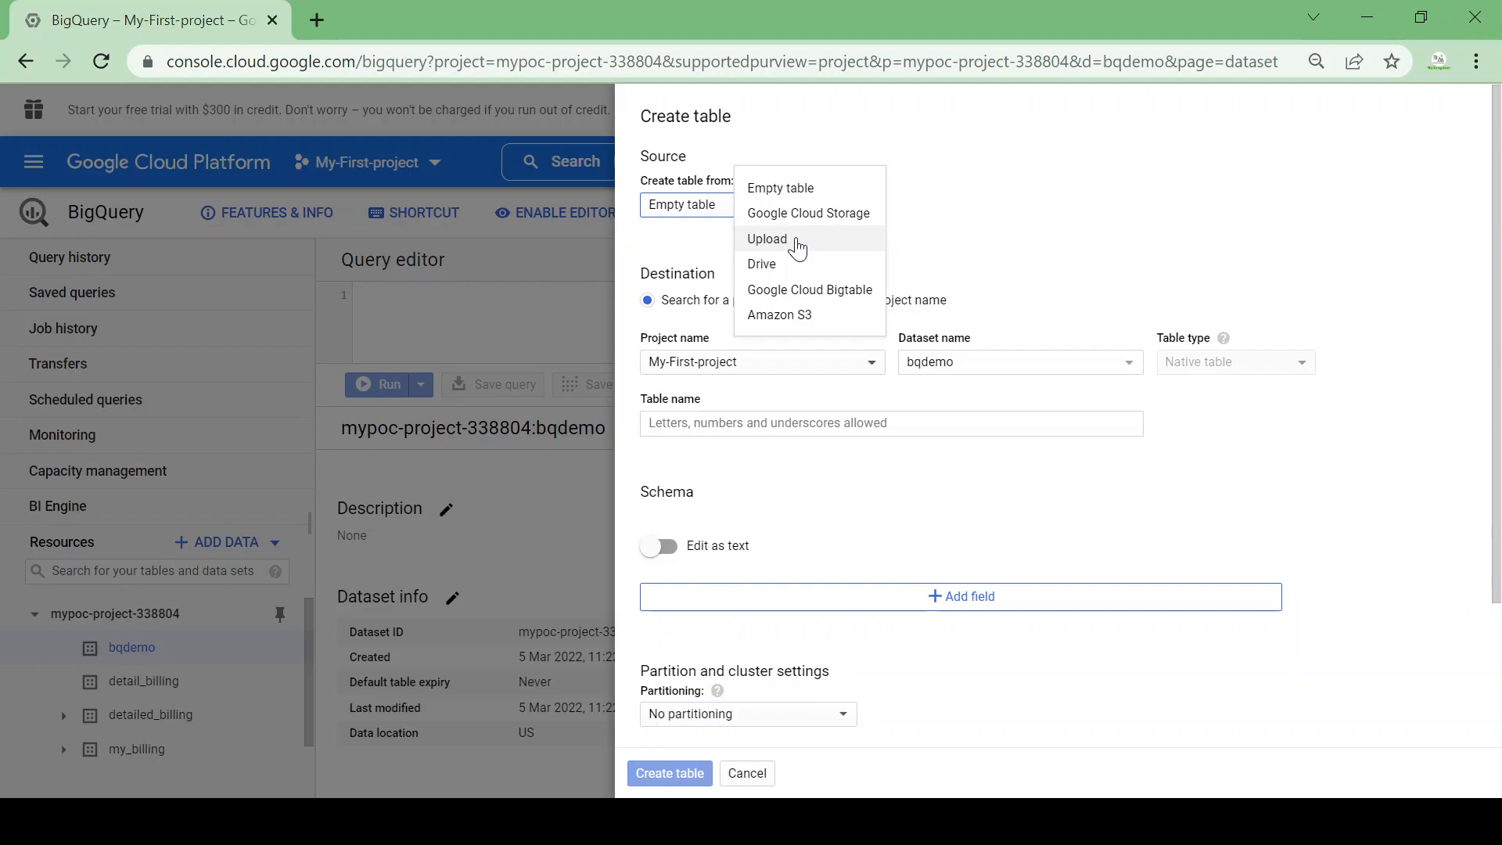
click(766, 237)
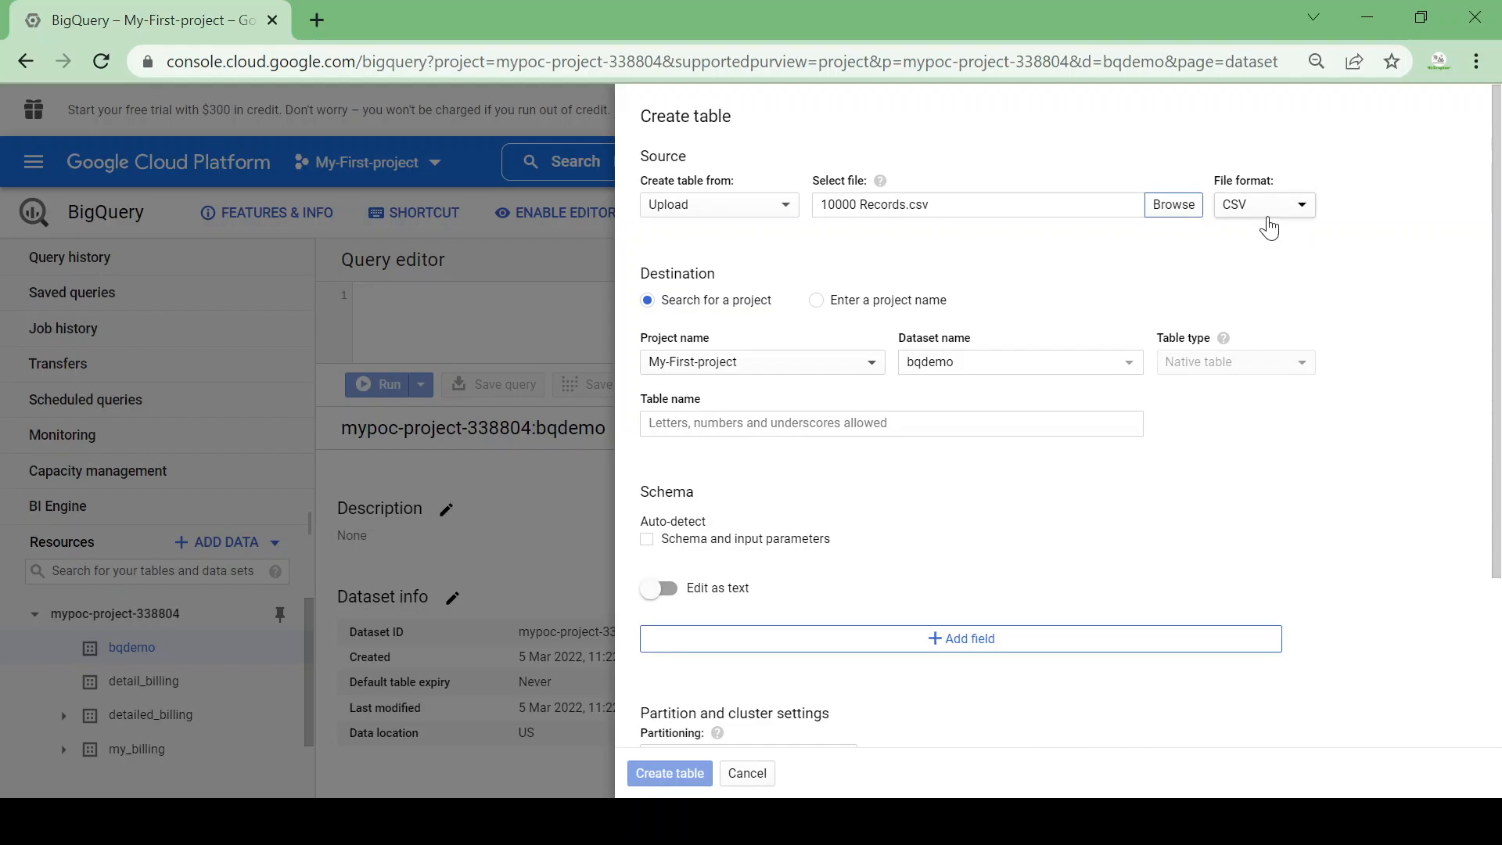
mouse_move(1245, 189)
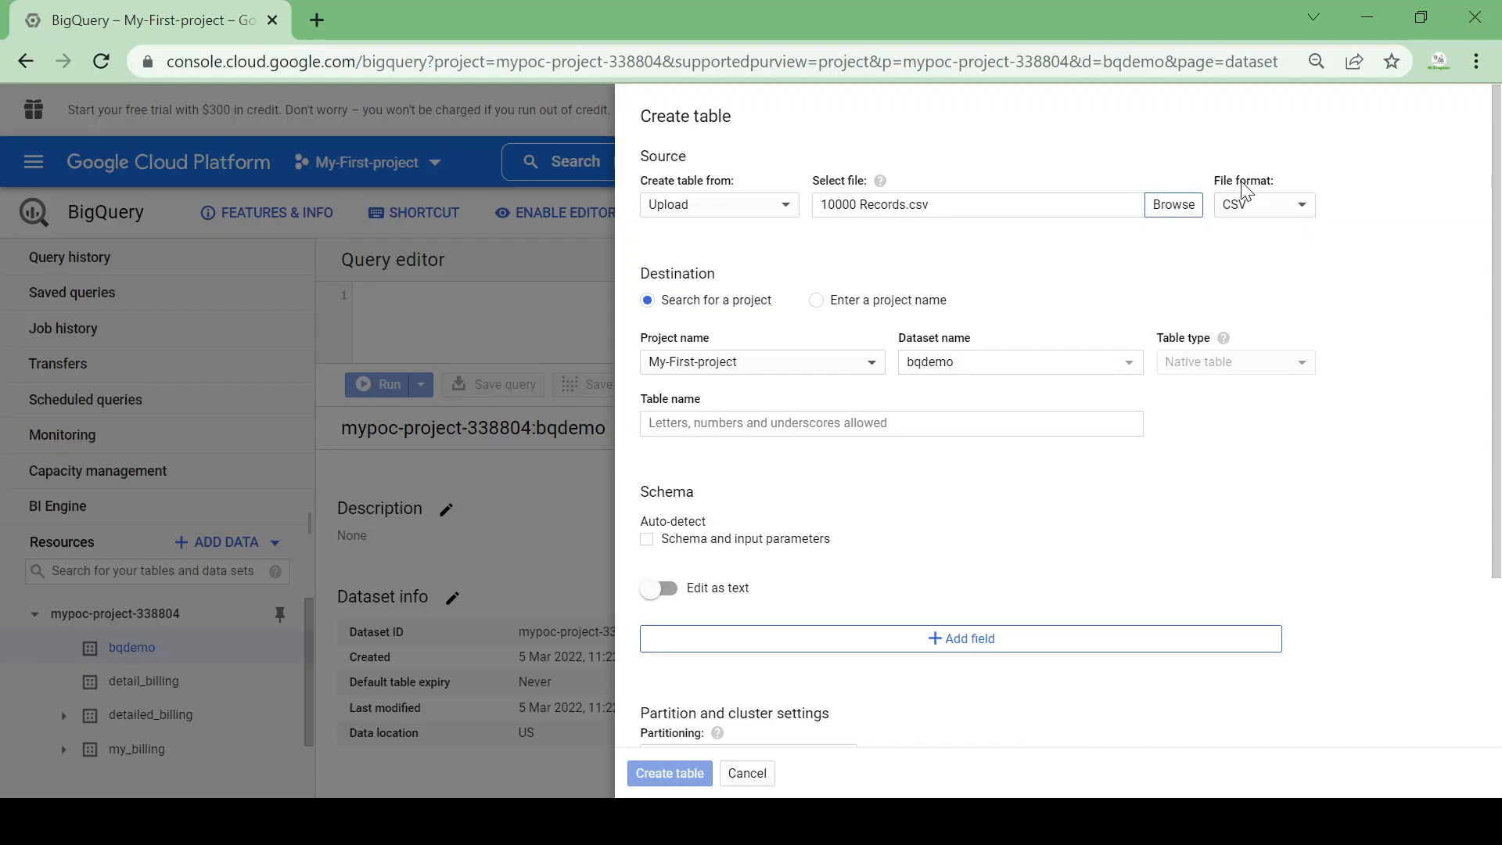
mouse_move(1278, 215)
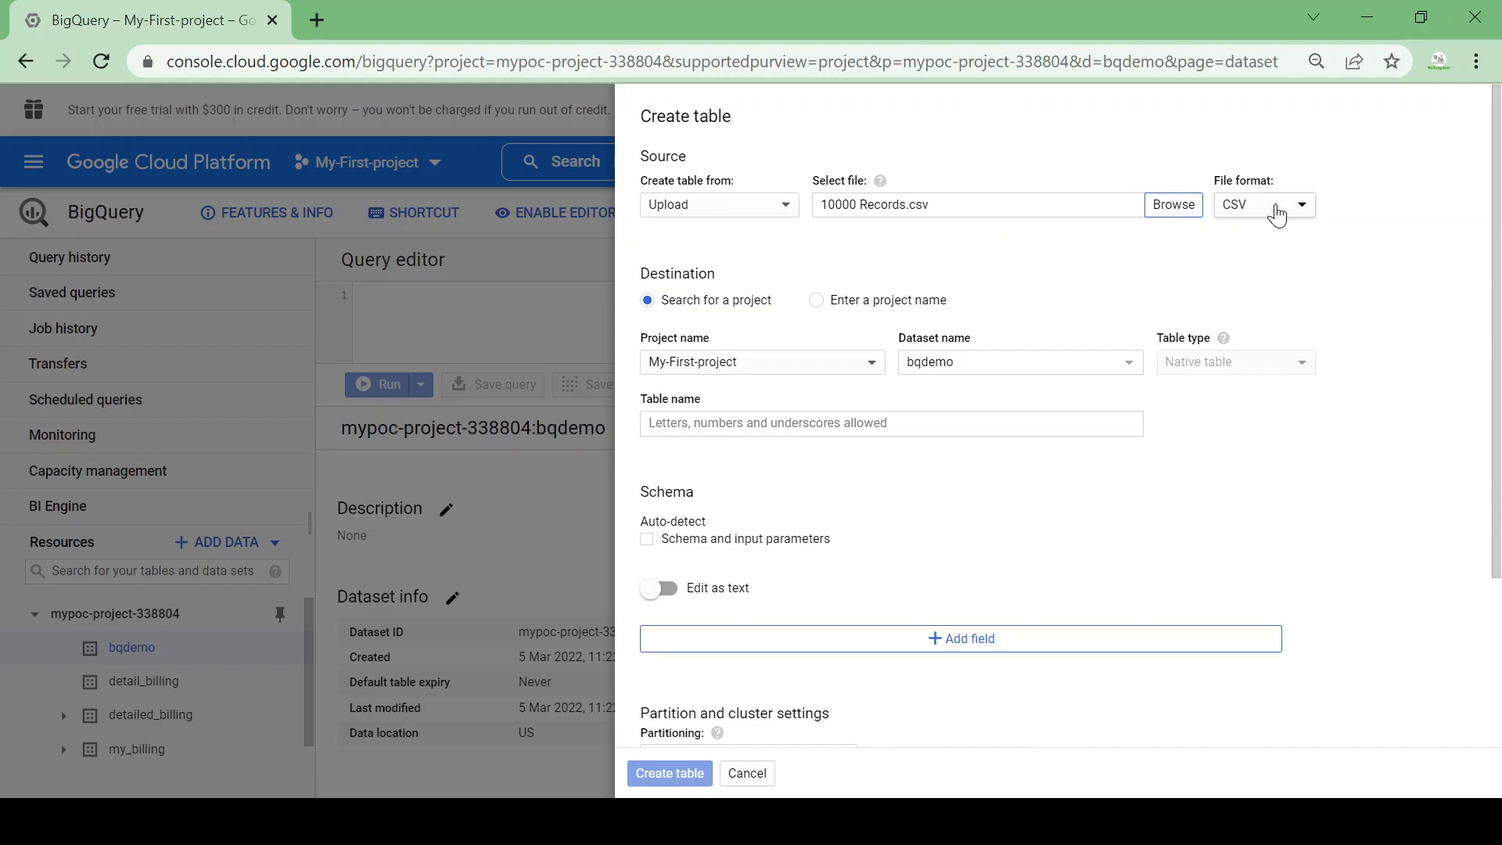
mouse_move(783, 422)
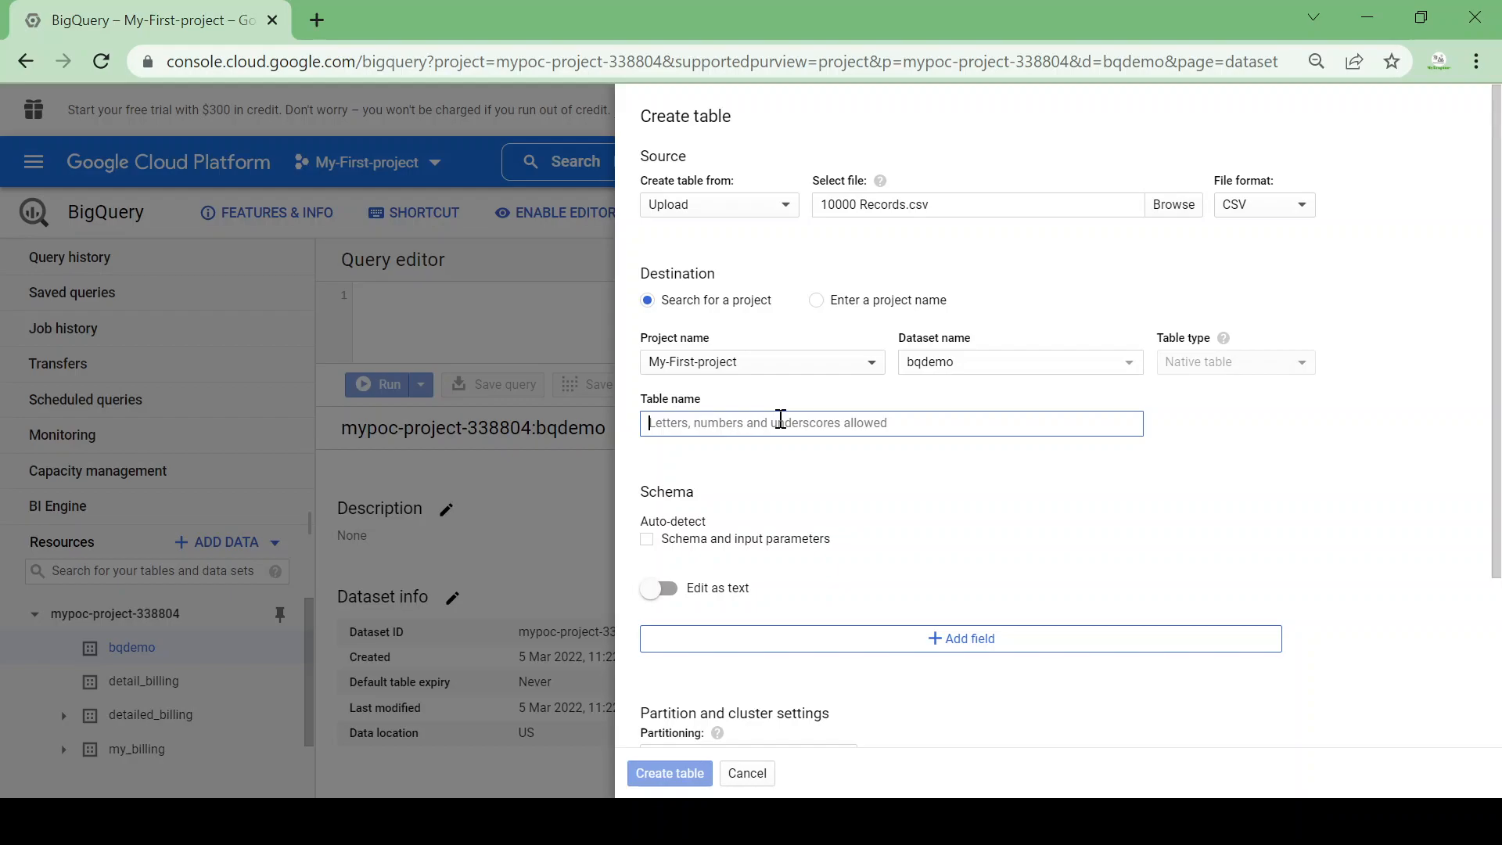
Name the table demo, enable schema Auto-detect and create the table.
text(sale)
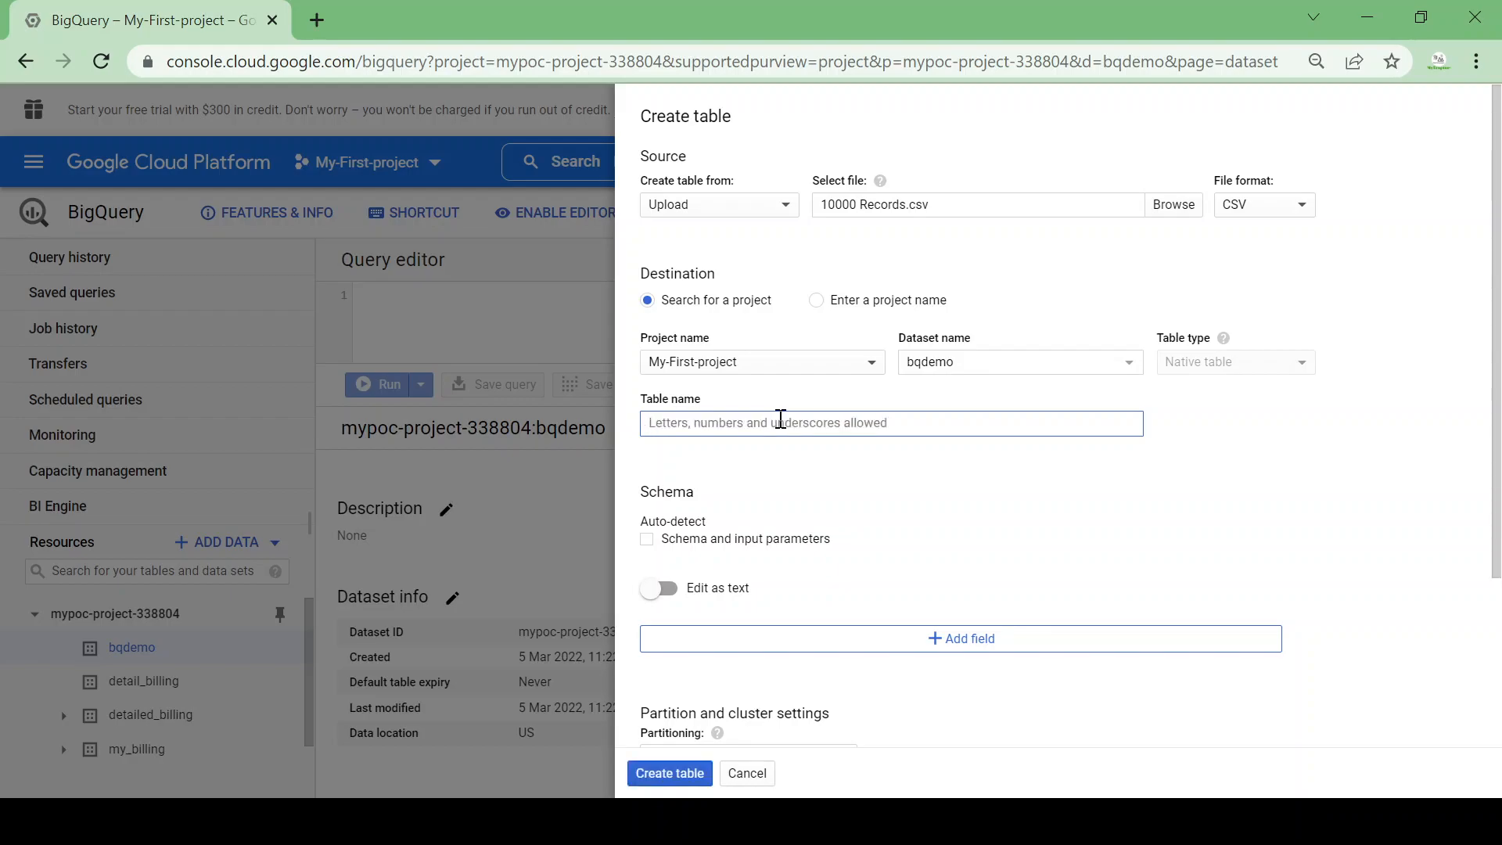
text(demo)
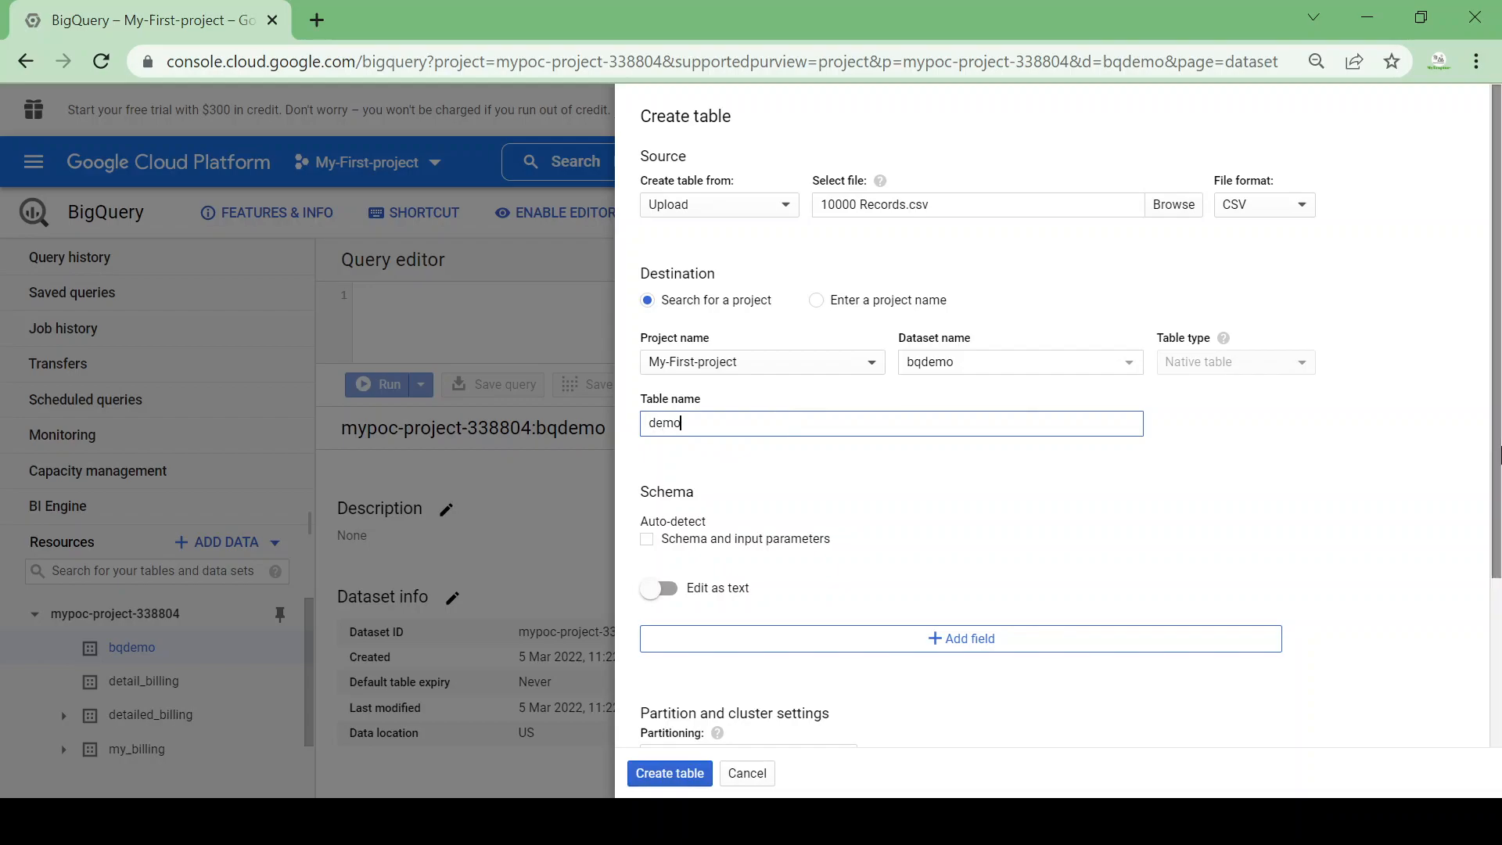
scroll(down, 3)
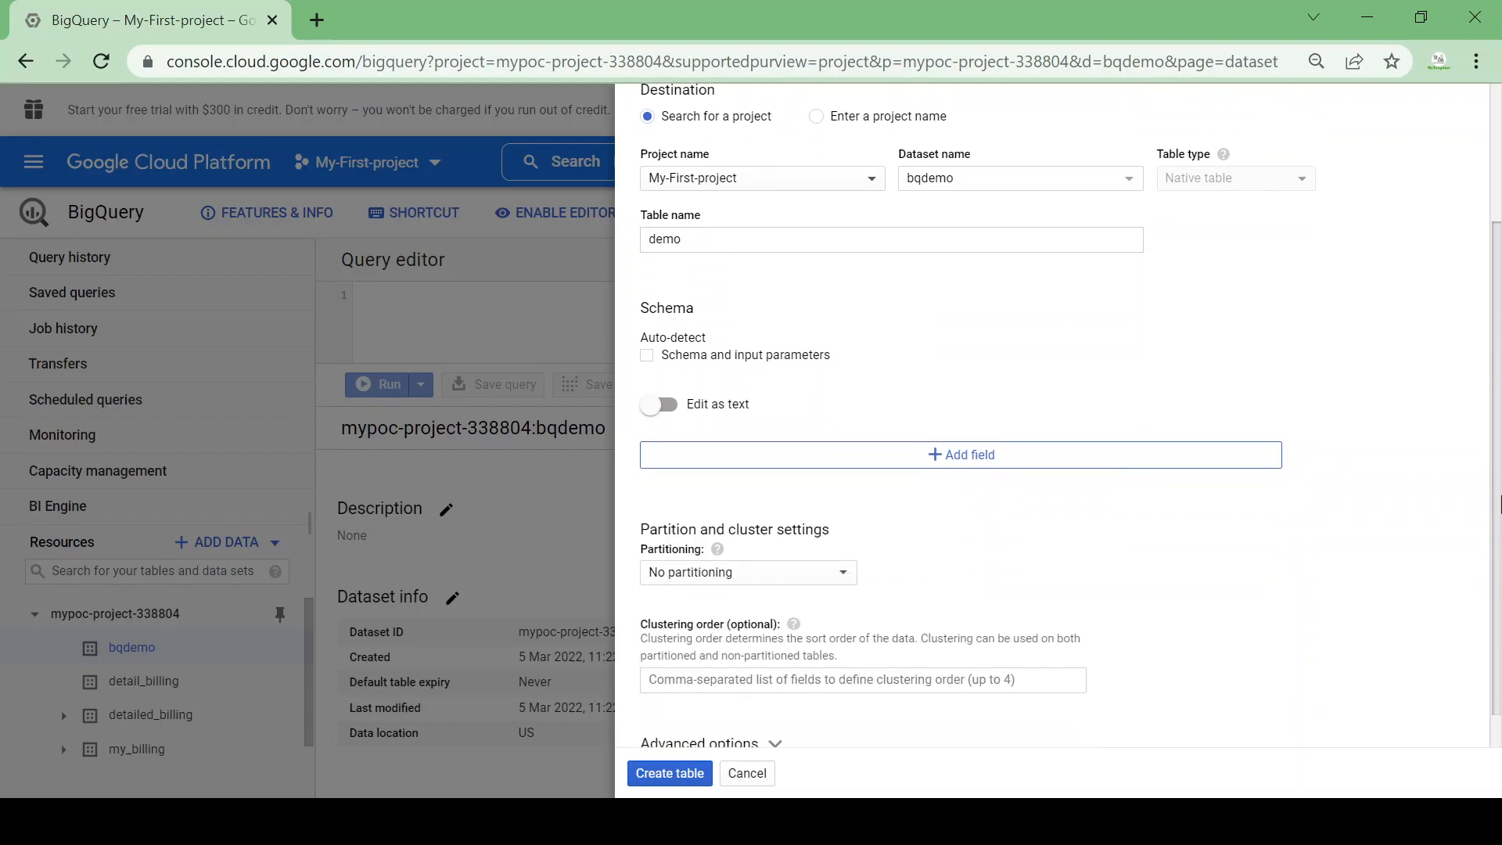
mouse_move(648, 356)
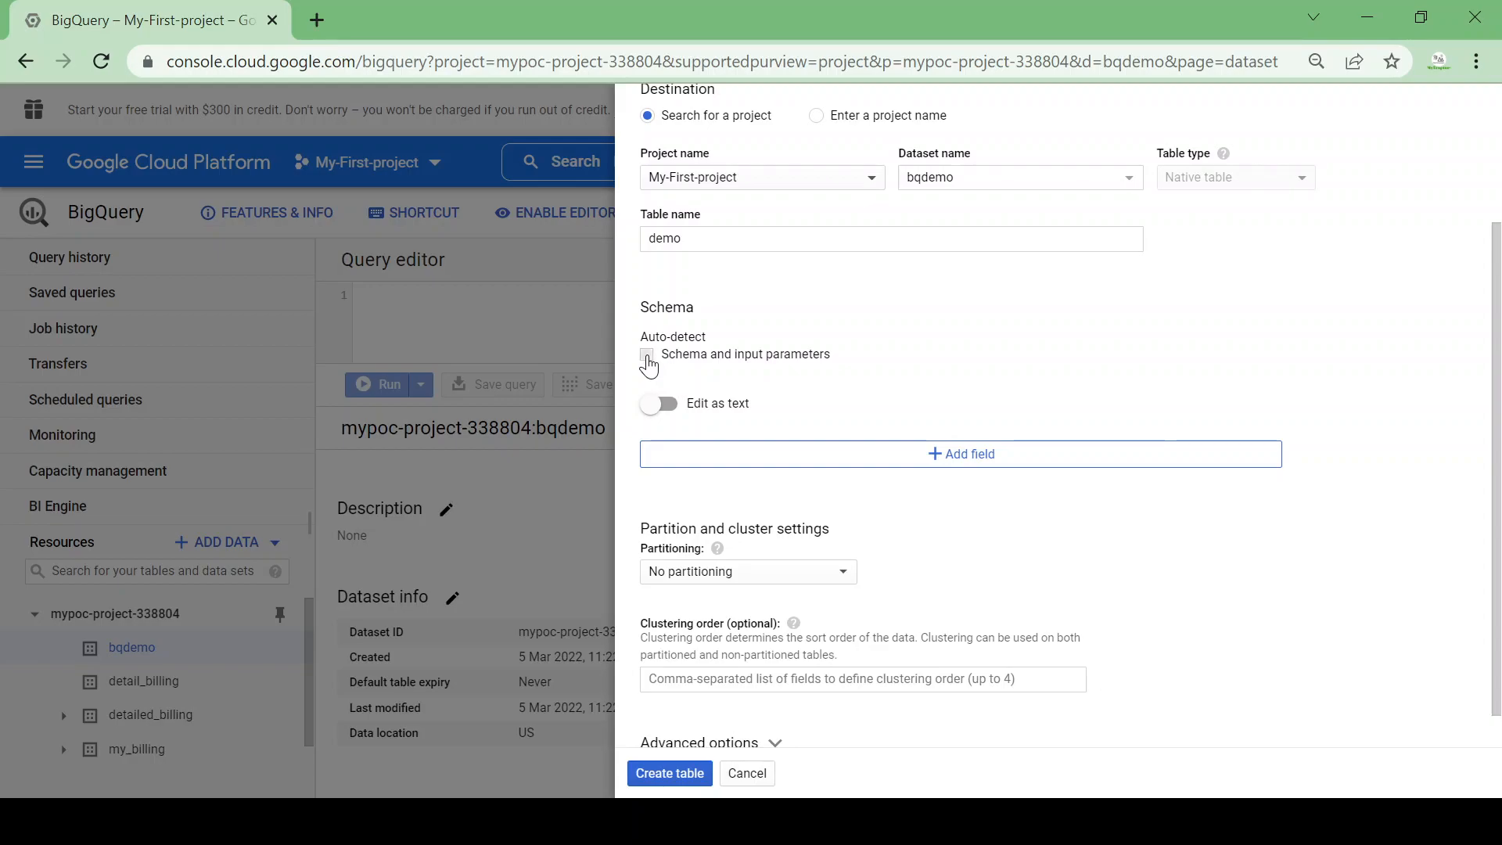
click(647, 359)
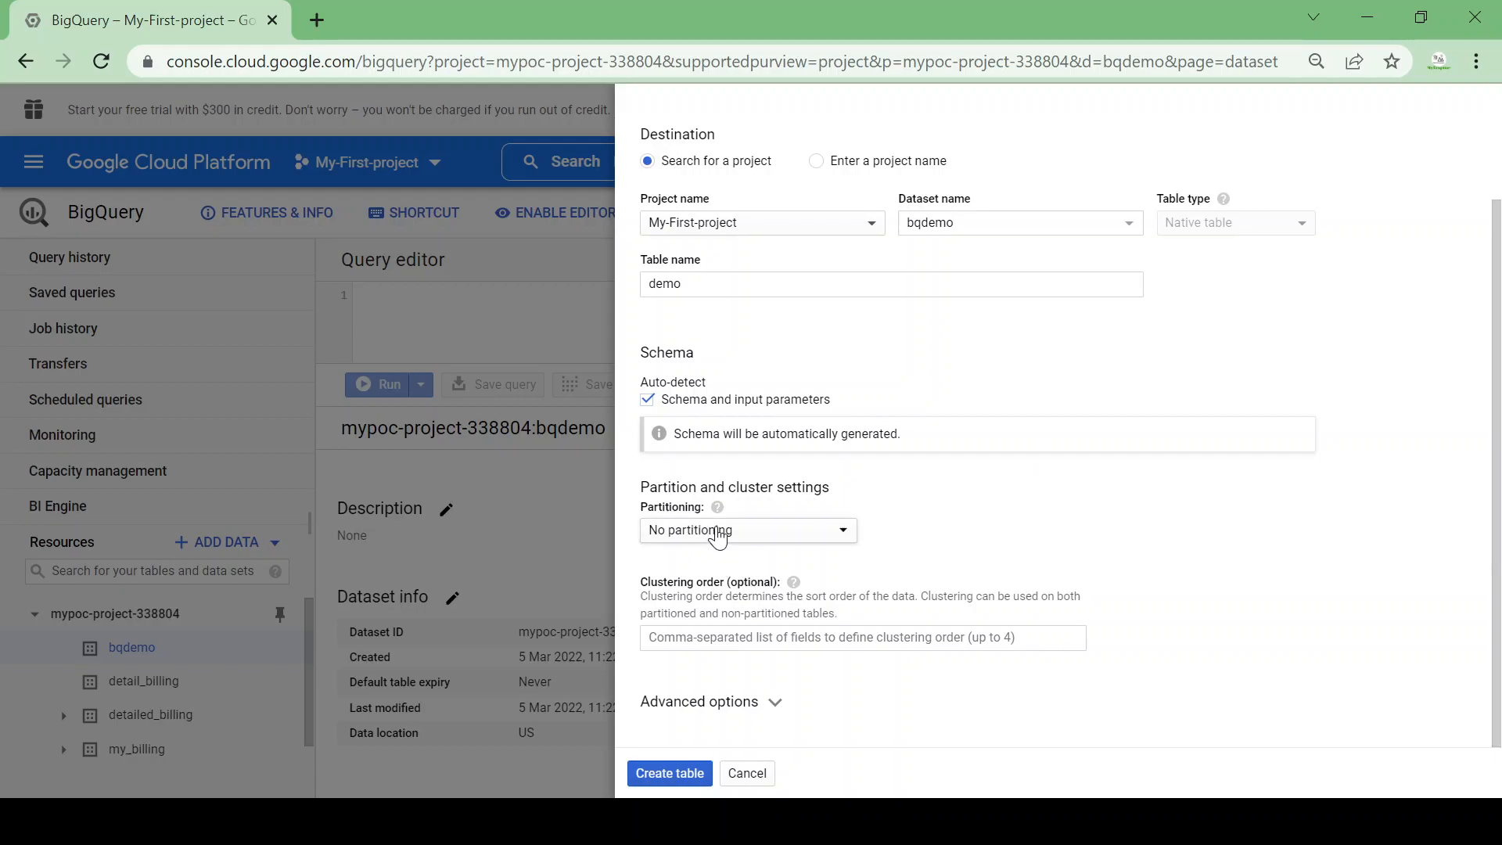
mouse_move(669, 773)
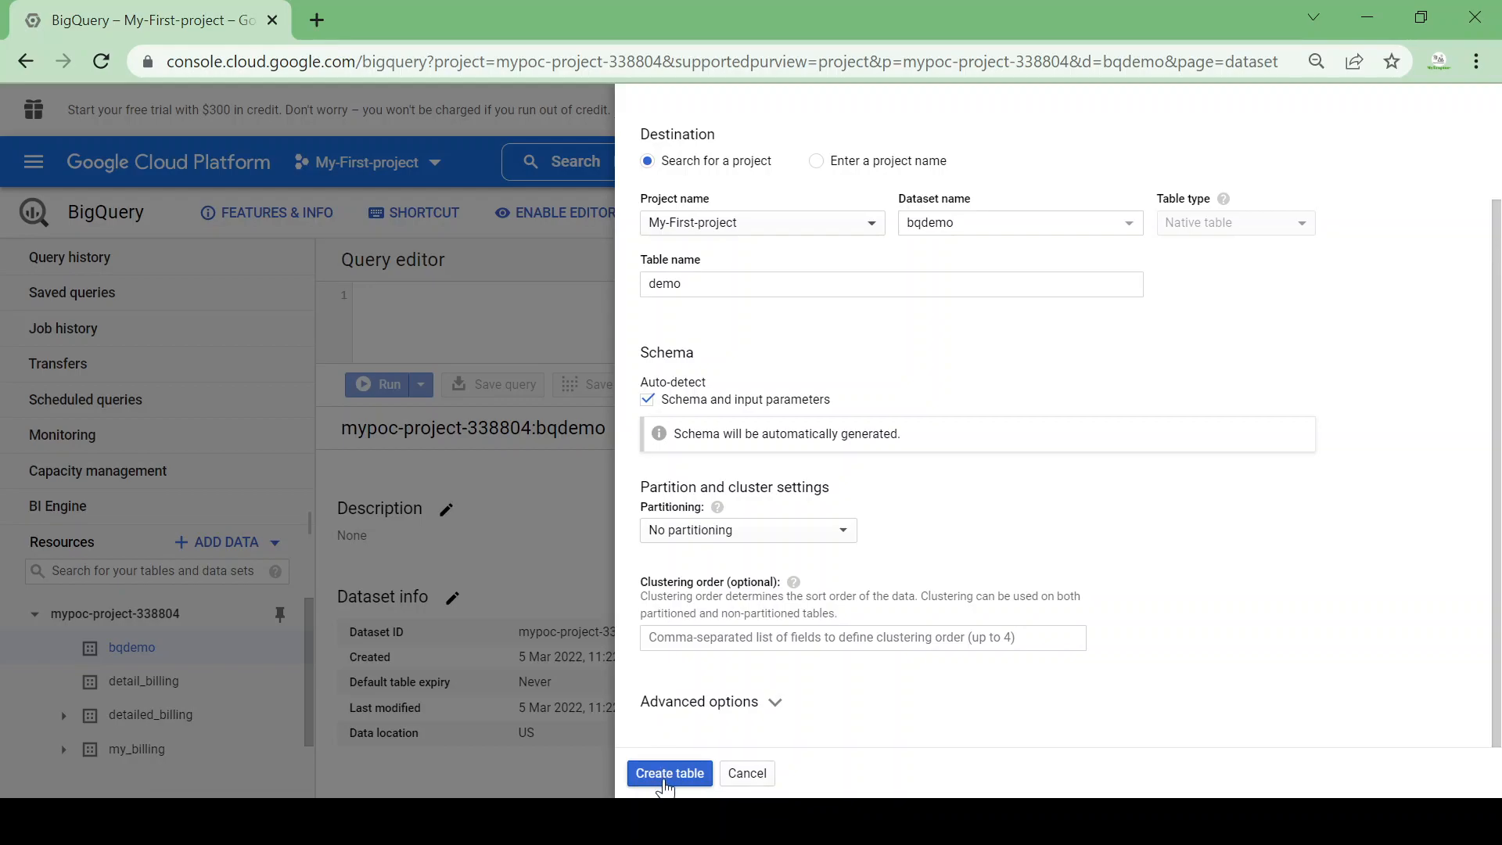
click(668, 772)
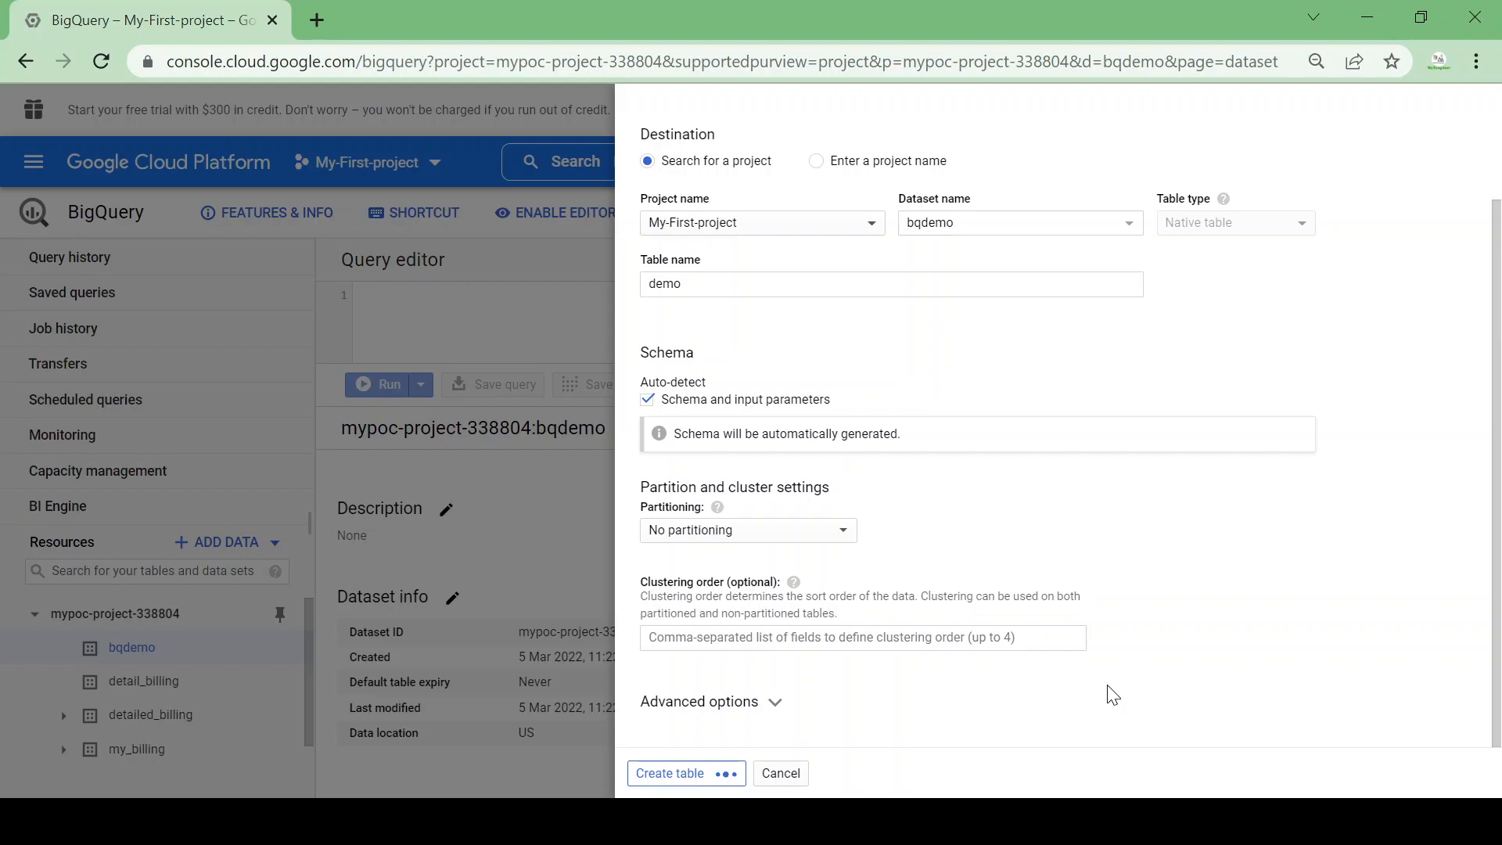
Select the new demo table, view its schema and preview its rows.
click(671, 772)
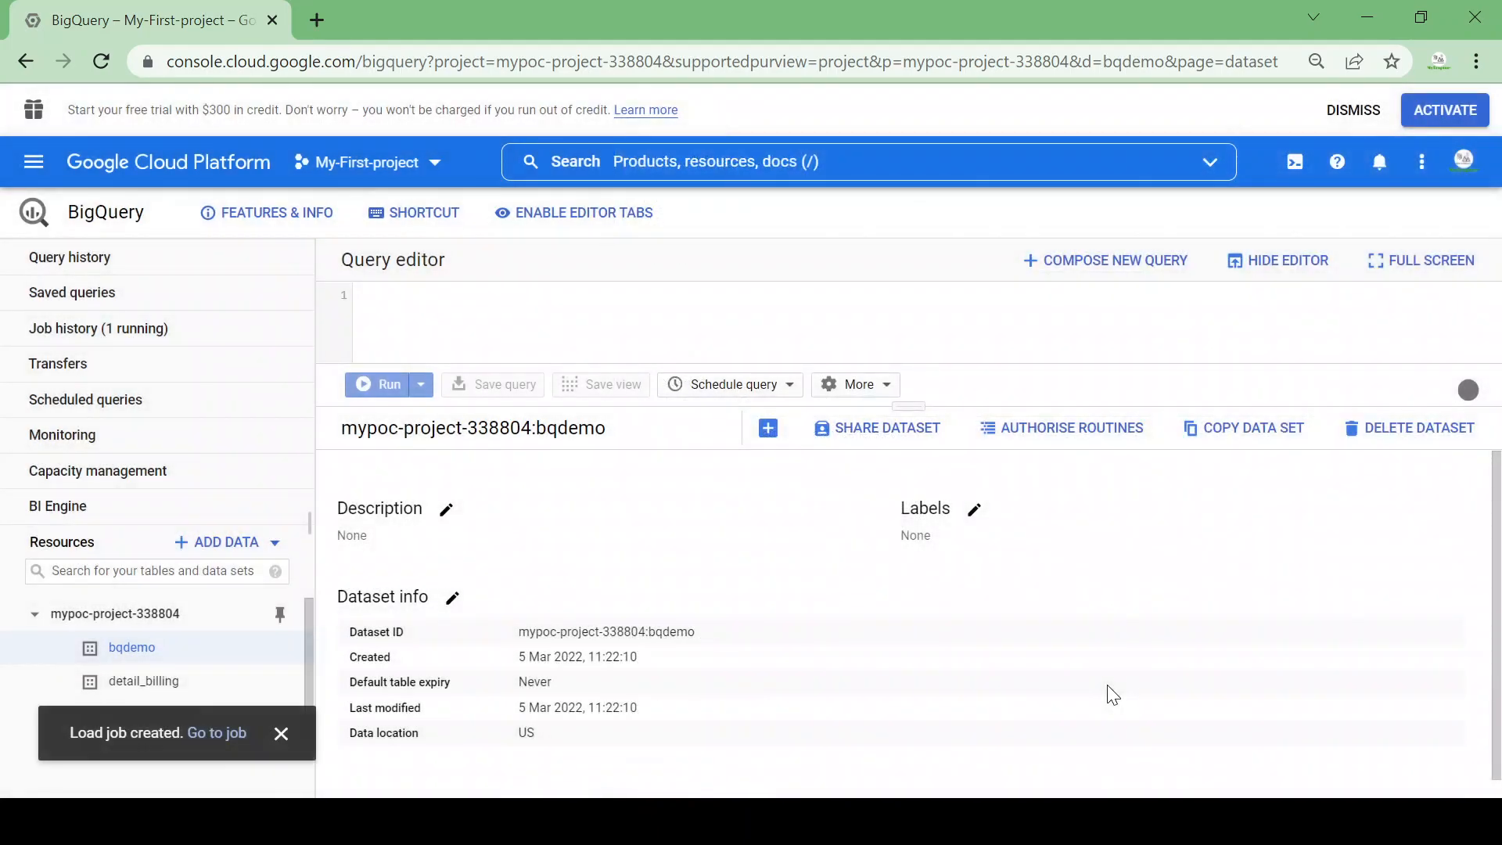
mouse_move(216, 732)
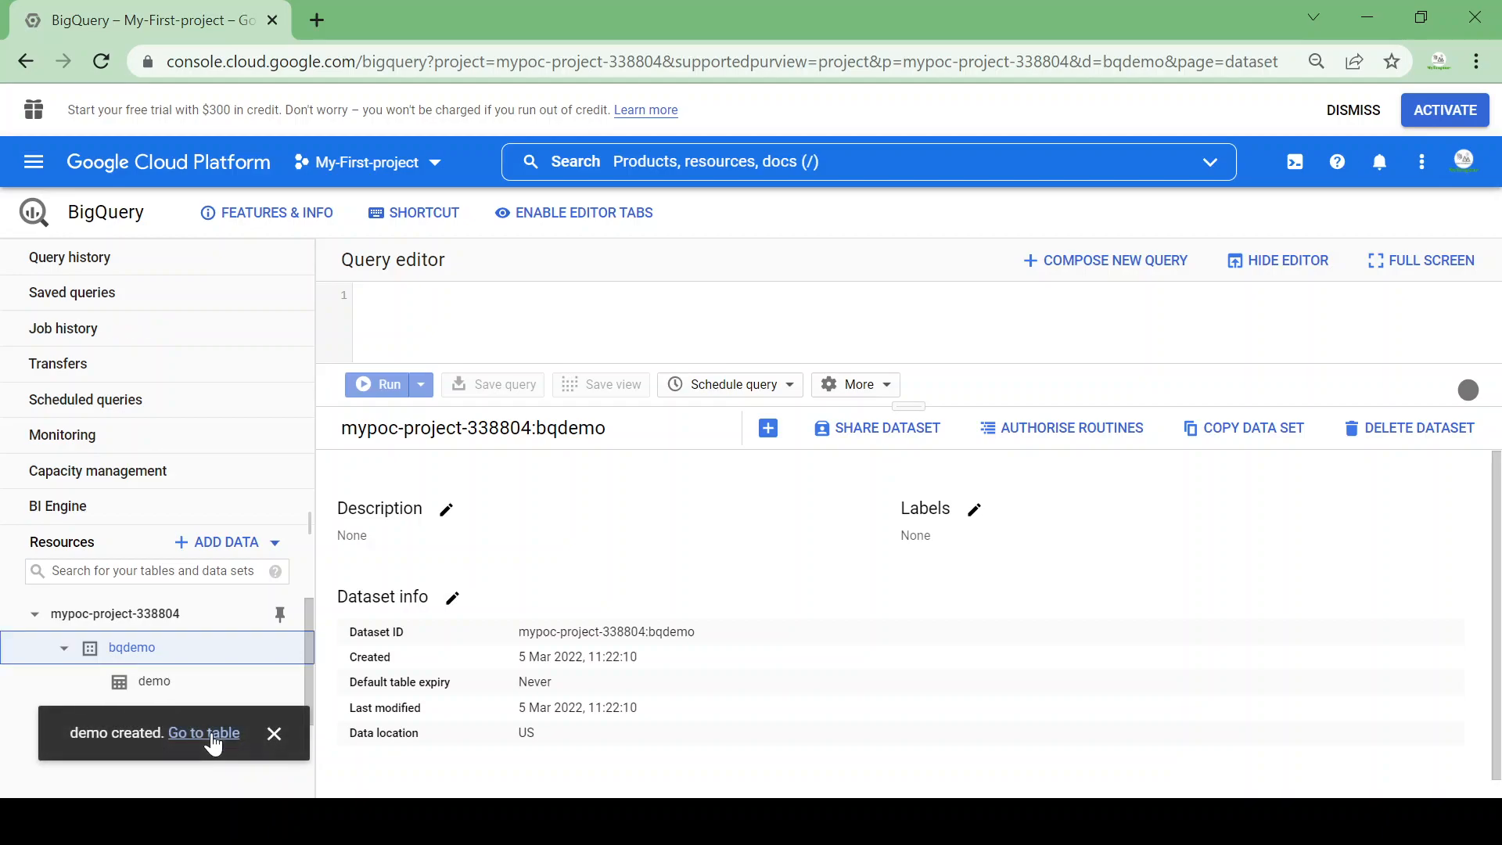
mouse_move(153, 680)
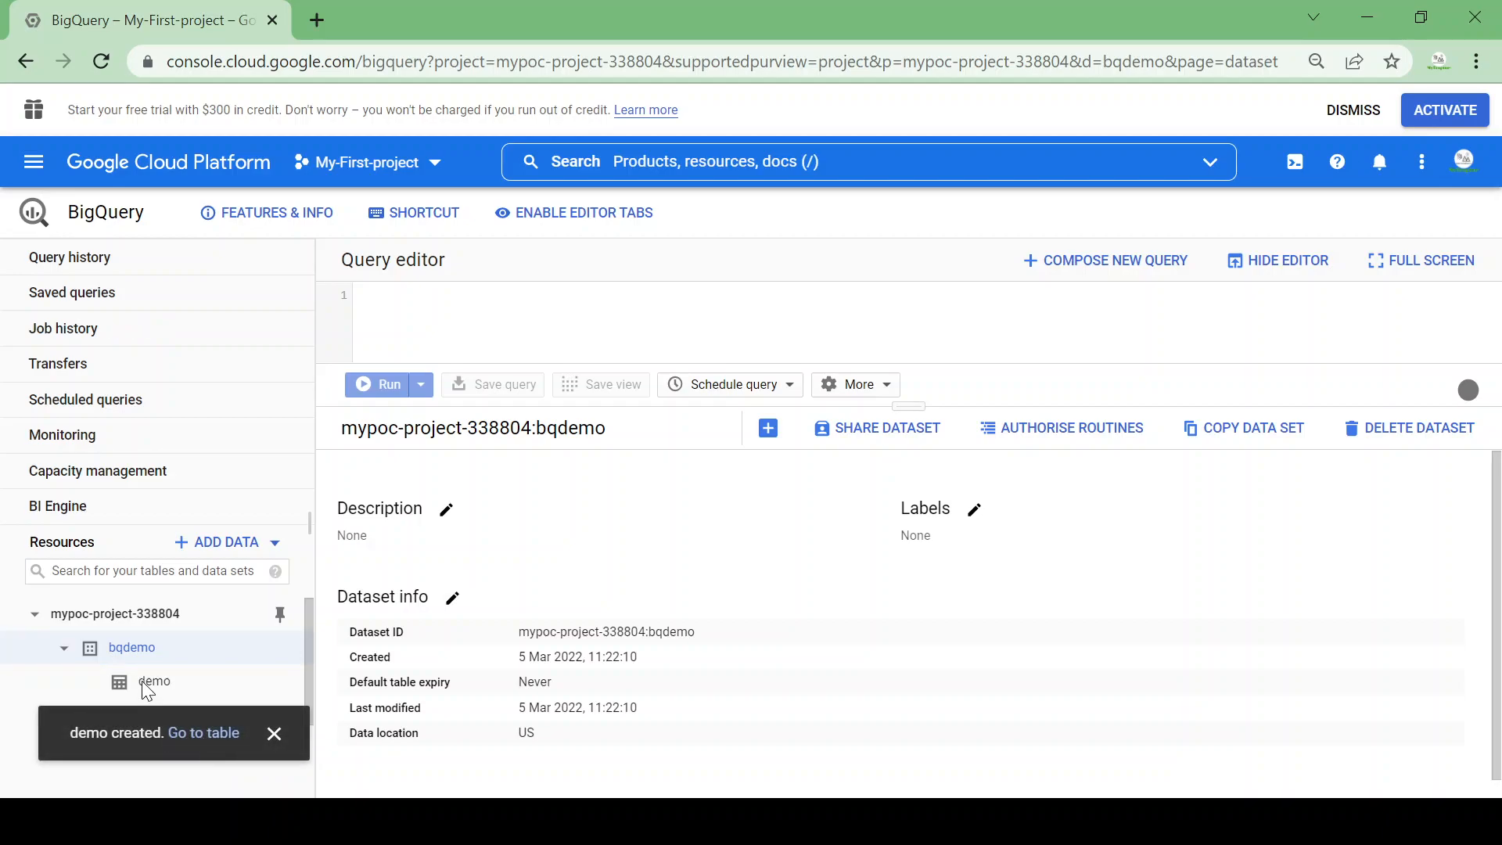
click(273, 734)
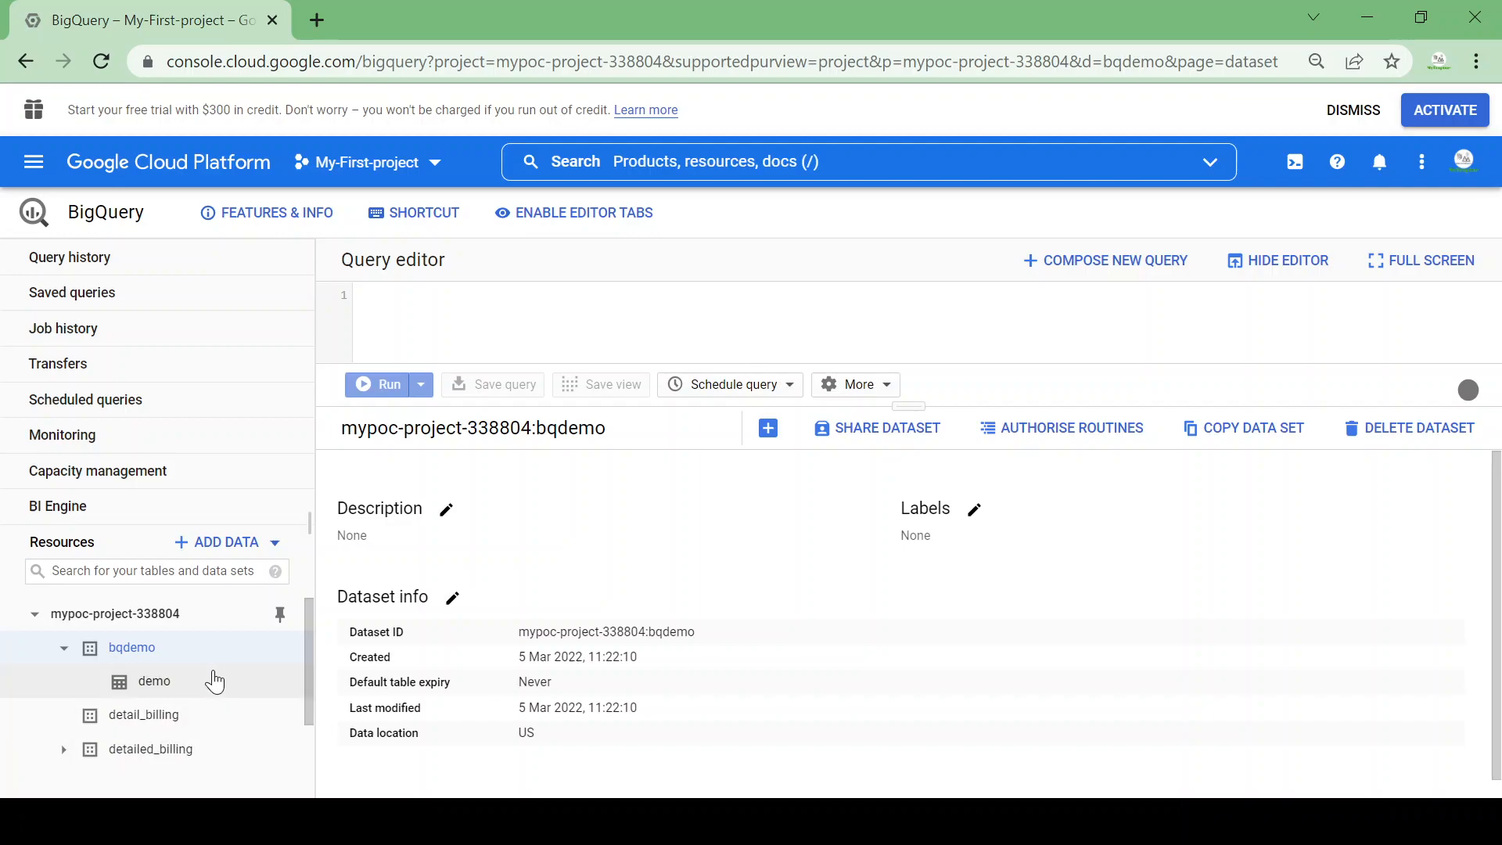
click(153, 681)
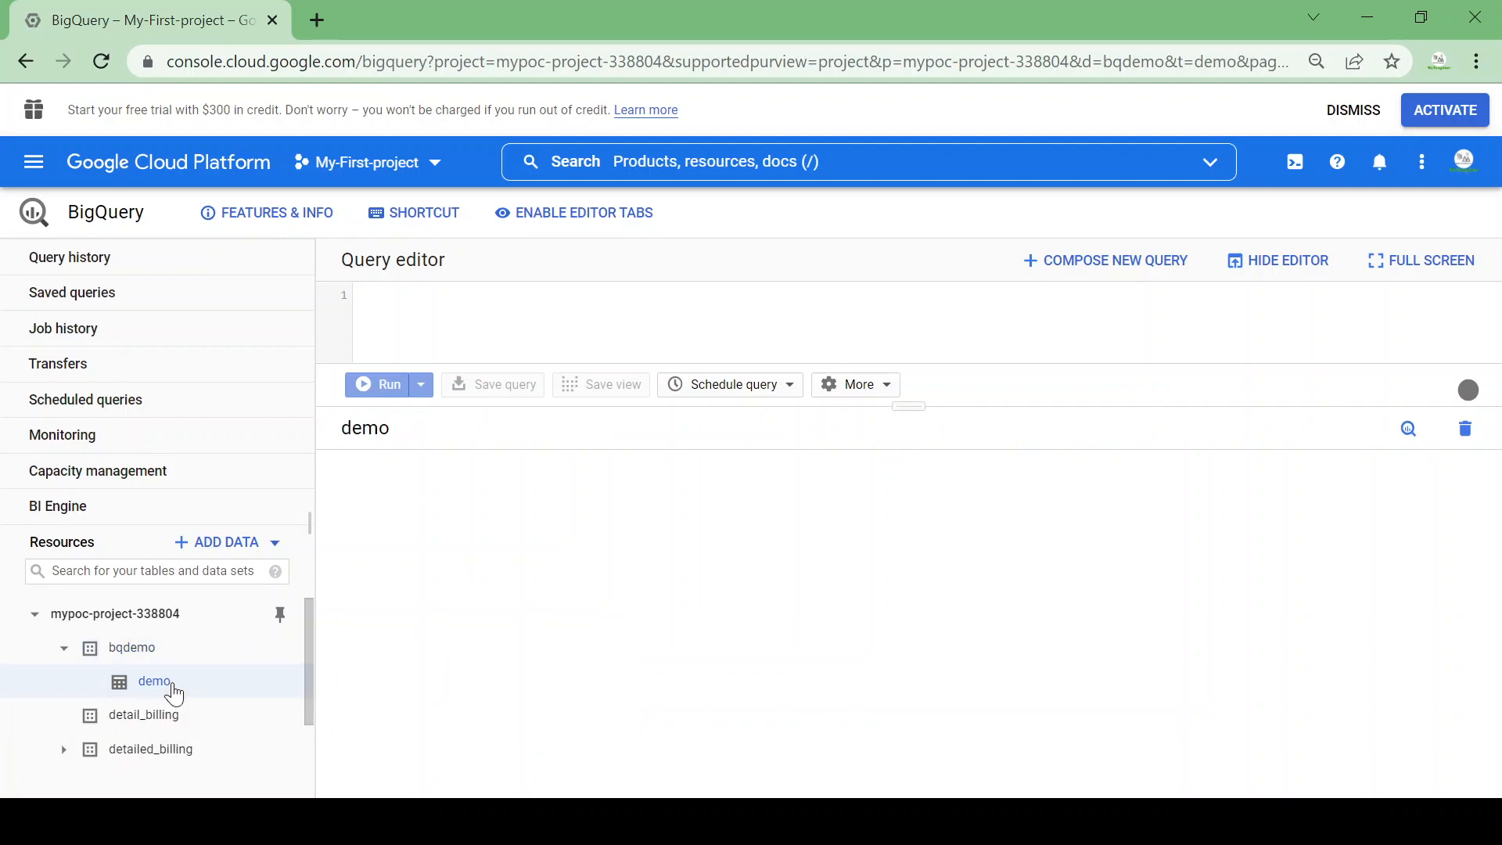
click(154, 680)
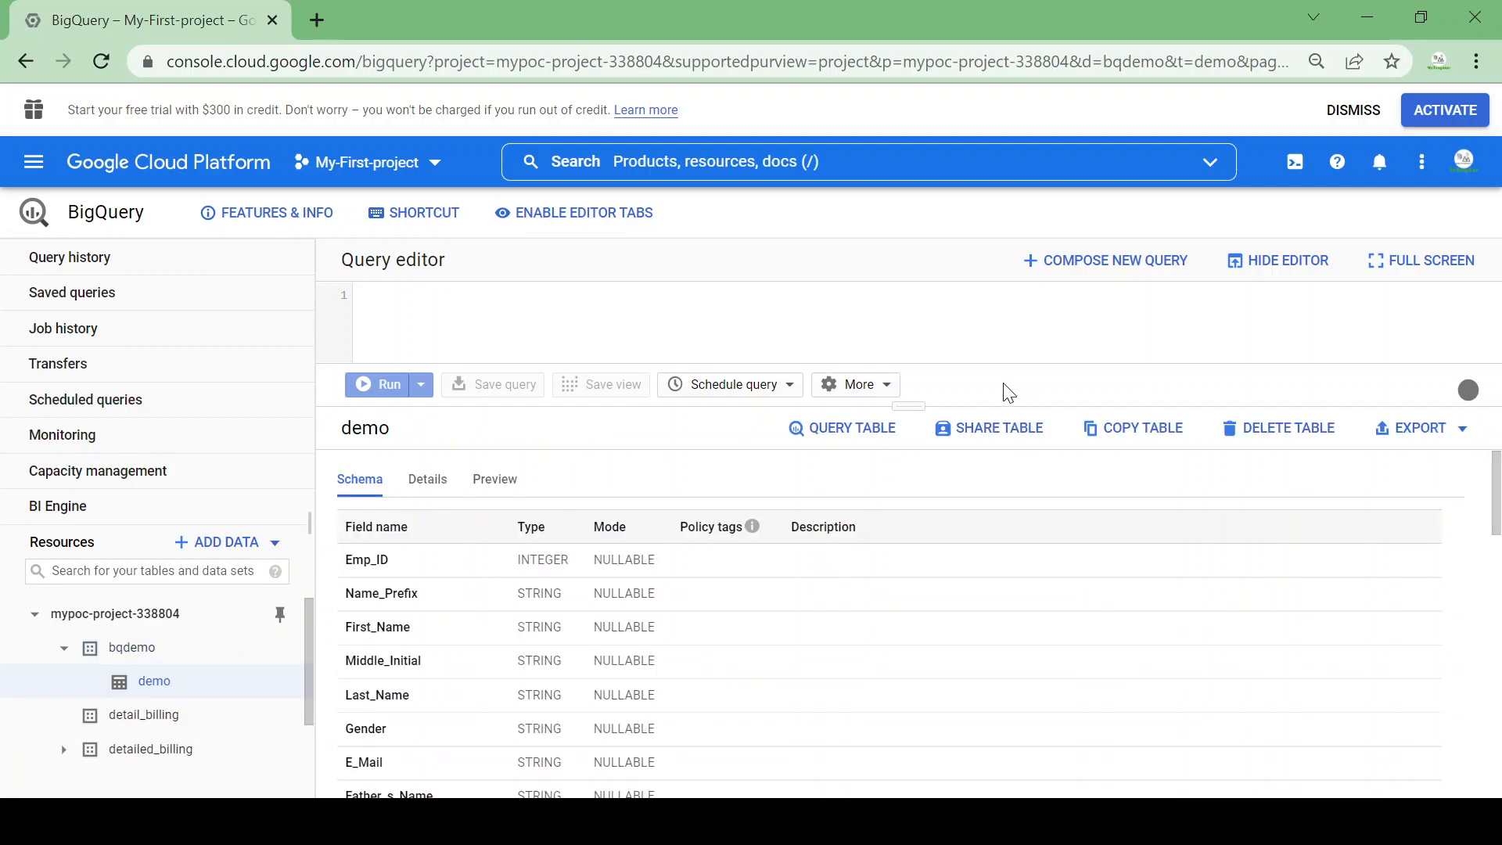
mouse_move(906, 407)
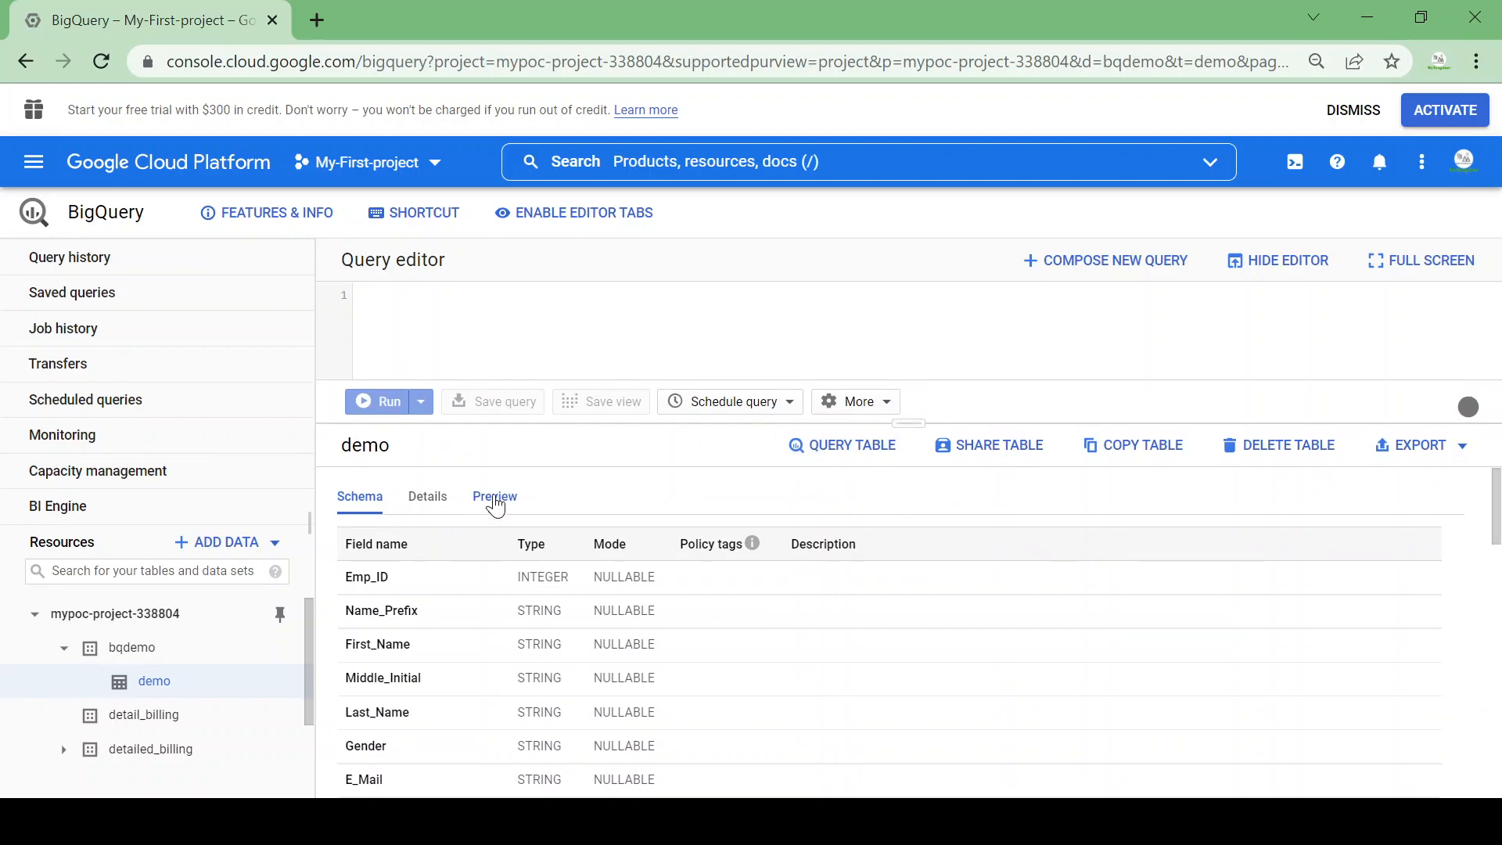
click(495, 496)
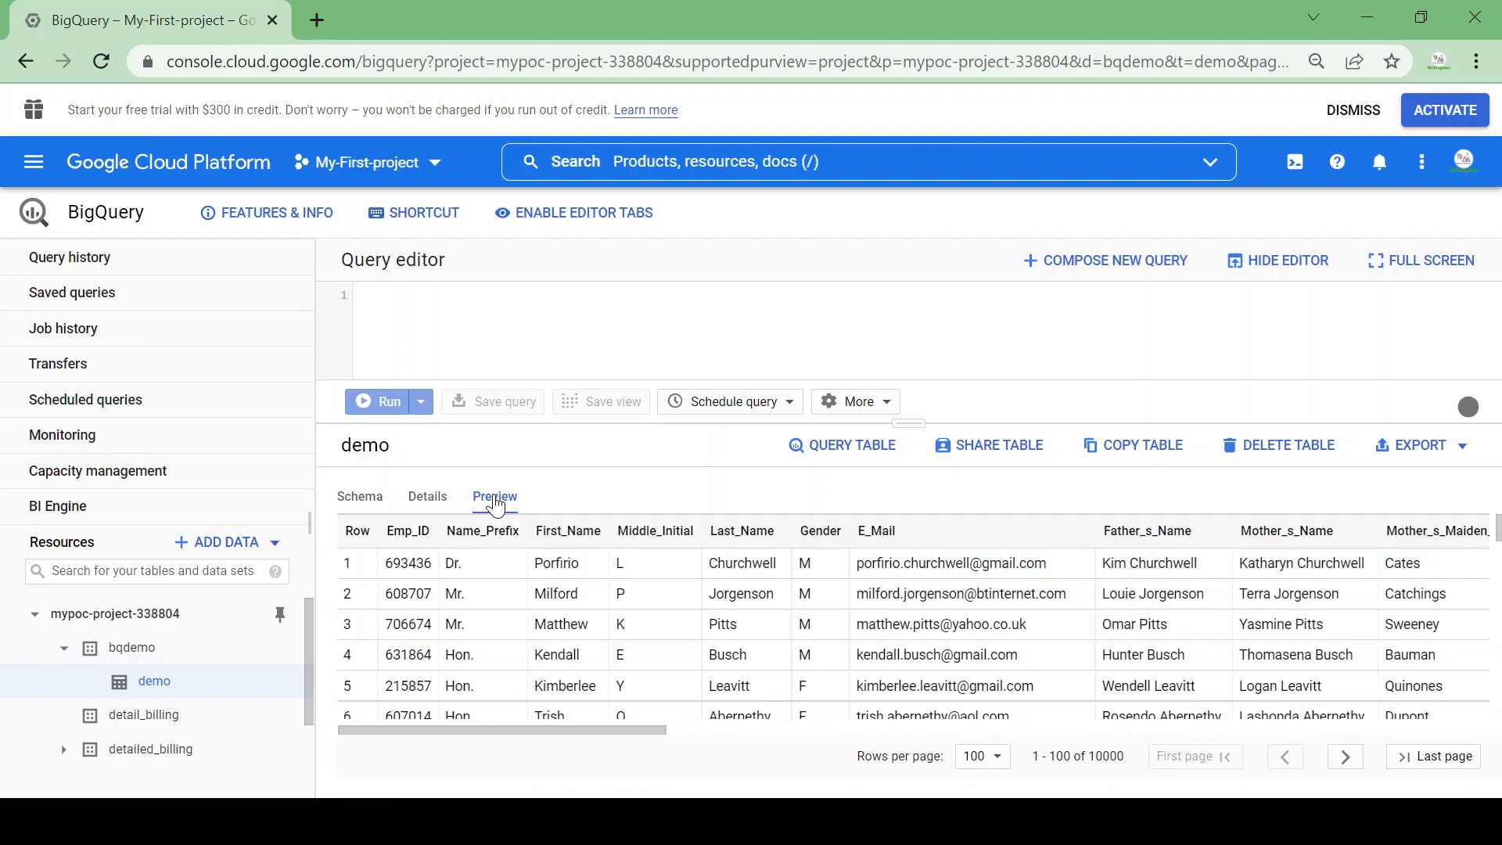
mouse_move(496, 735)
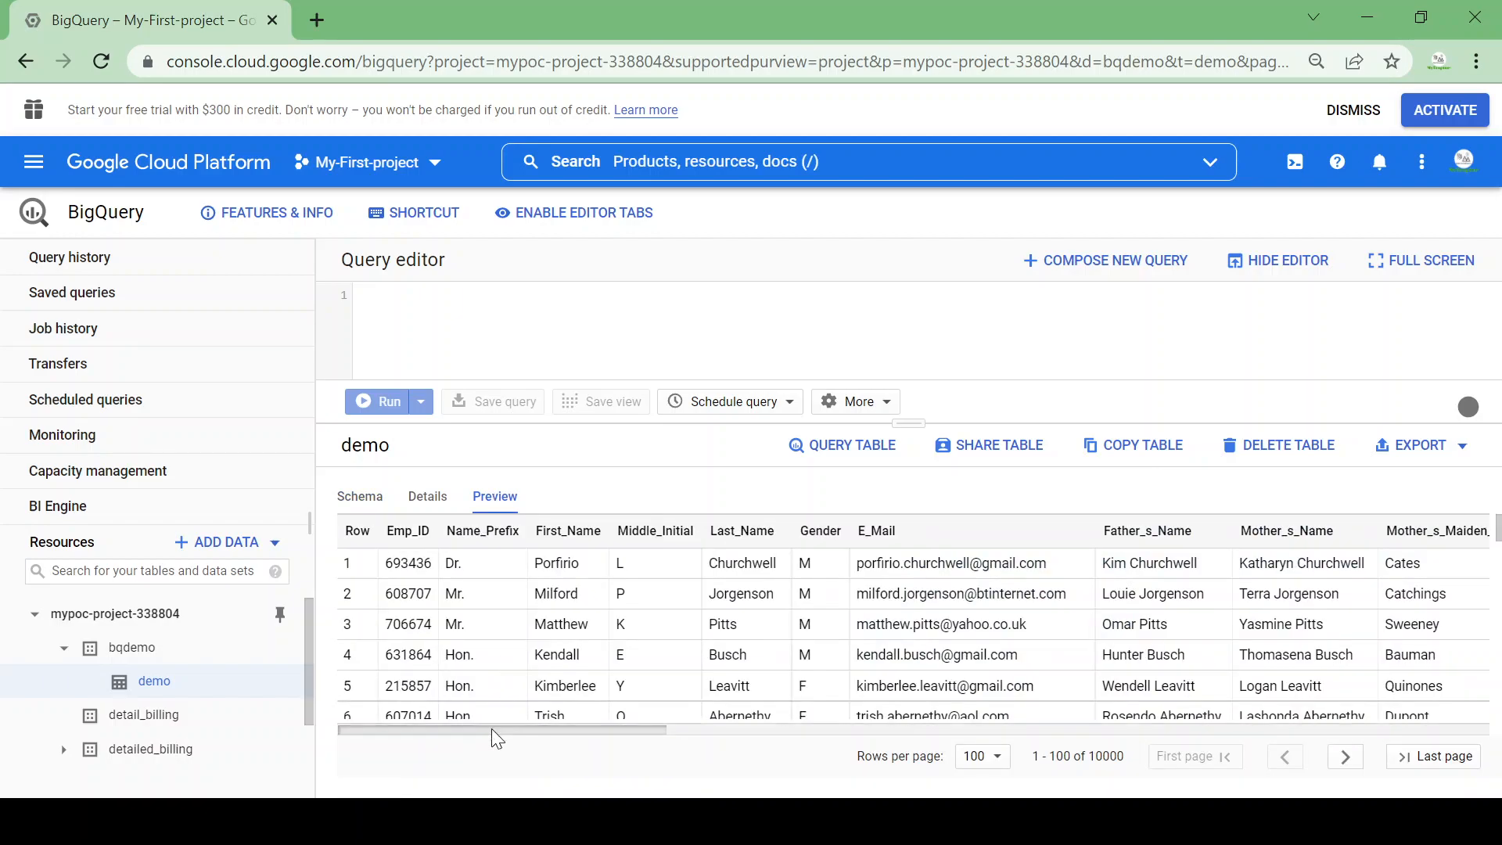
scroll(right, 3)
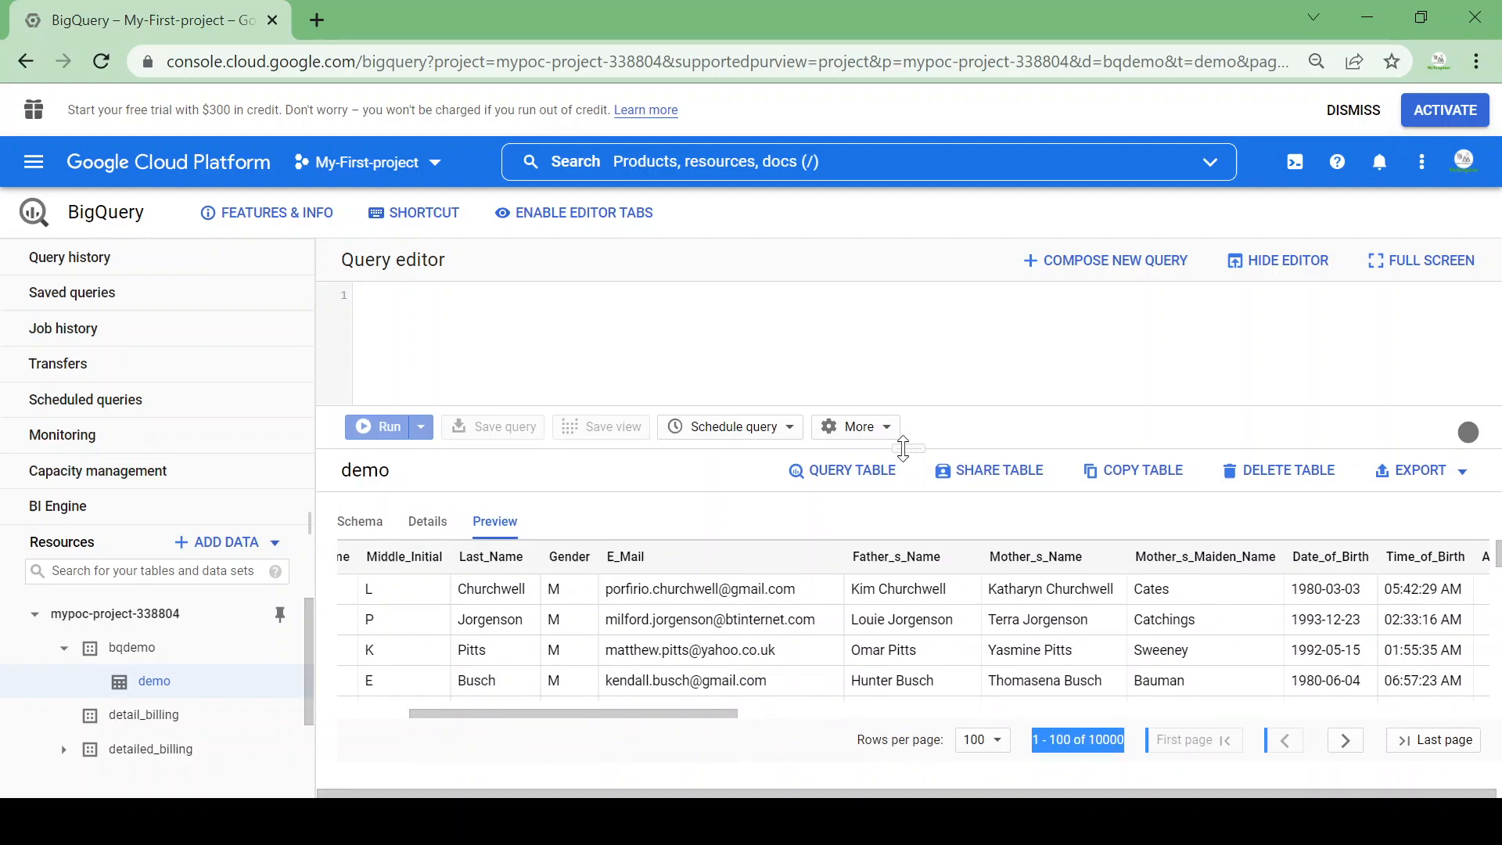
Start a query on the demo table and insert * after SELECT.
click(842, 469)
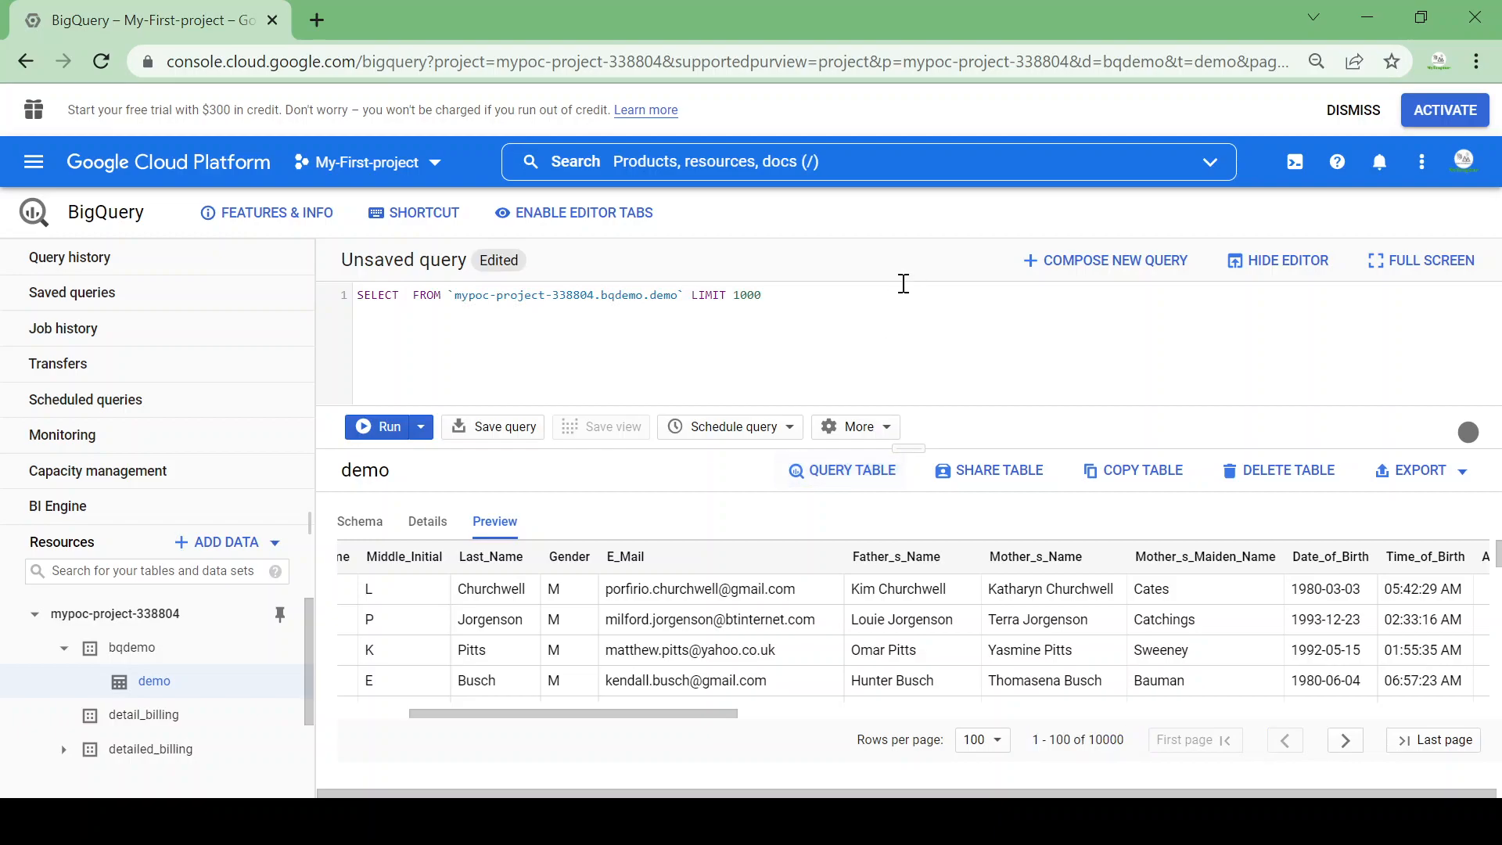
text(*)
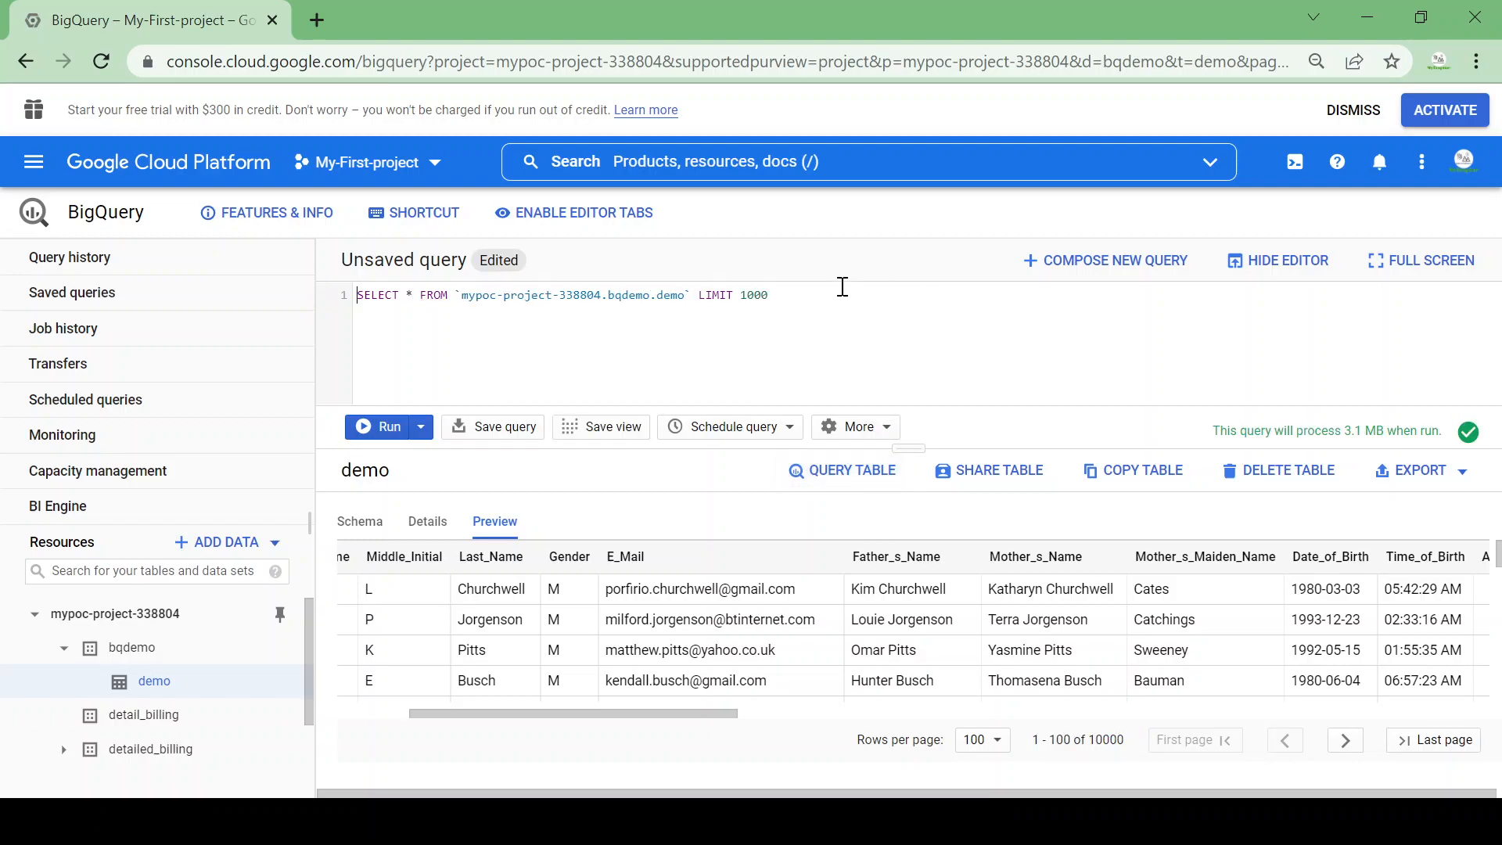
mouse_move(1353, 449)
text(M)
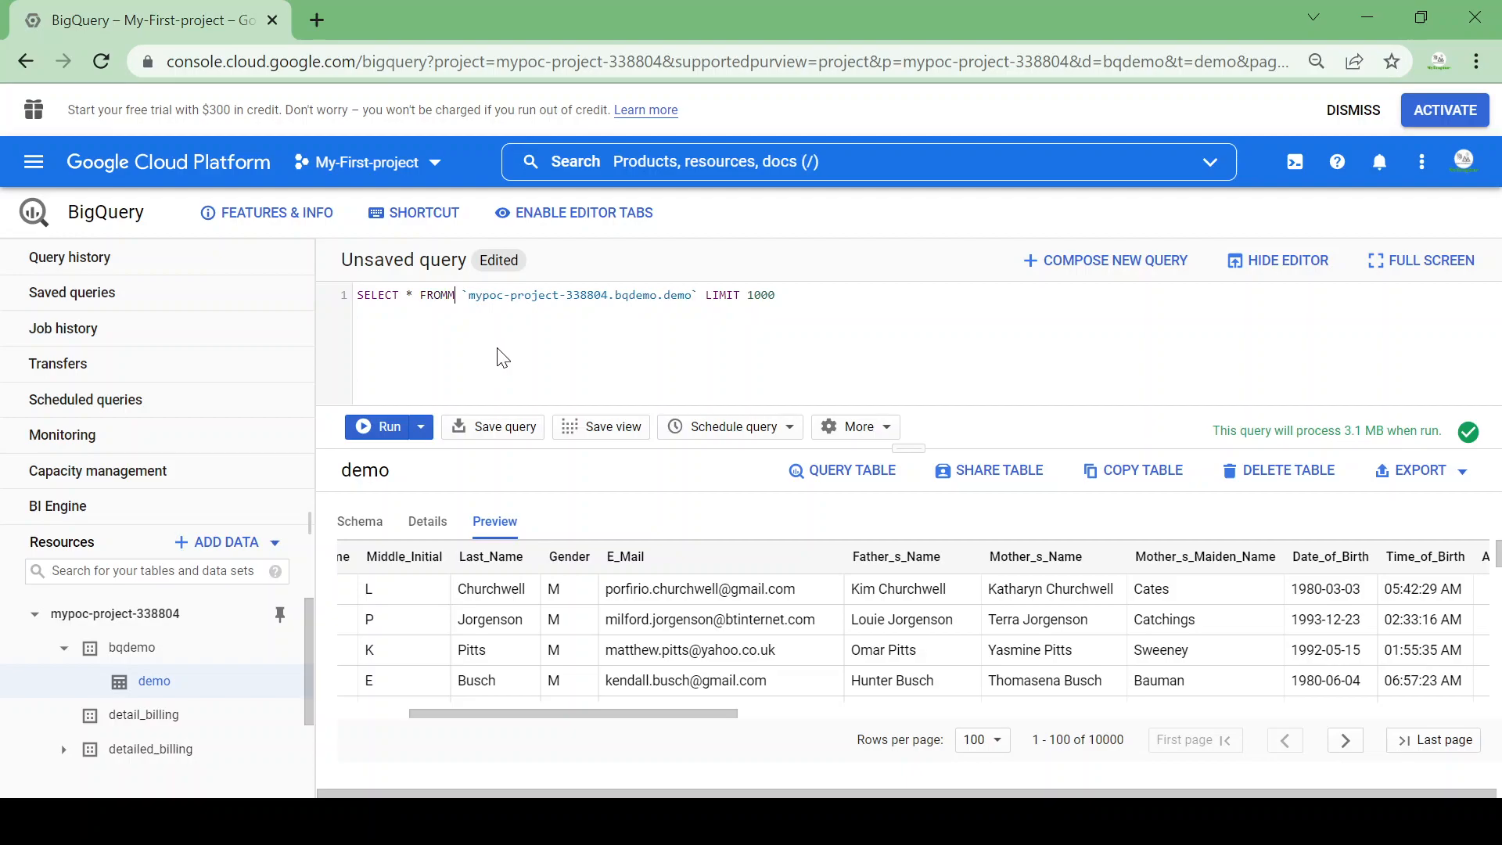
mouse_move(1468, 433)
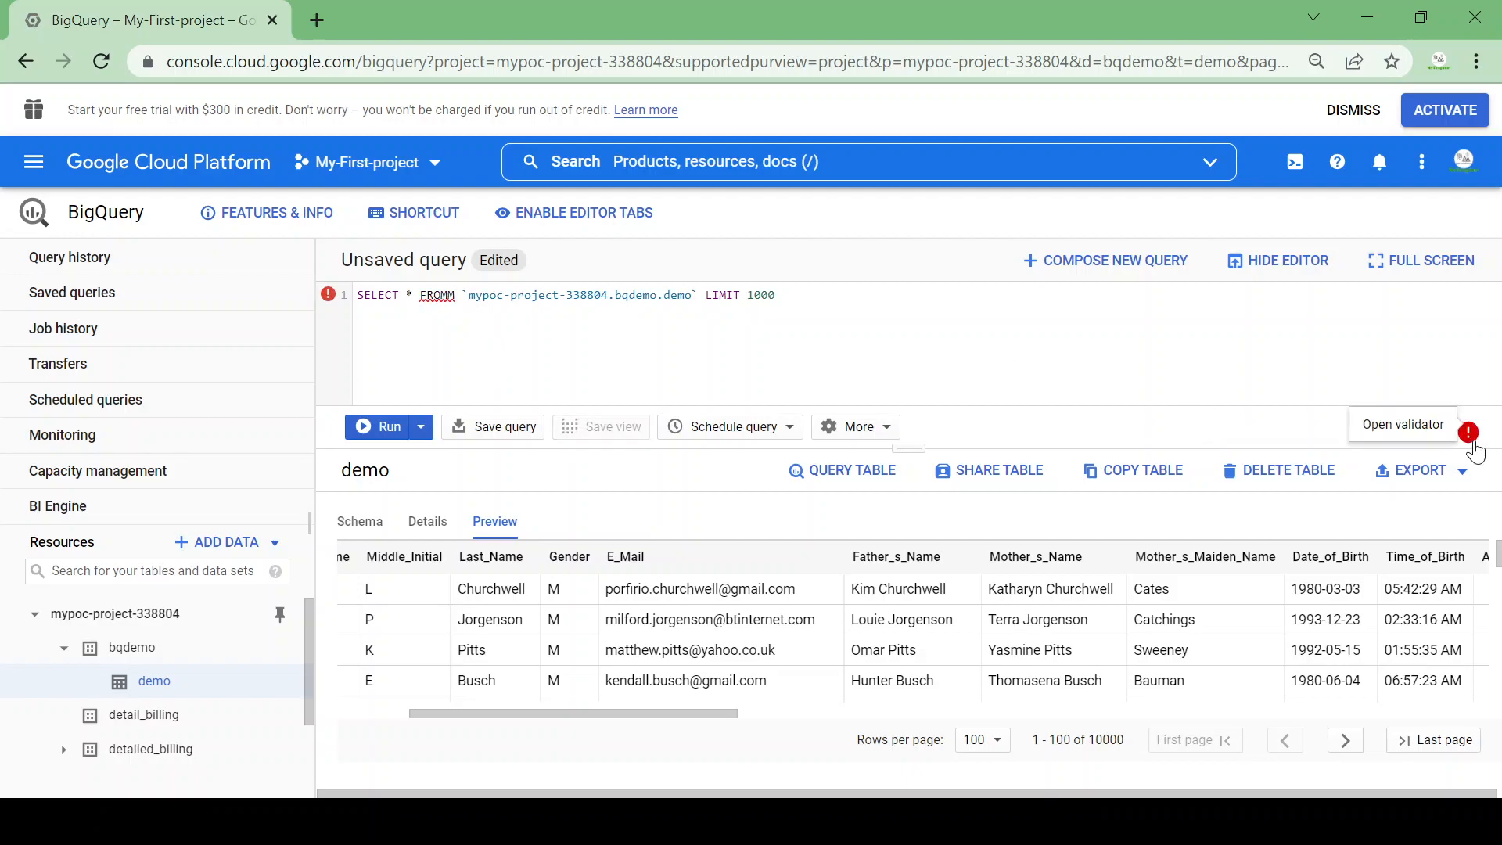
mouse_move(1470, 446)
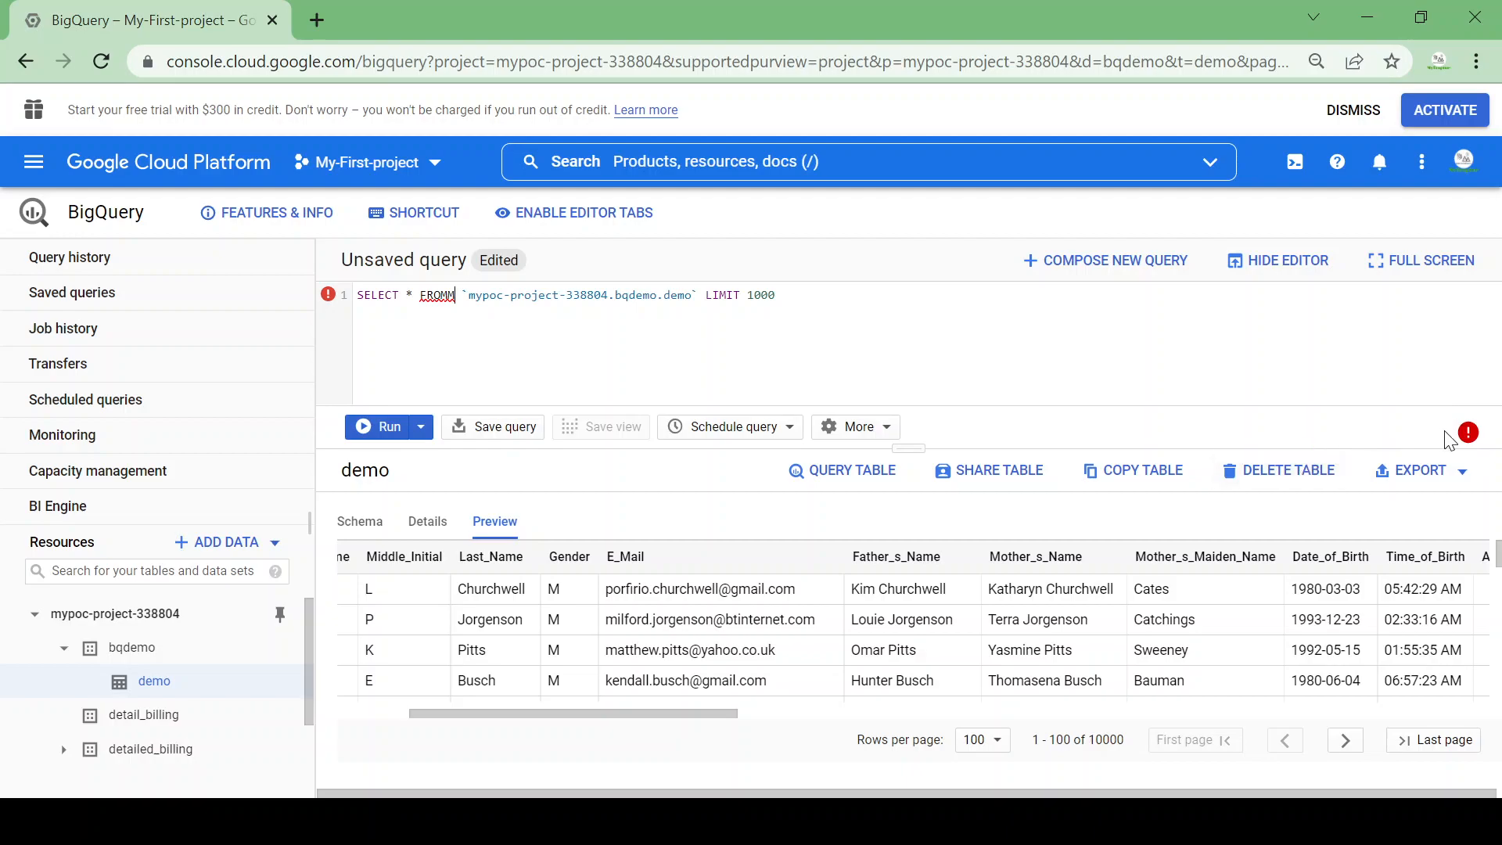
mouse_move(458, 319)
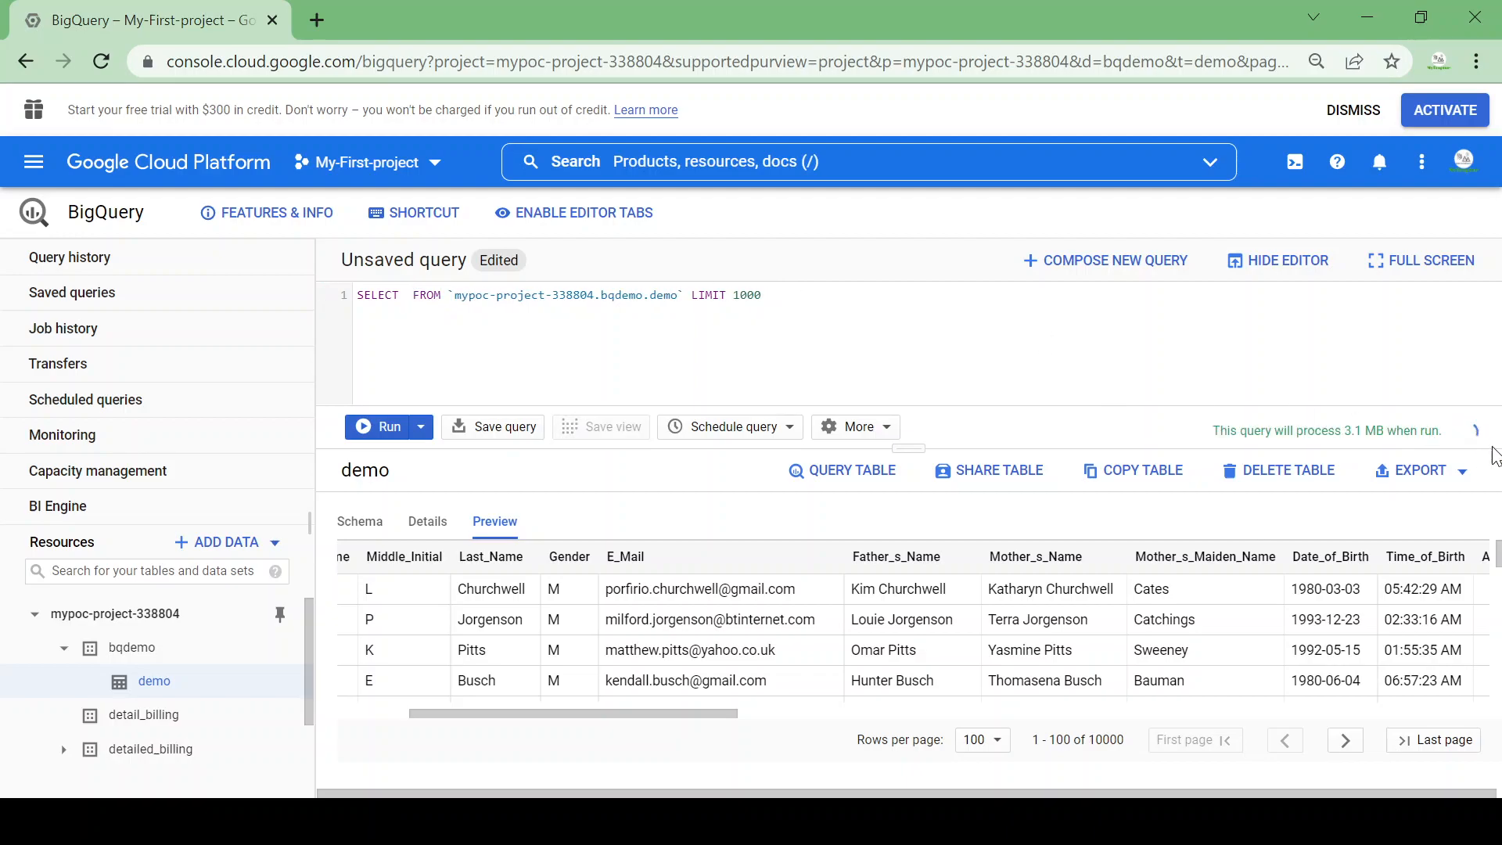
mouse_move(1469, 434)
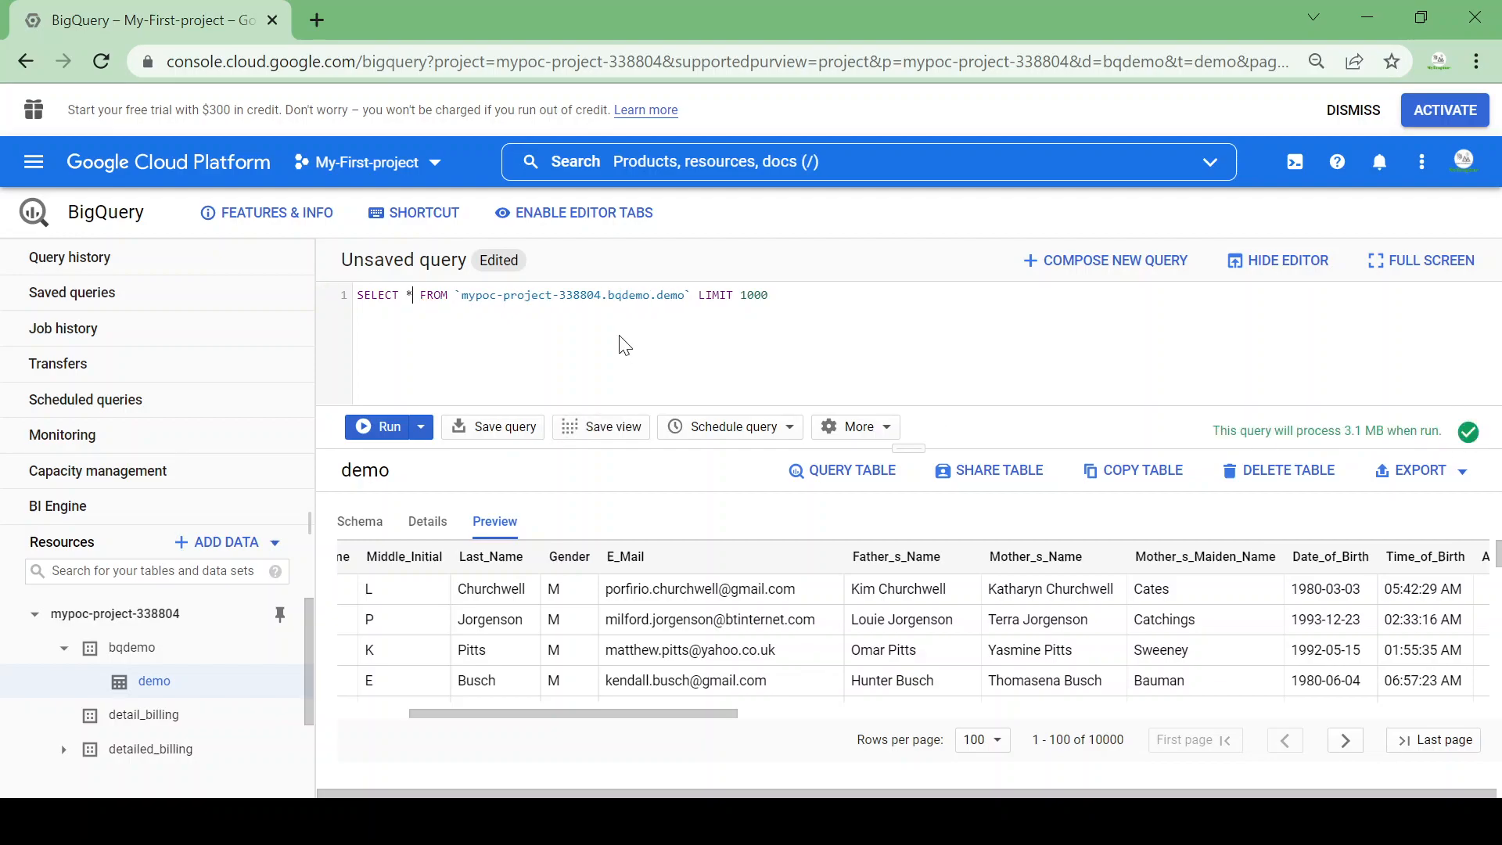
mouse_move(909, 446)
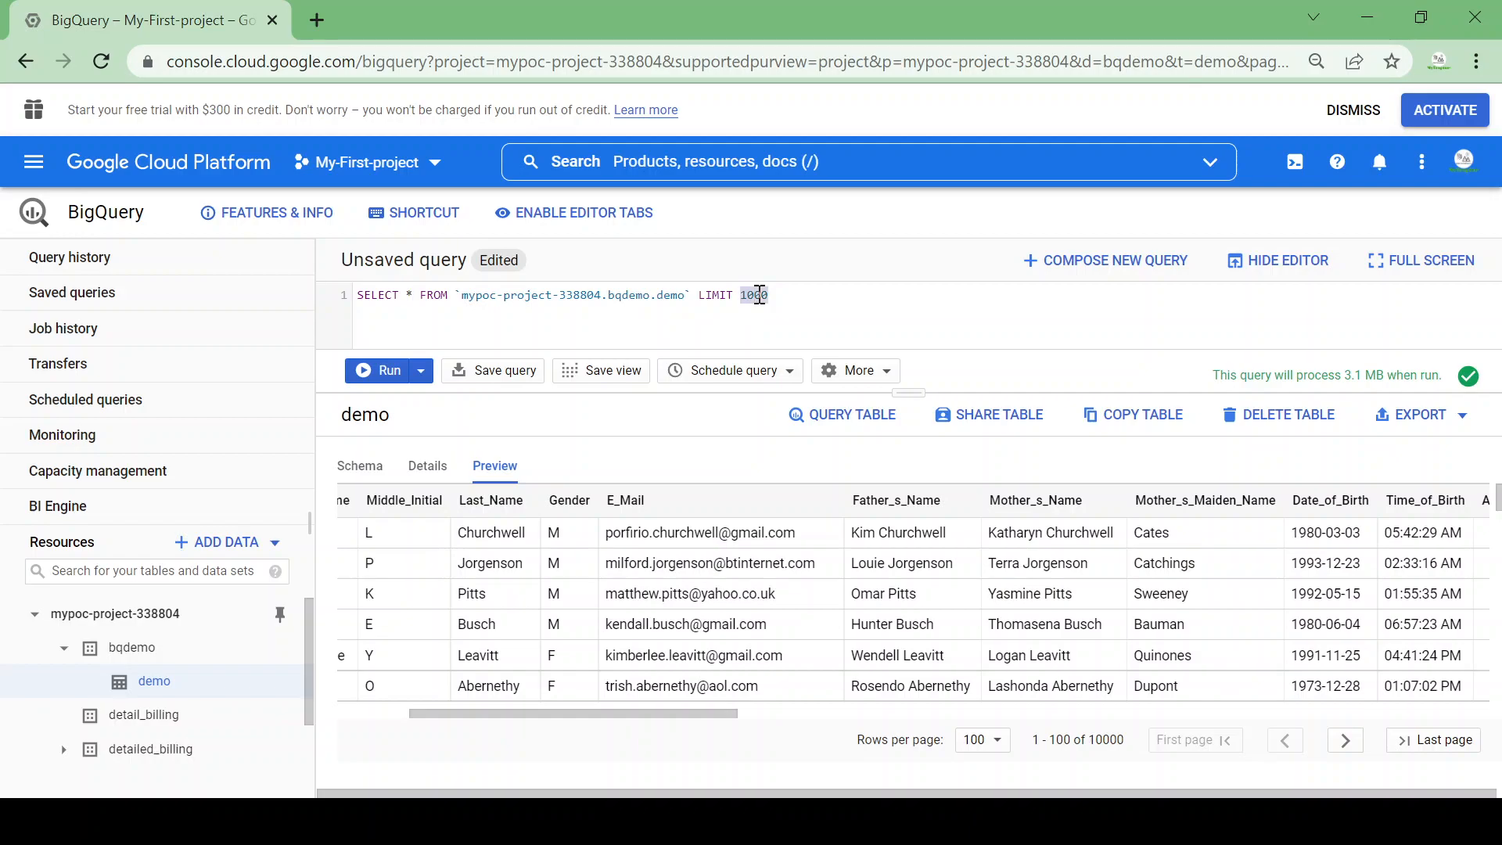
Trim the limit to 10 rows and run the SELECT * query on demo.
click(776, 294)
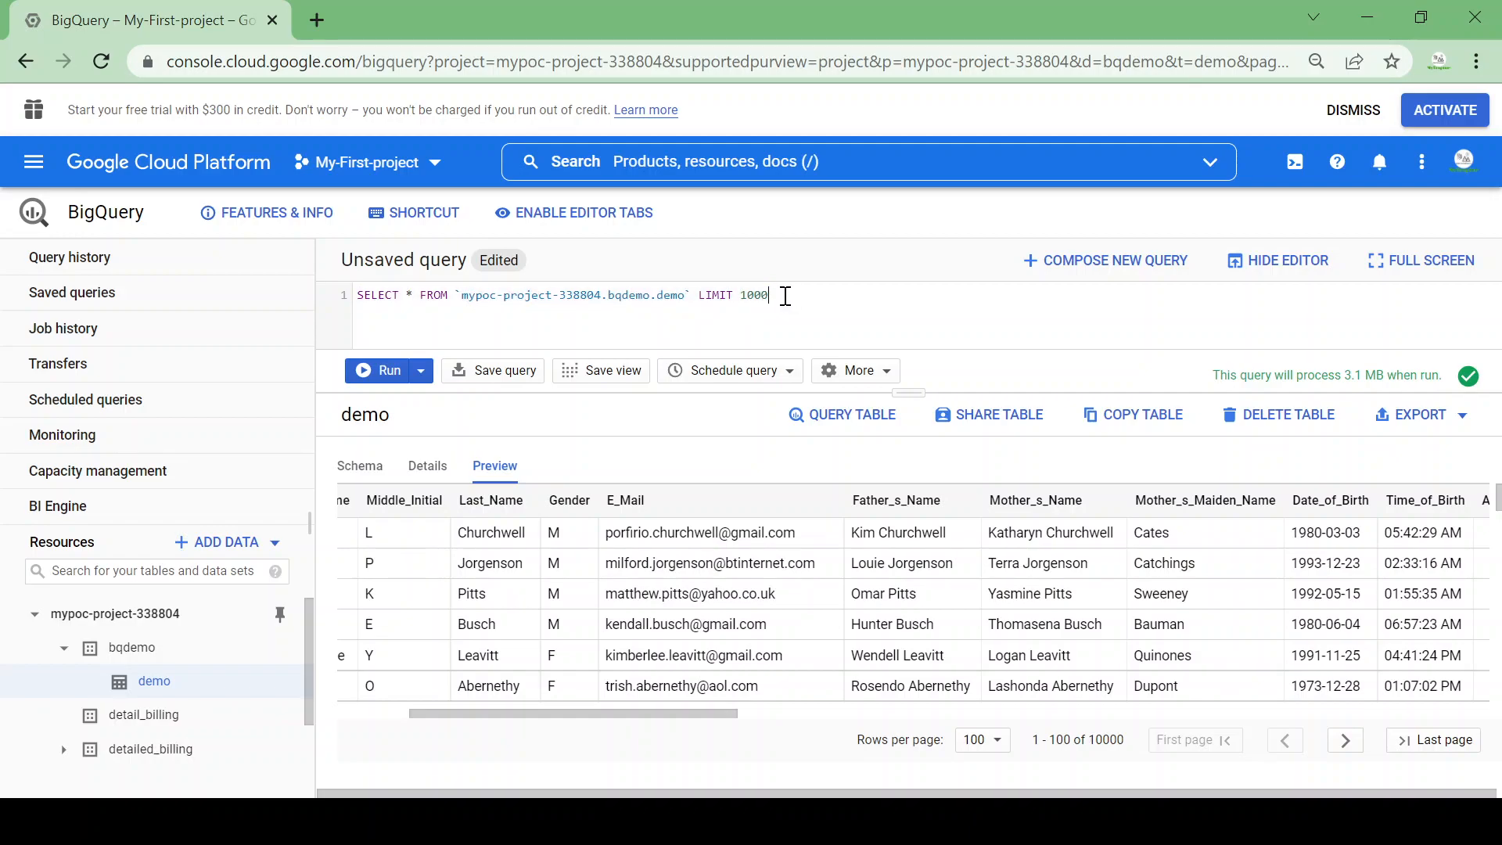
key(BackSpace)
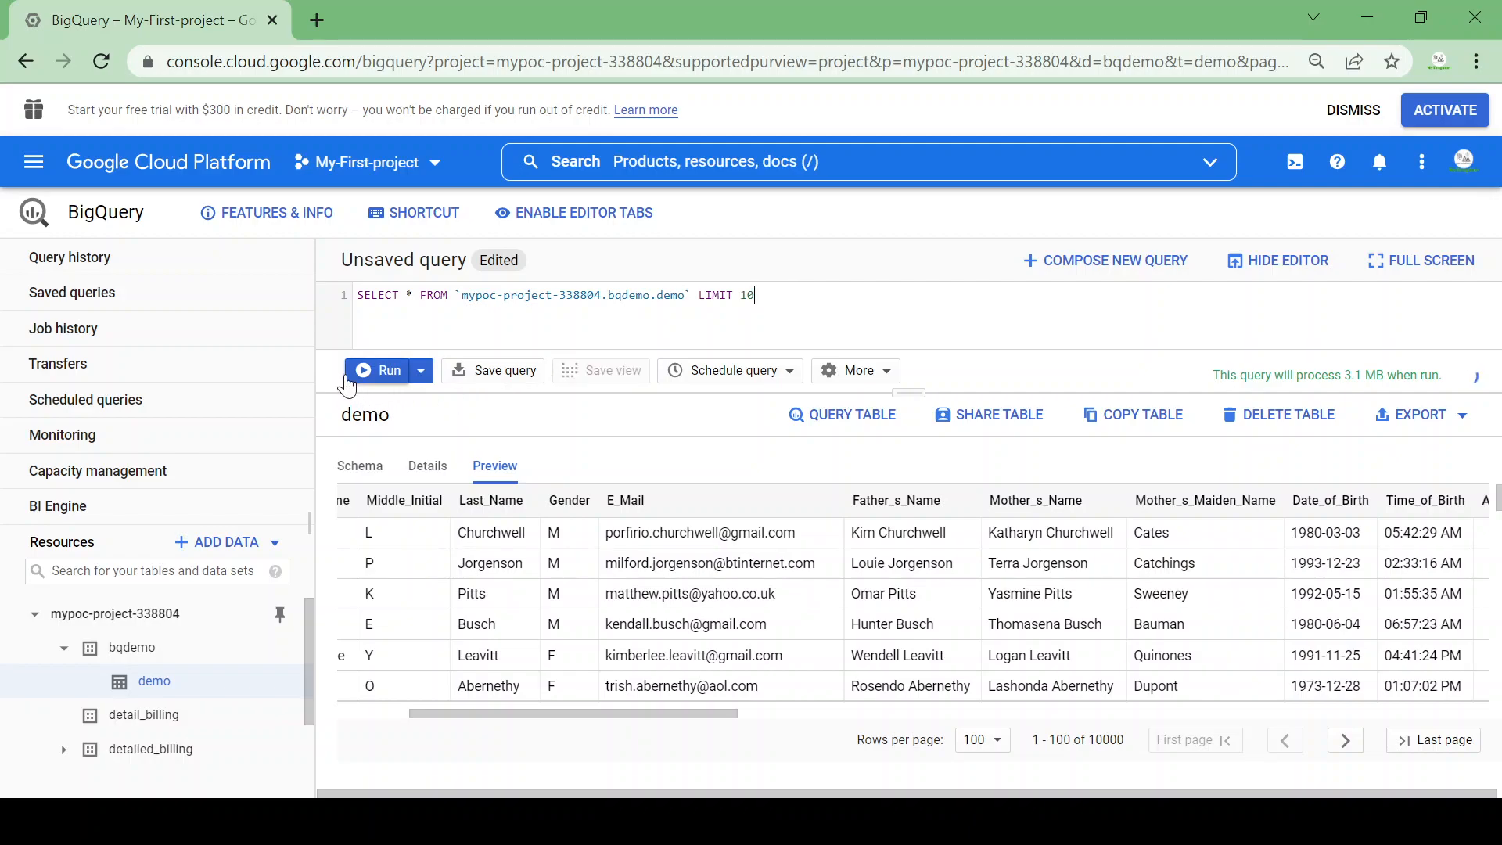
click(378, 370)
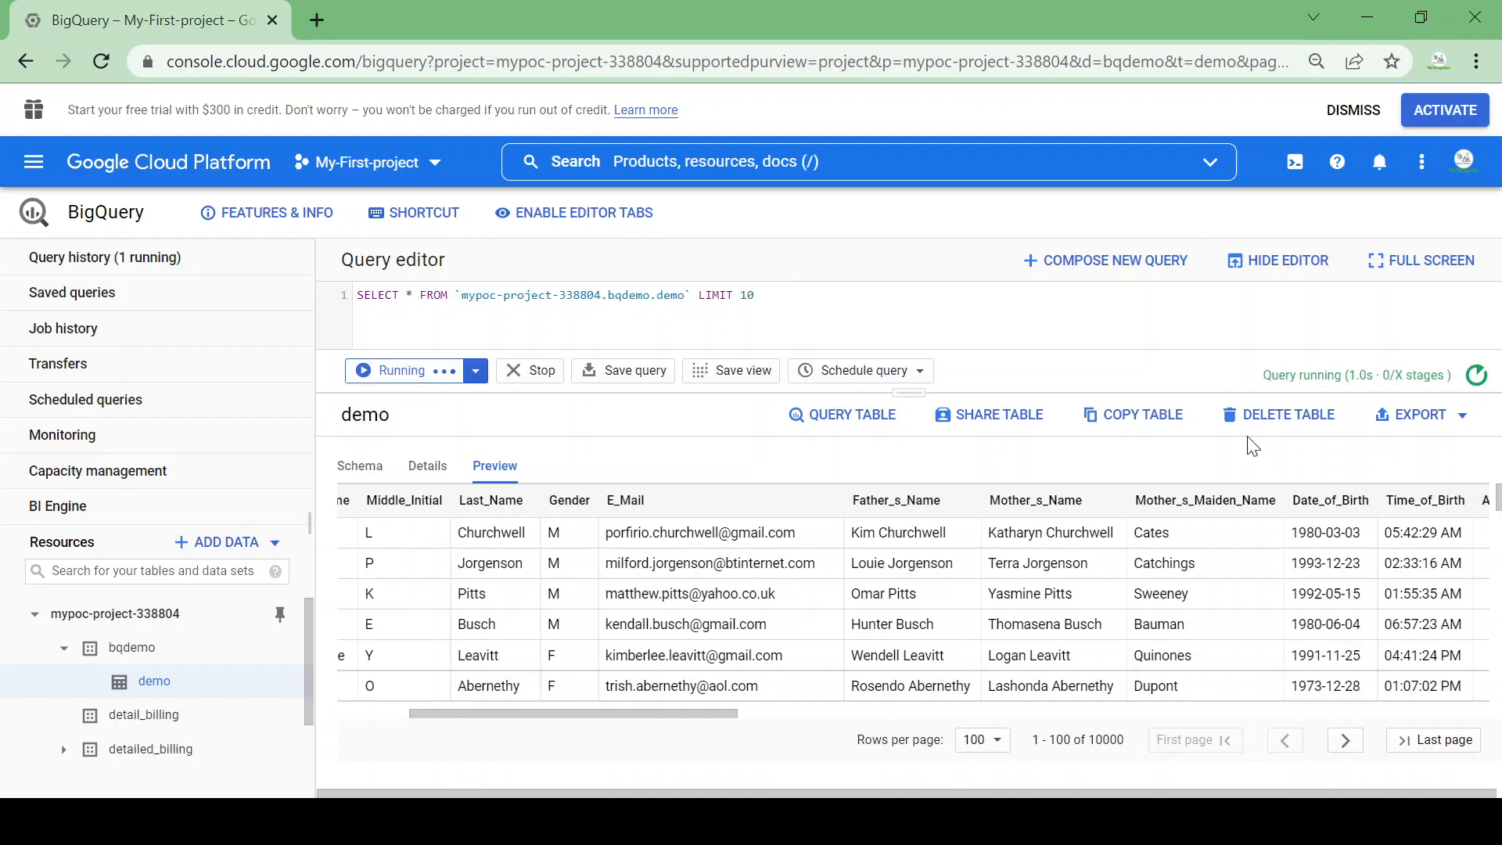
click(529, 371)
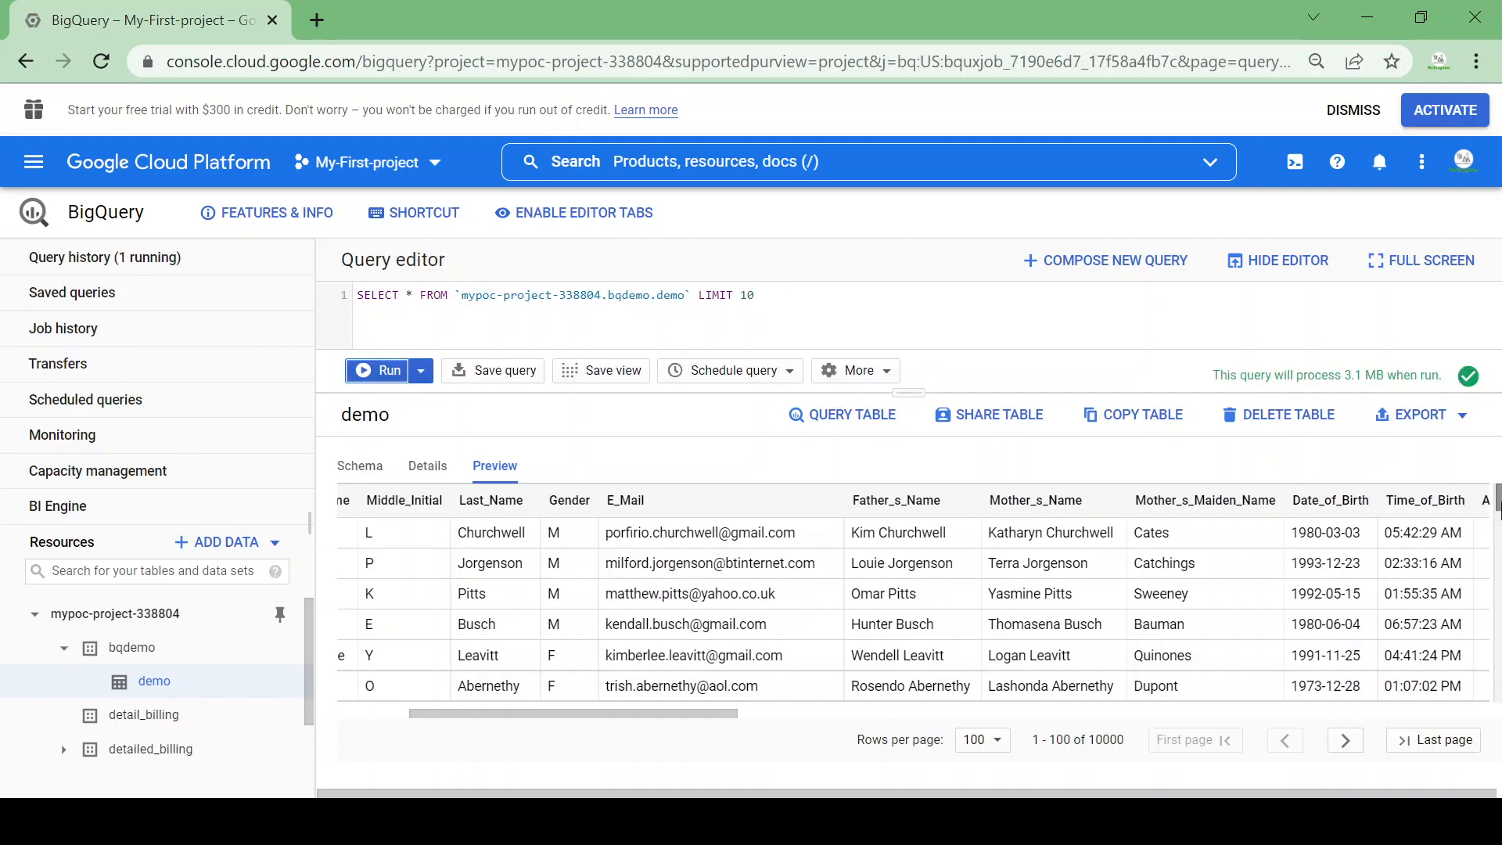
click(388, 370)
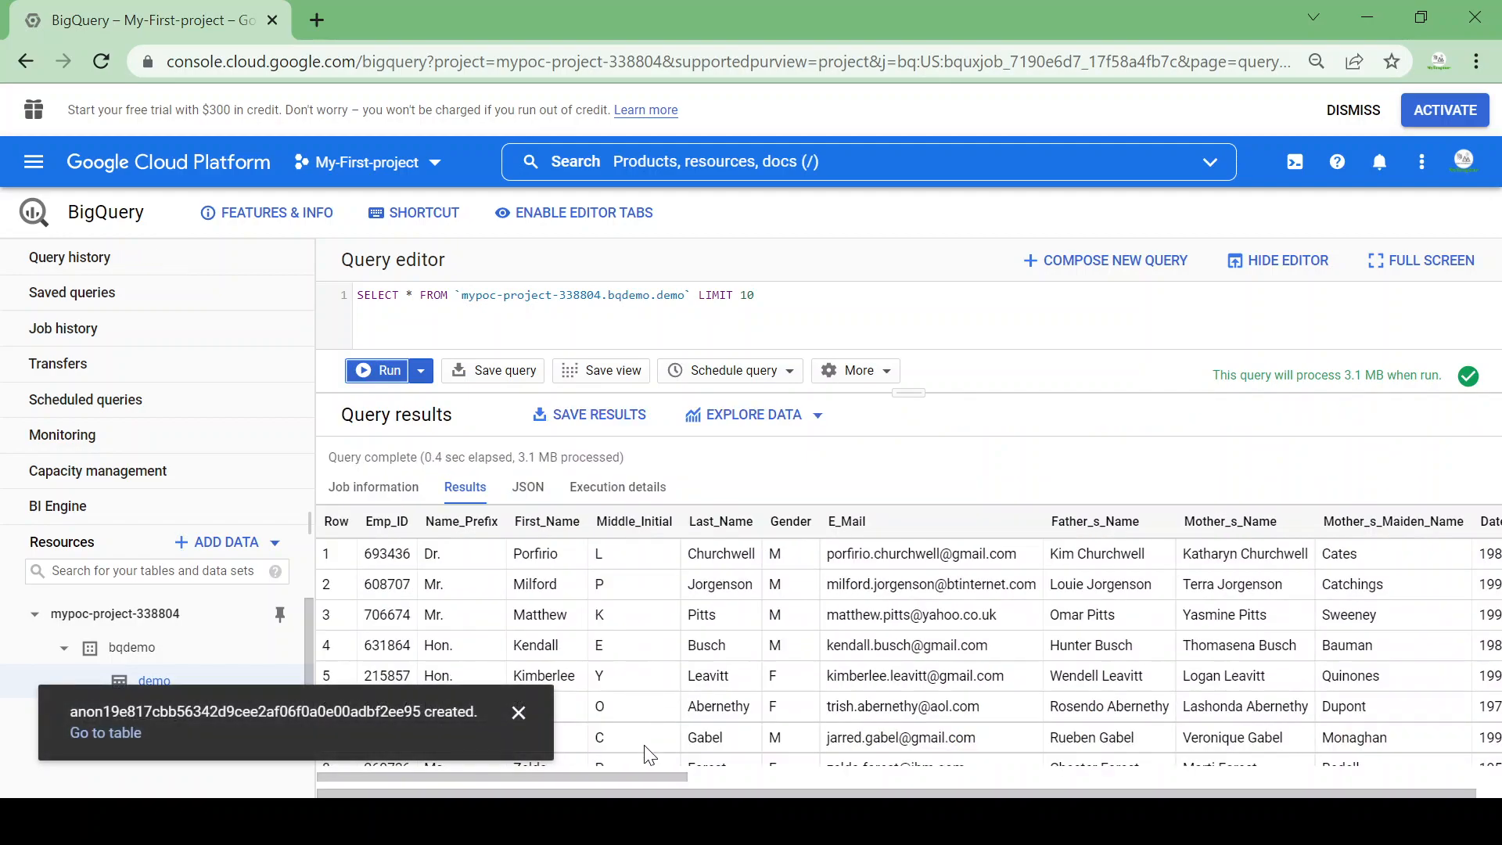
scroll(right, 3)
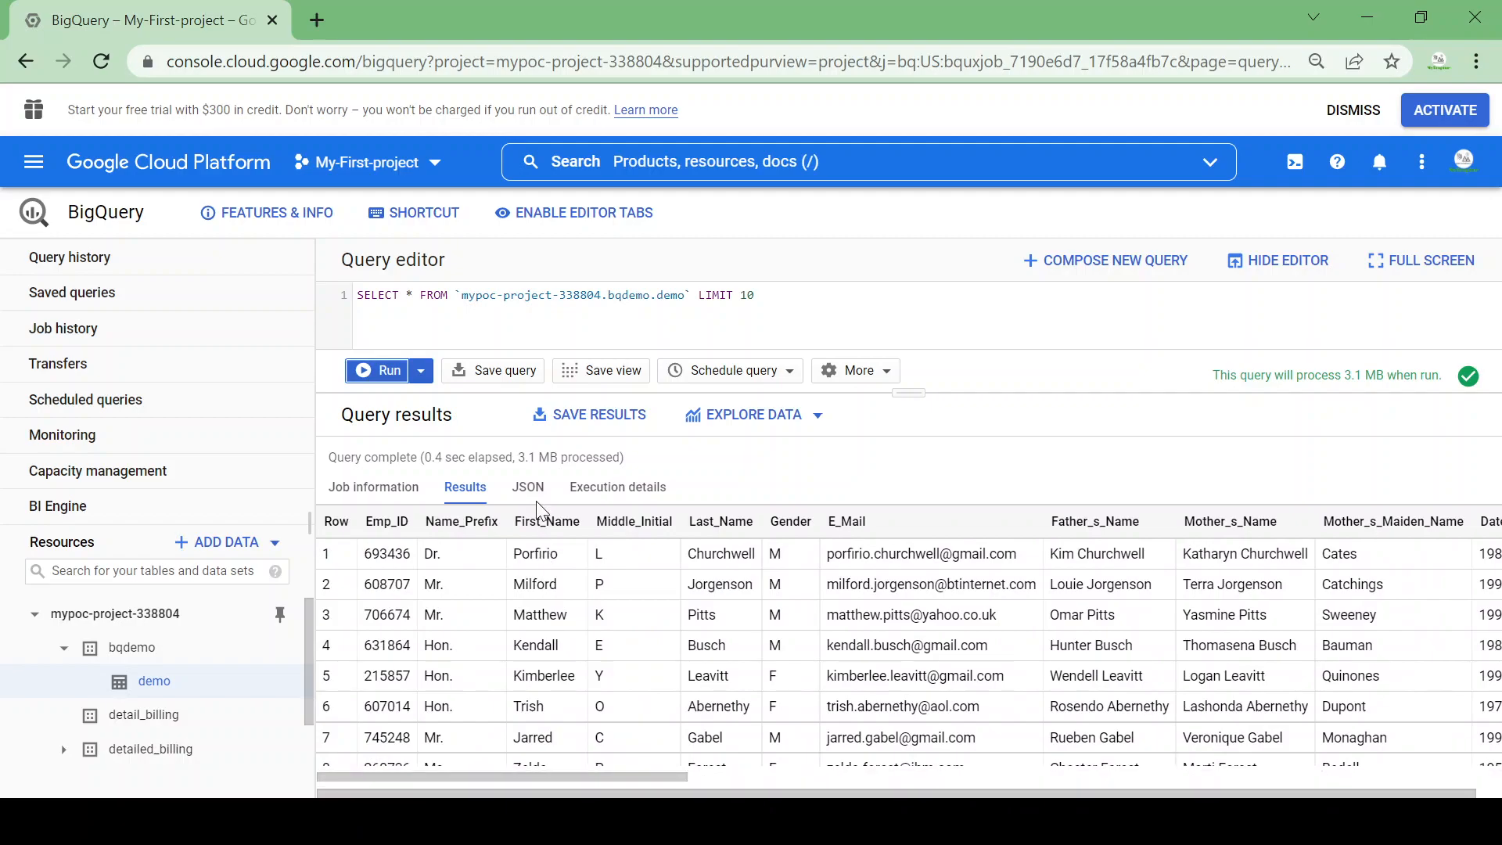
mouse_move(406, 456)
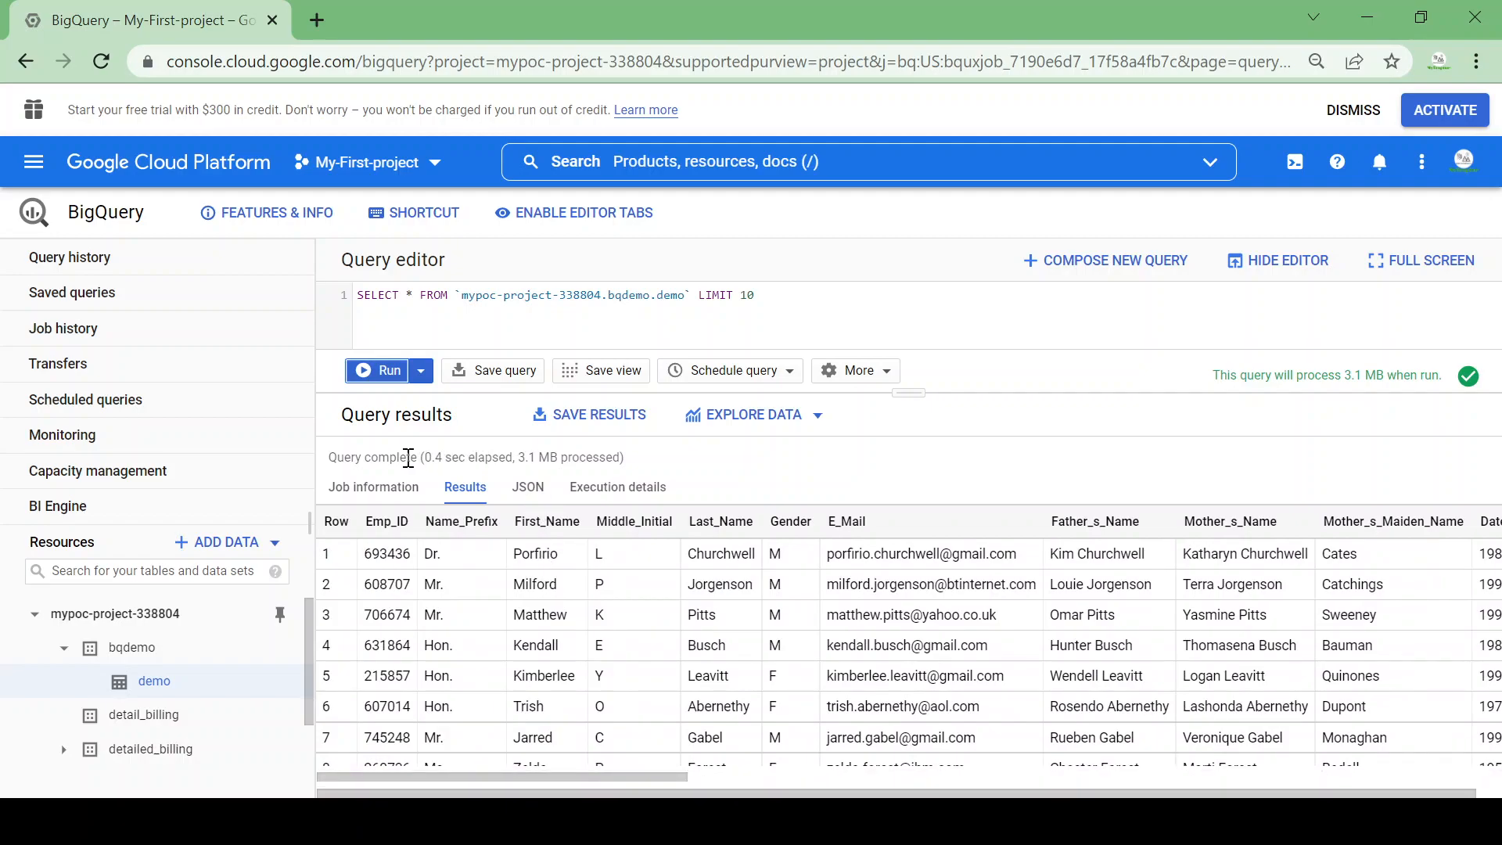
Highlight the query's elapsed time and 3.1 MB processed status.
double_click(463, 457)
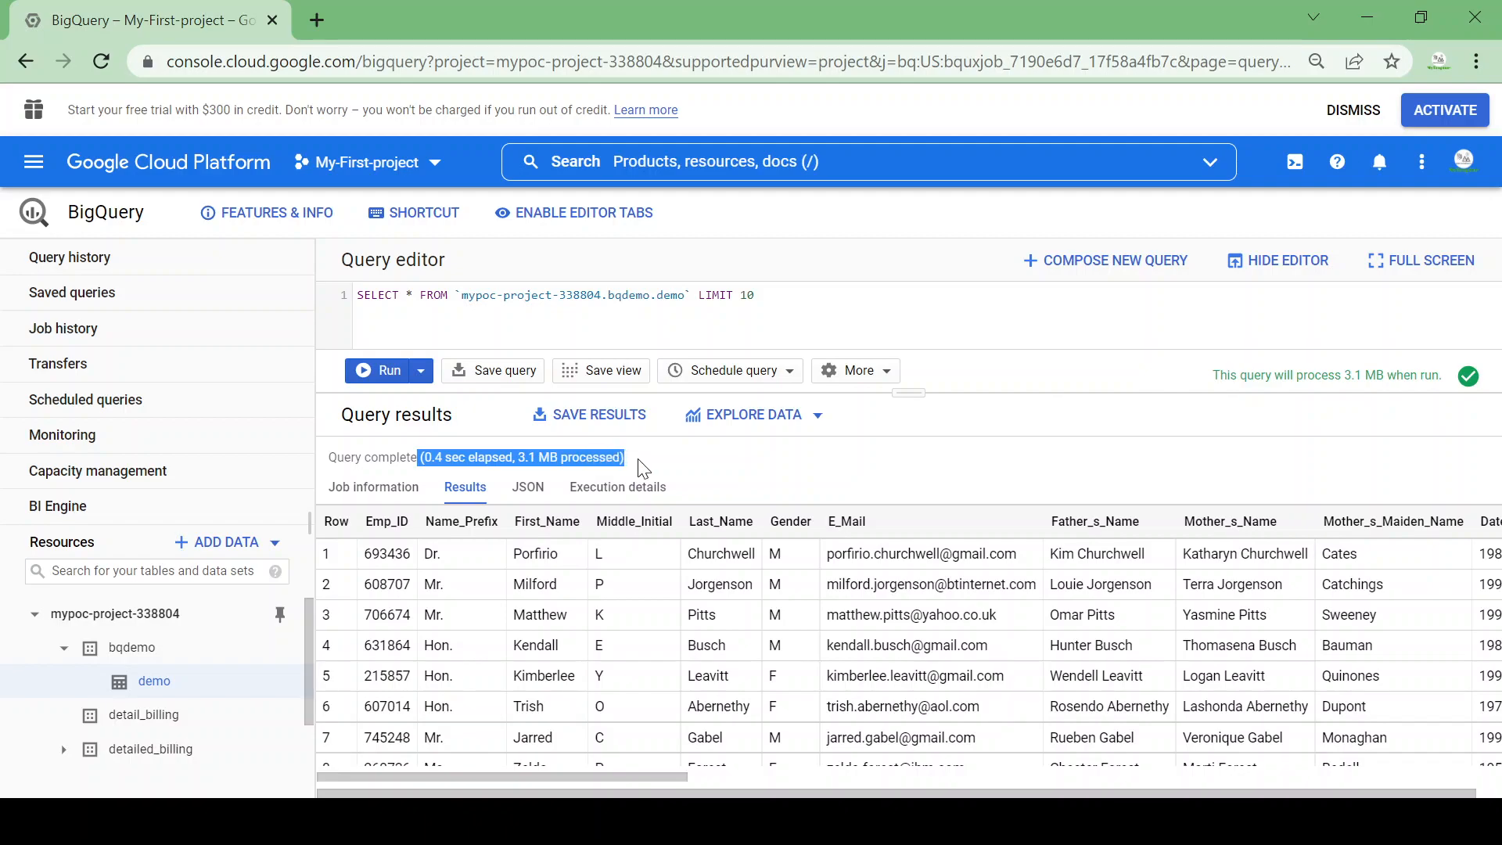
click(813, 296)
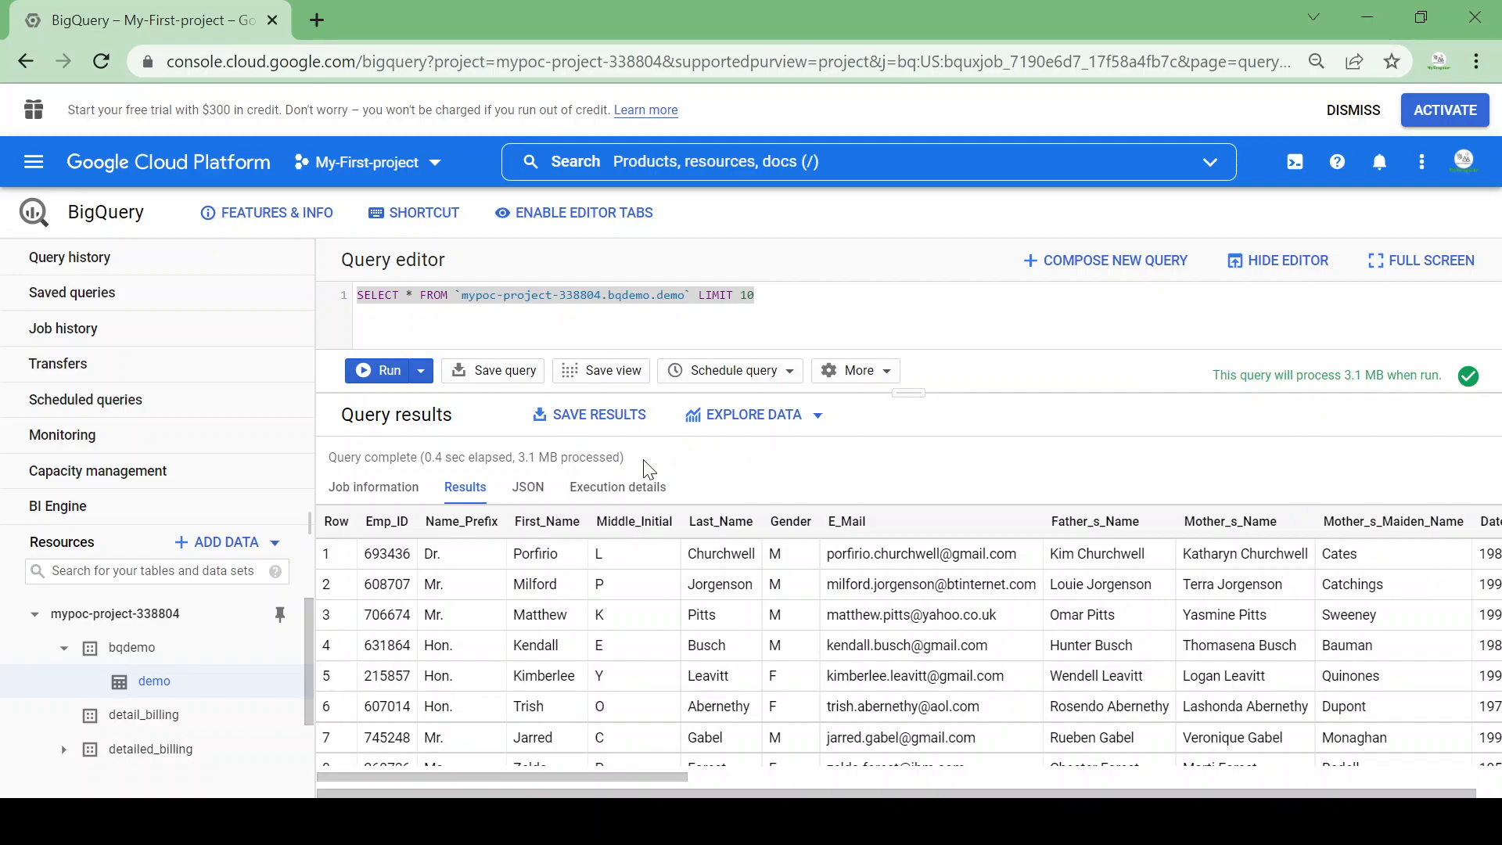
Rerun the same ten-row query and note the results return cached in 0.0 seconds.
triple_click(475, 457)
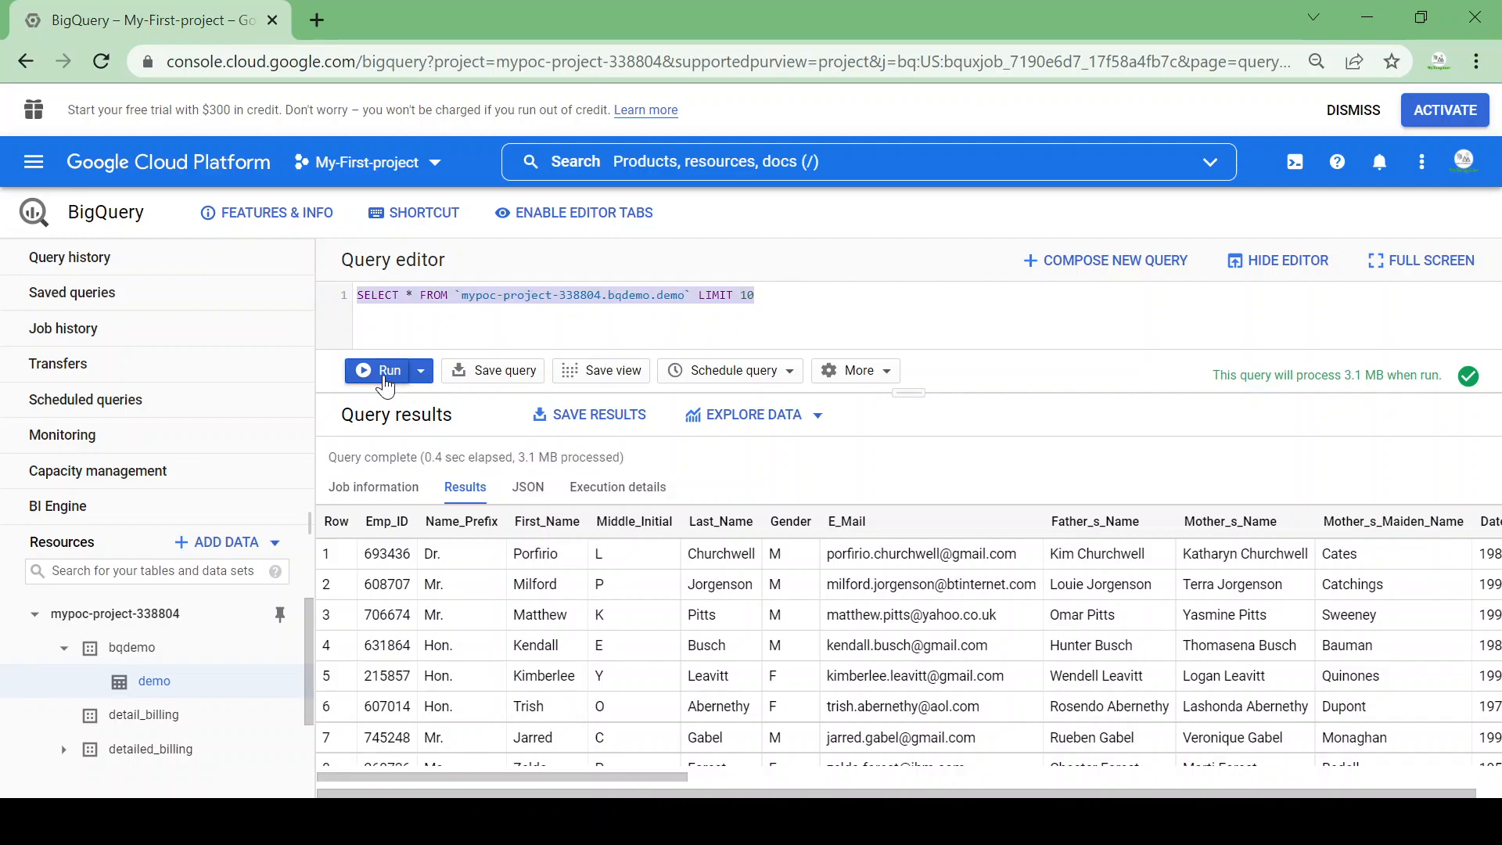
click(390, 370)
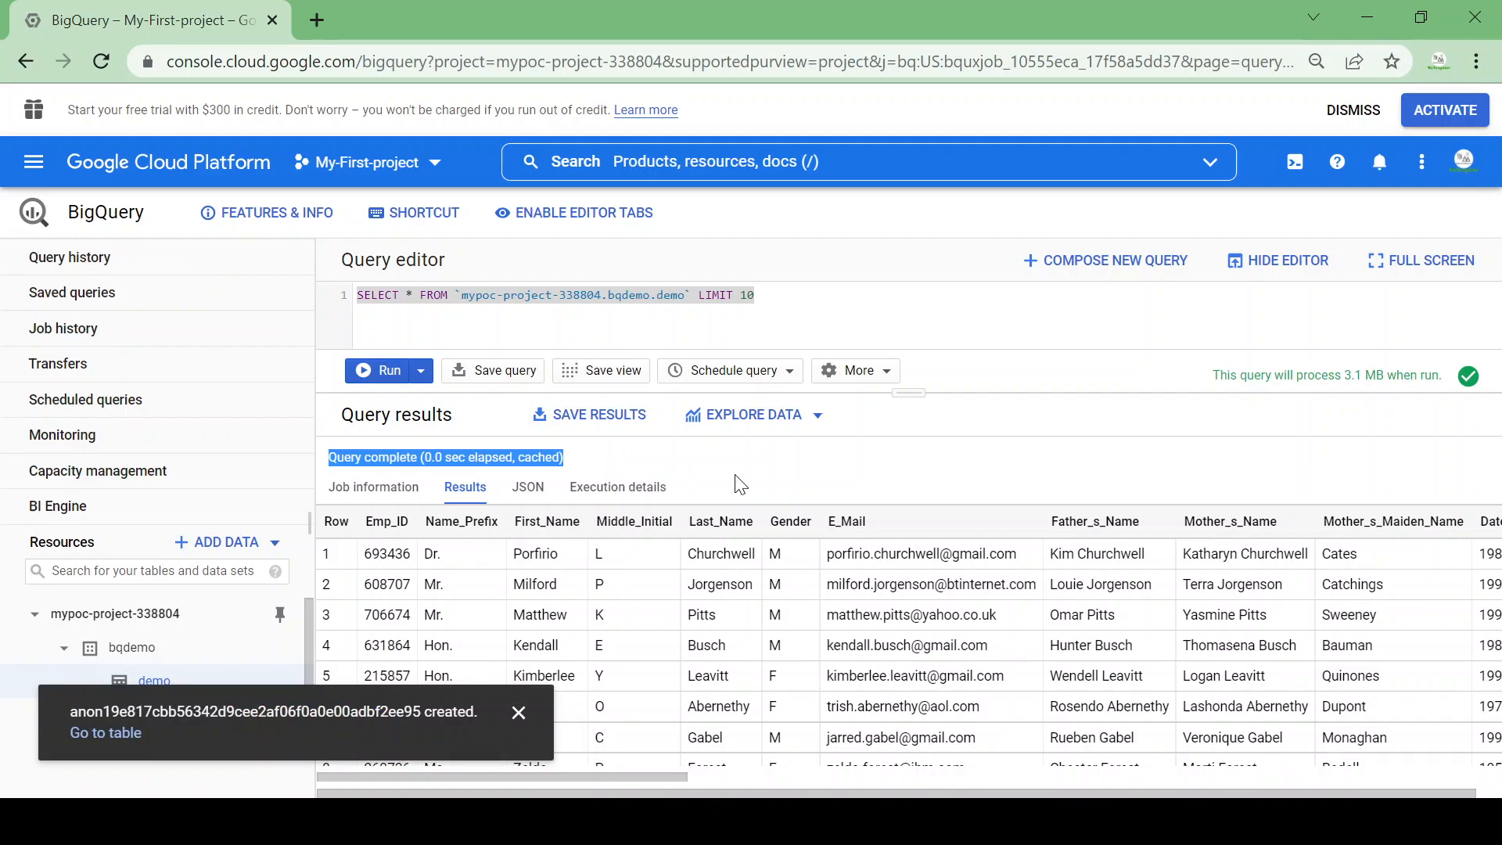
click(518, 713)
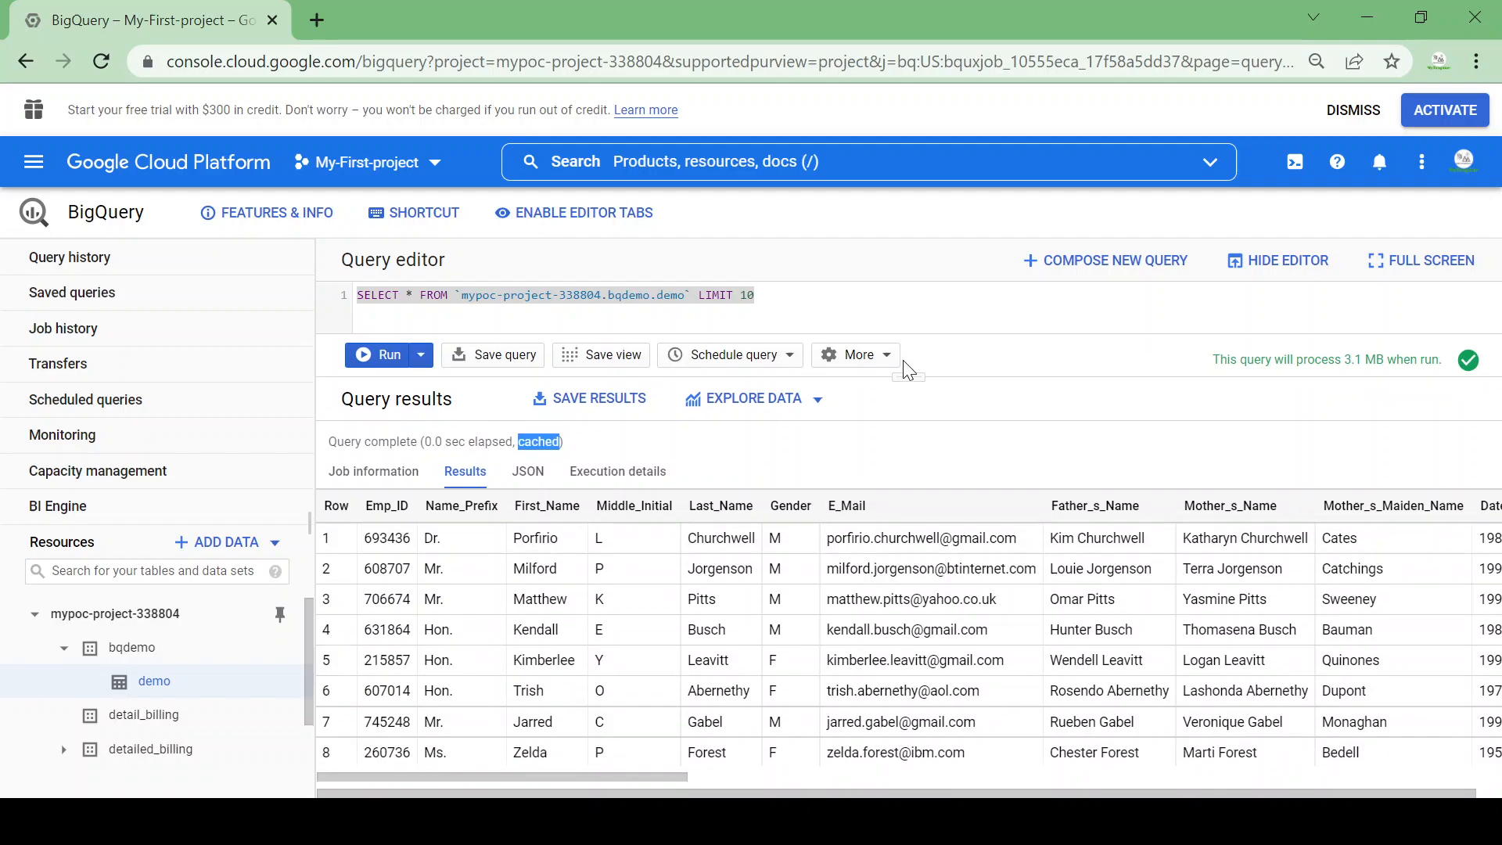
mouse_move(976, 427)
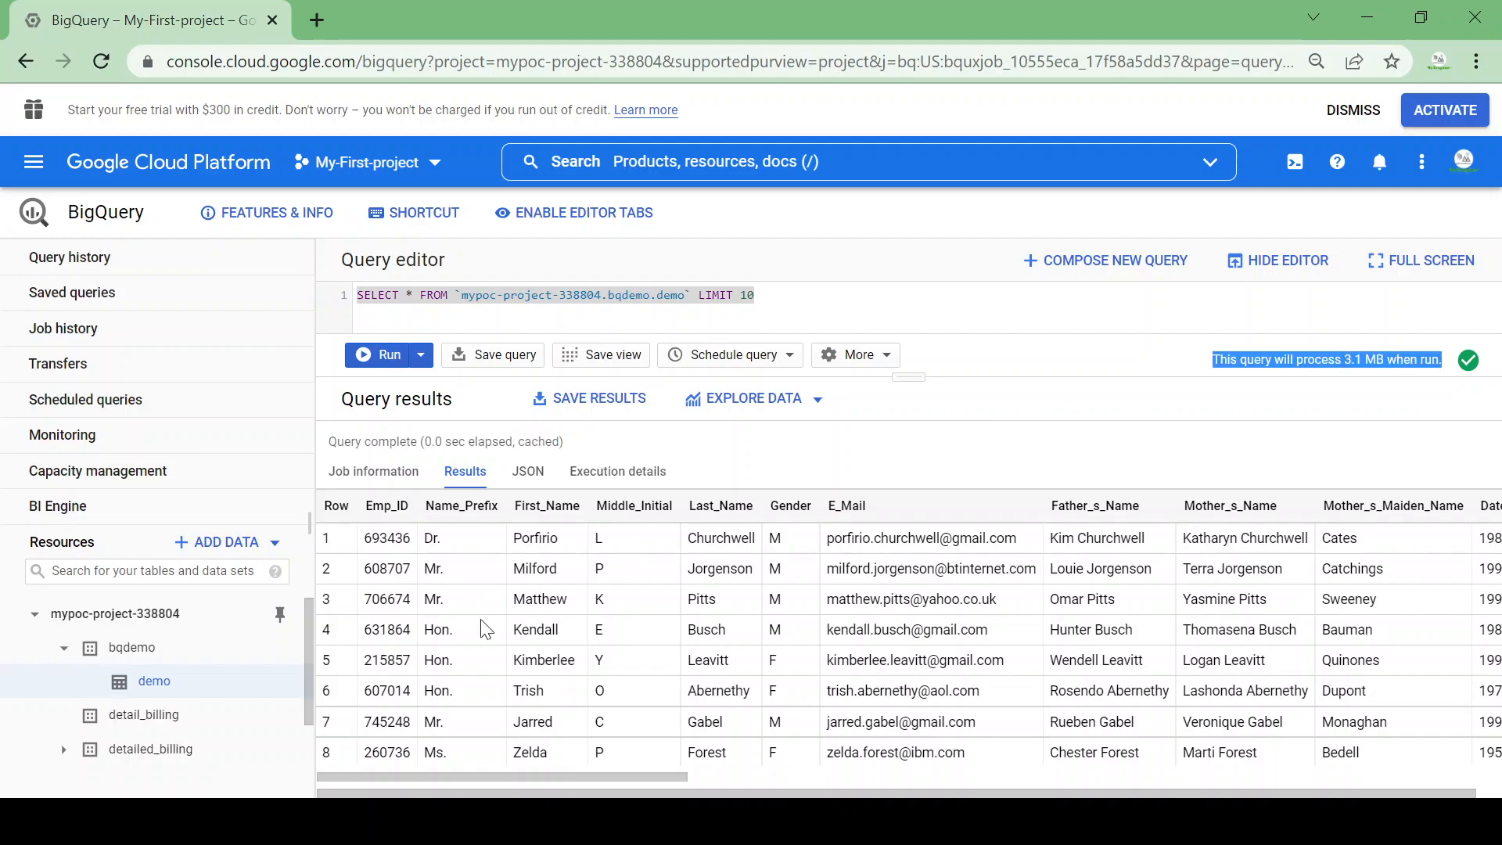
mouse_move(778, 285)
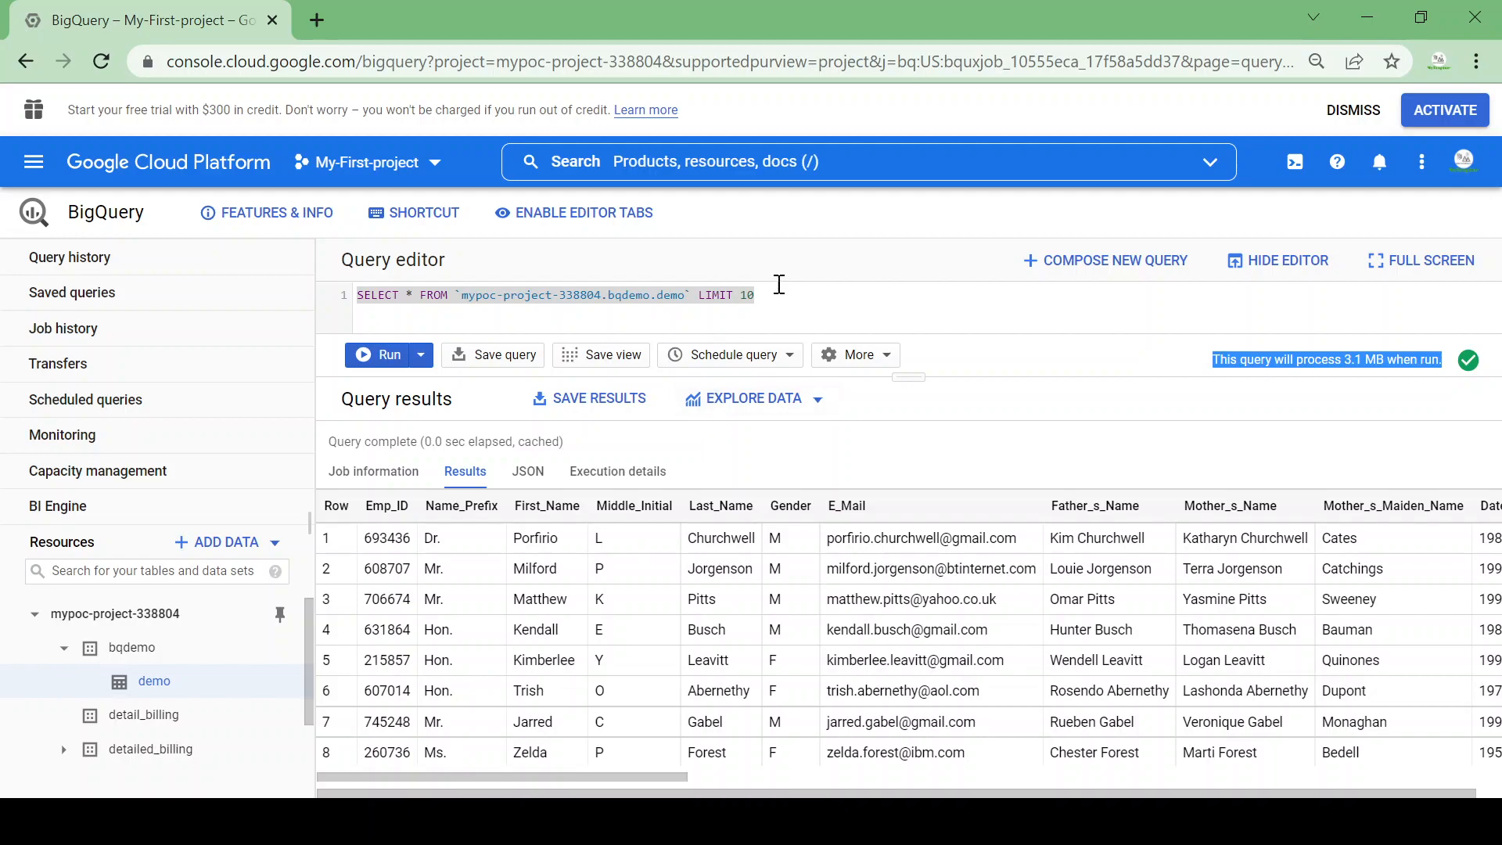
Change the query's LIMIT 10 to LIMIT 10000 at the end of the statement.
click(754, 296)
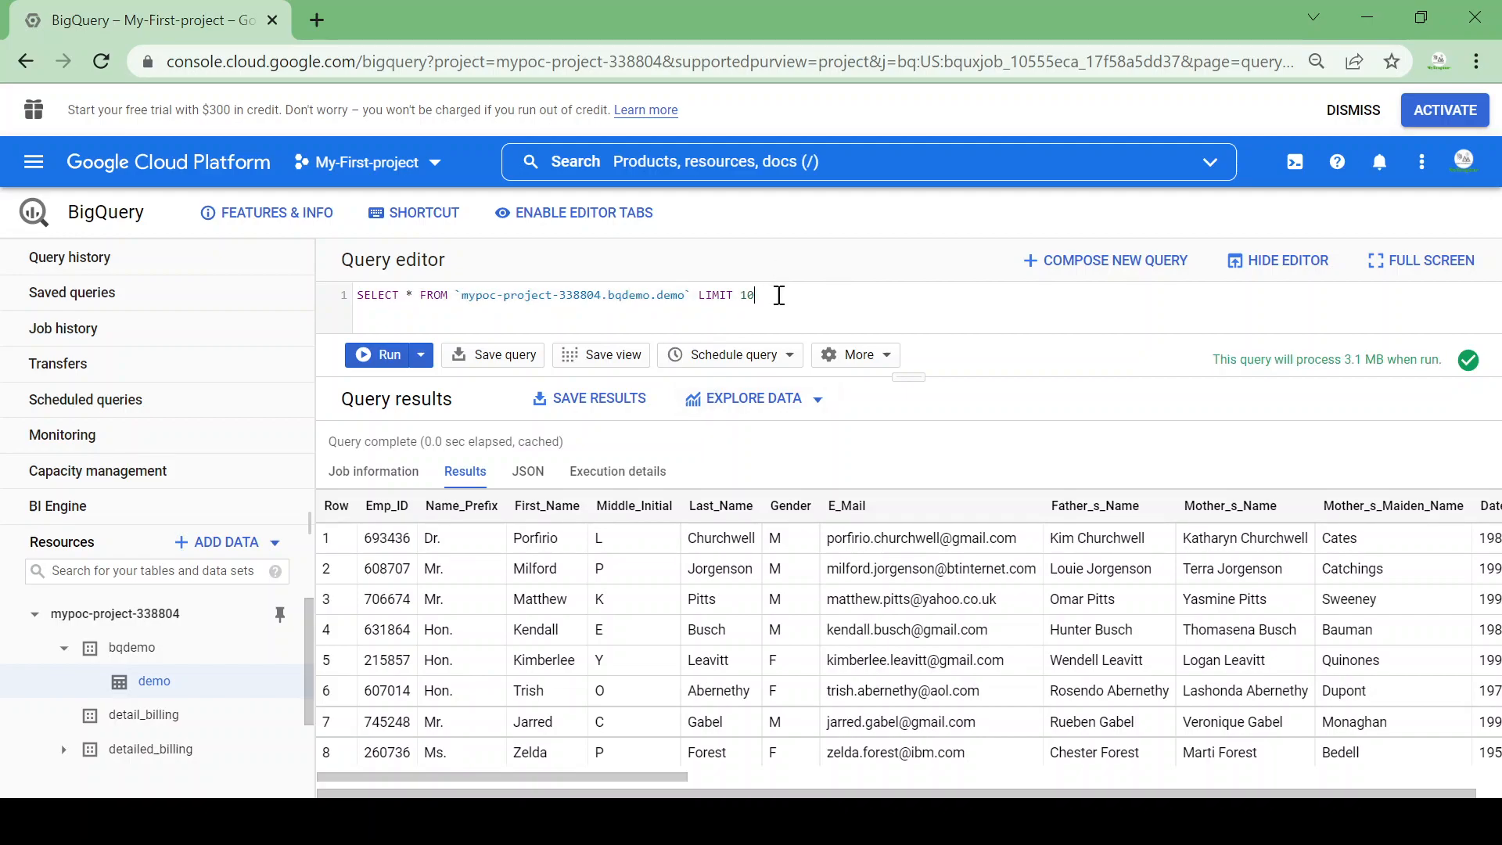
text(0)
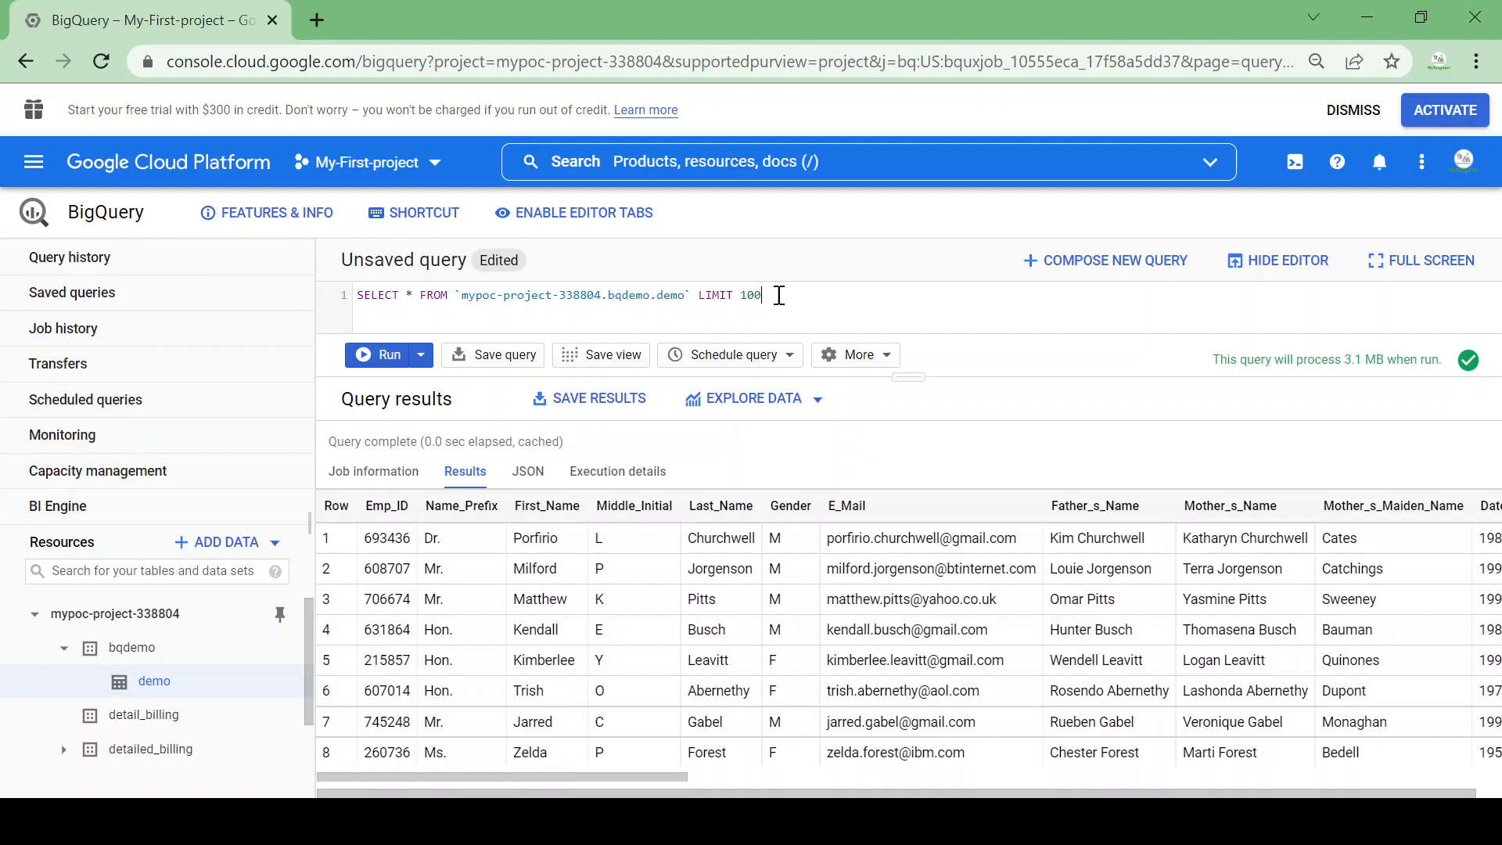
mouse_move(1184, 364)
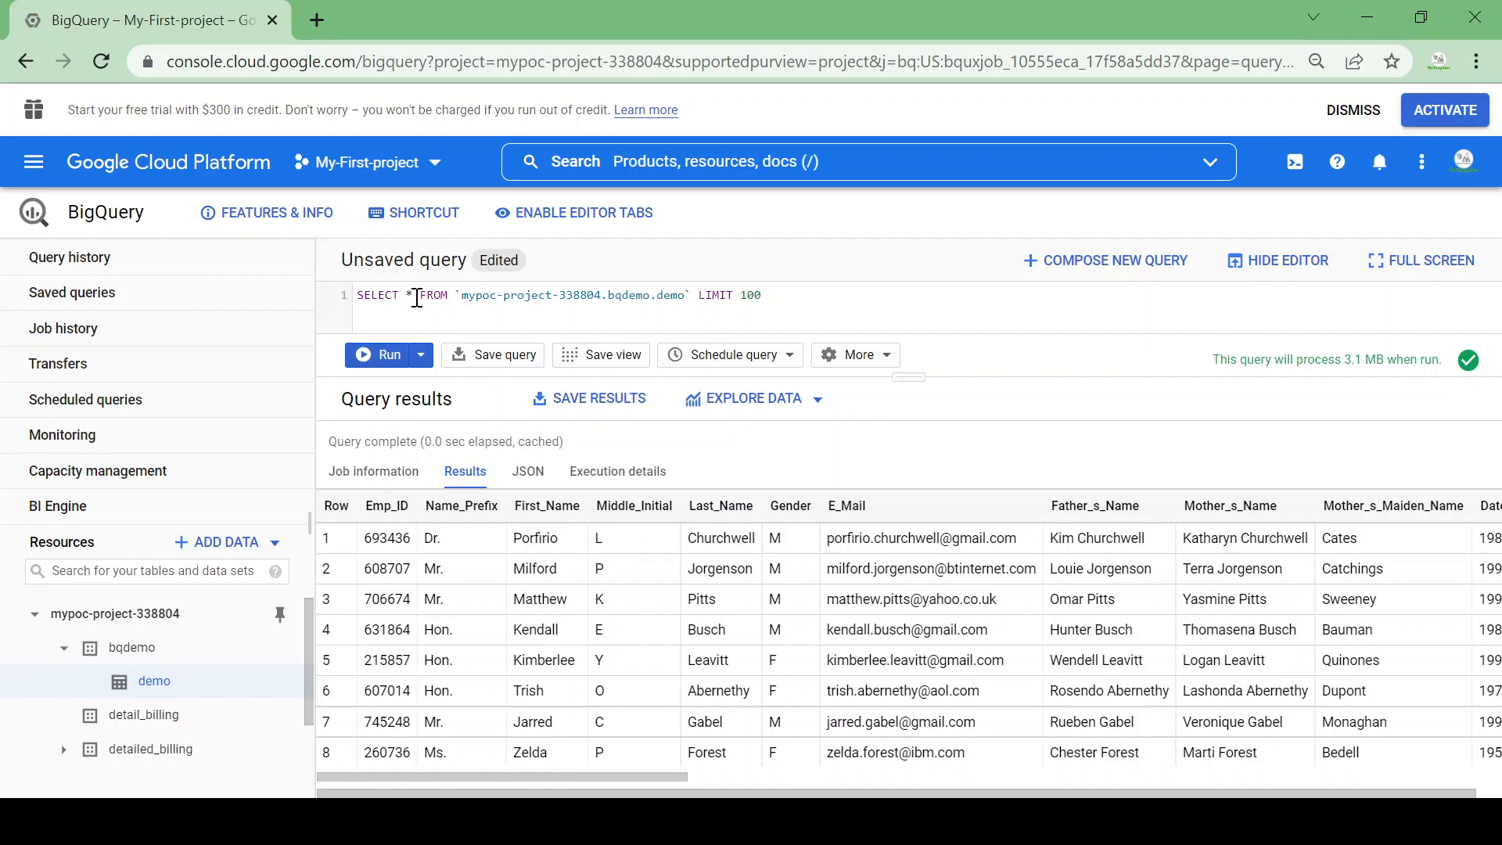
click(765, 295)
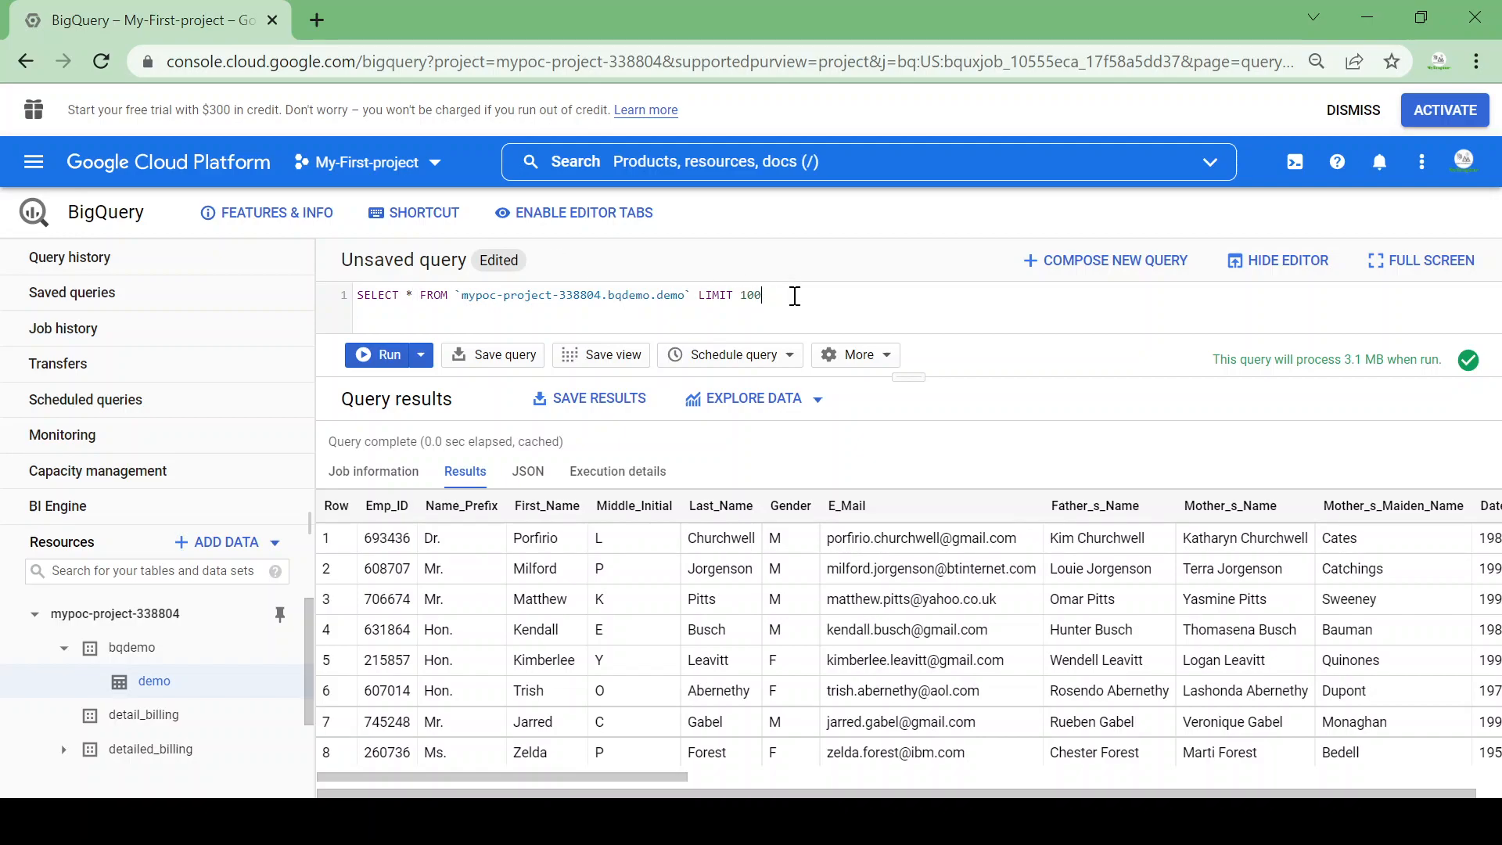
mouse_move(628, 371)
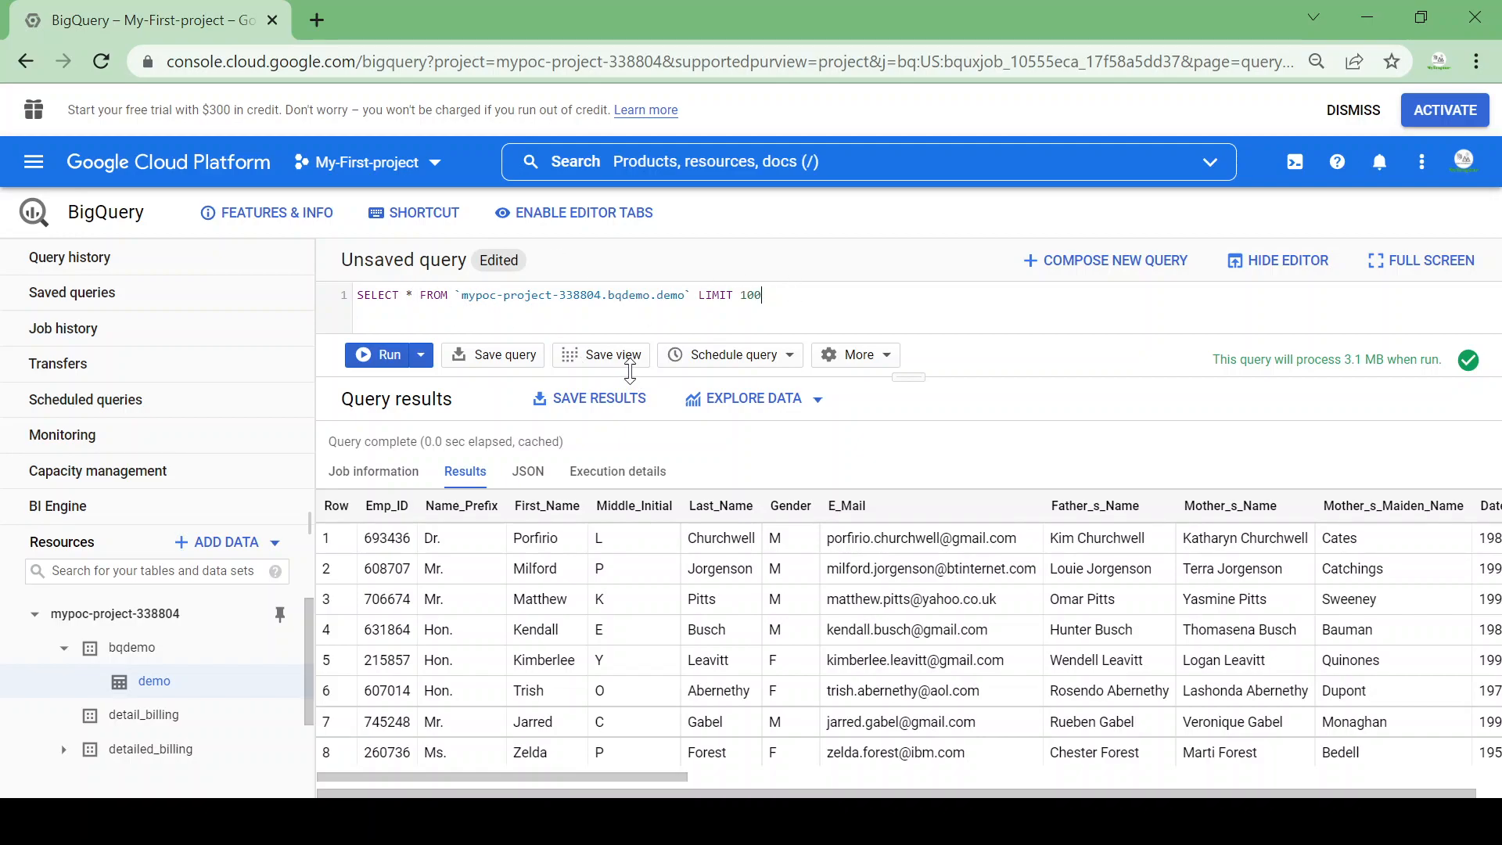
text(00)
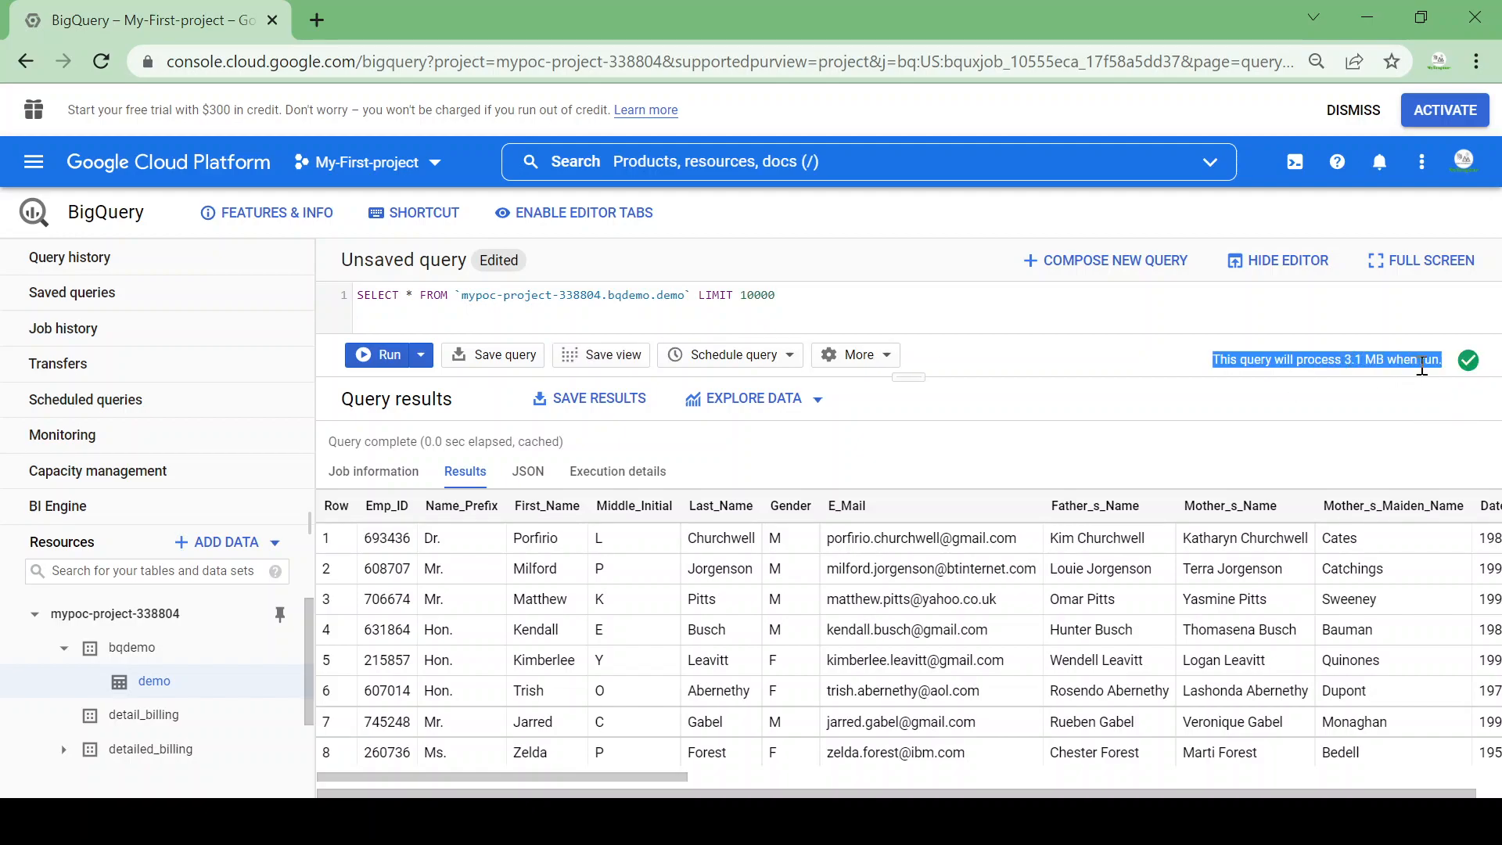
mouse_move(532, 316)
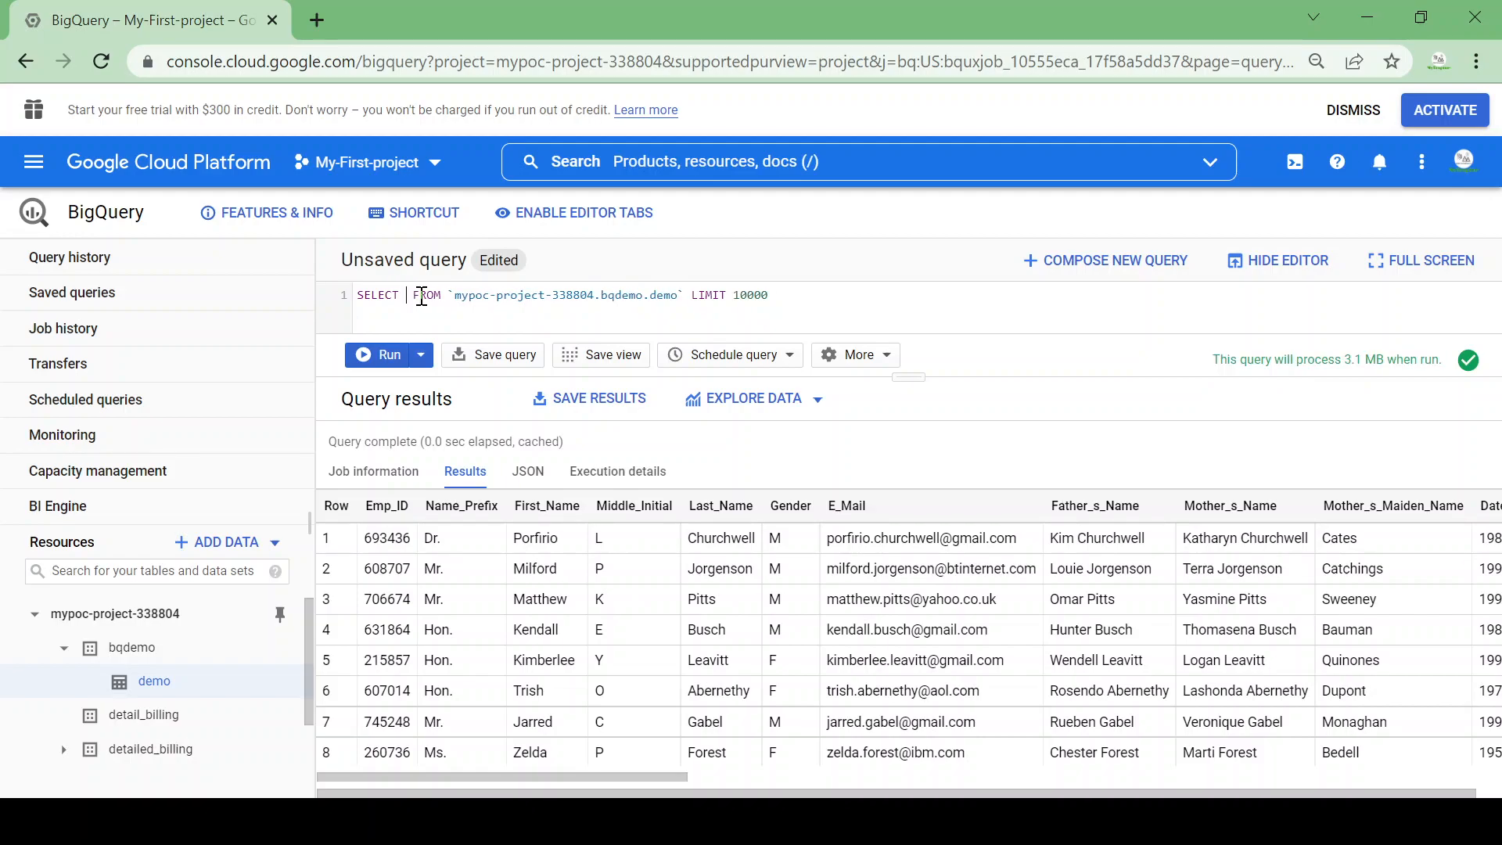
Replace the select list with emp_id,first_name.
text(emp)
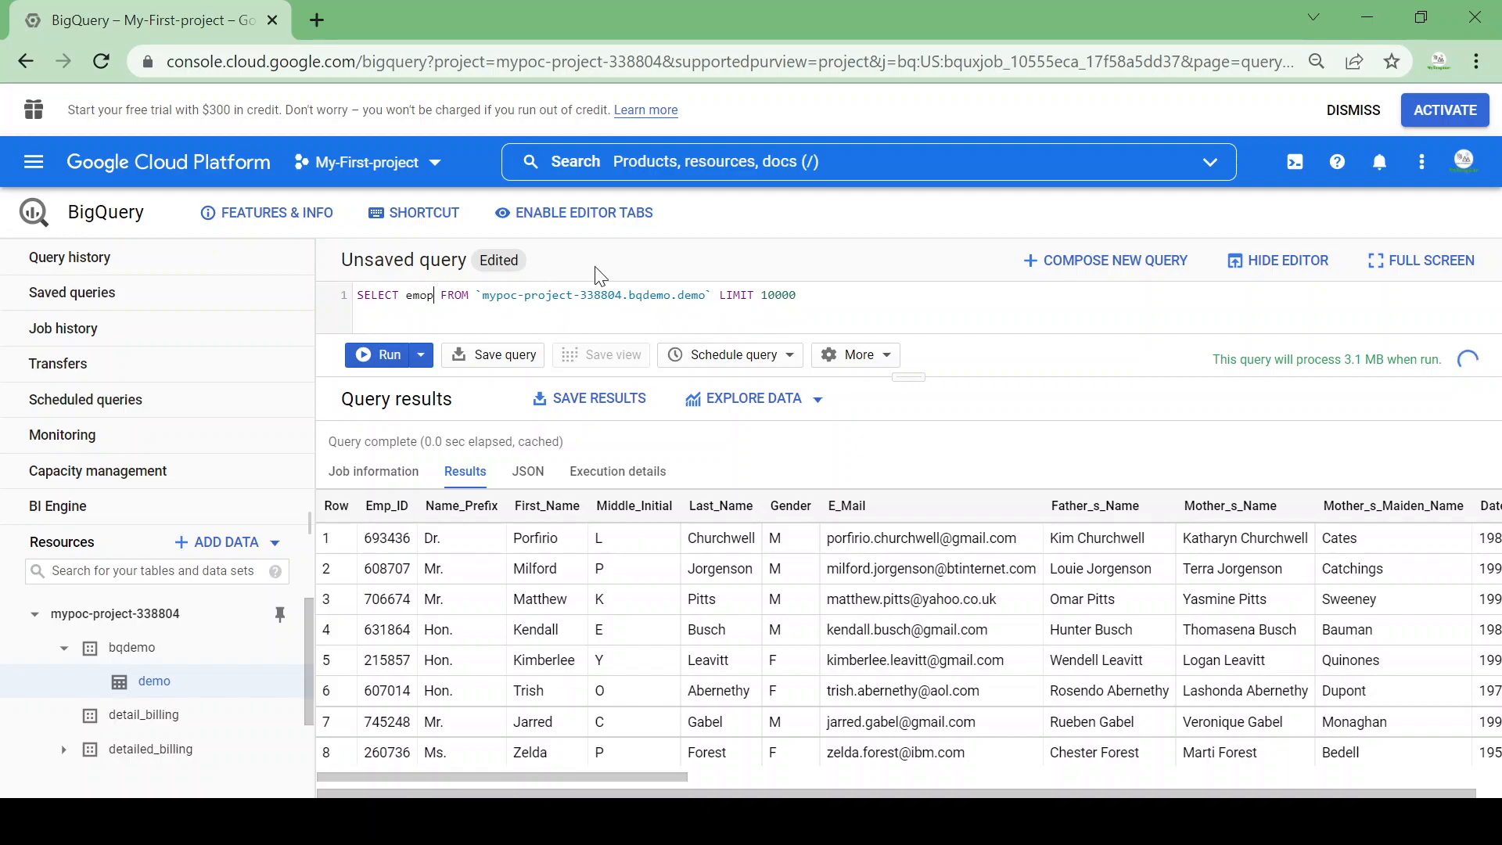
key(Backspace)
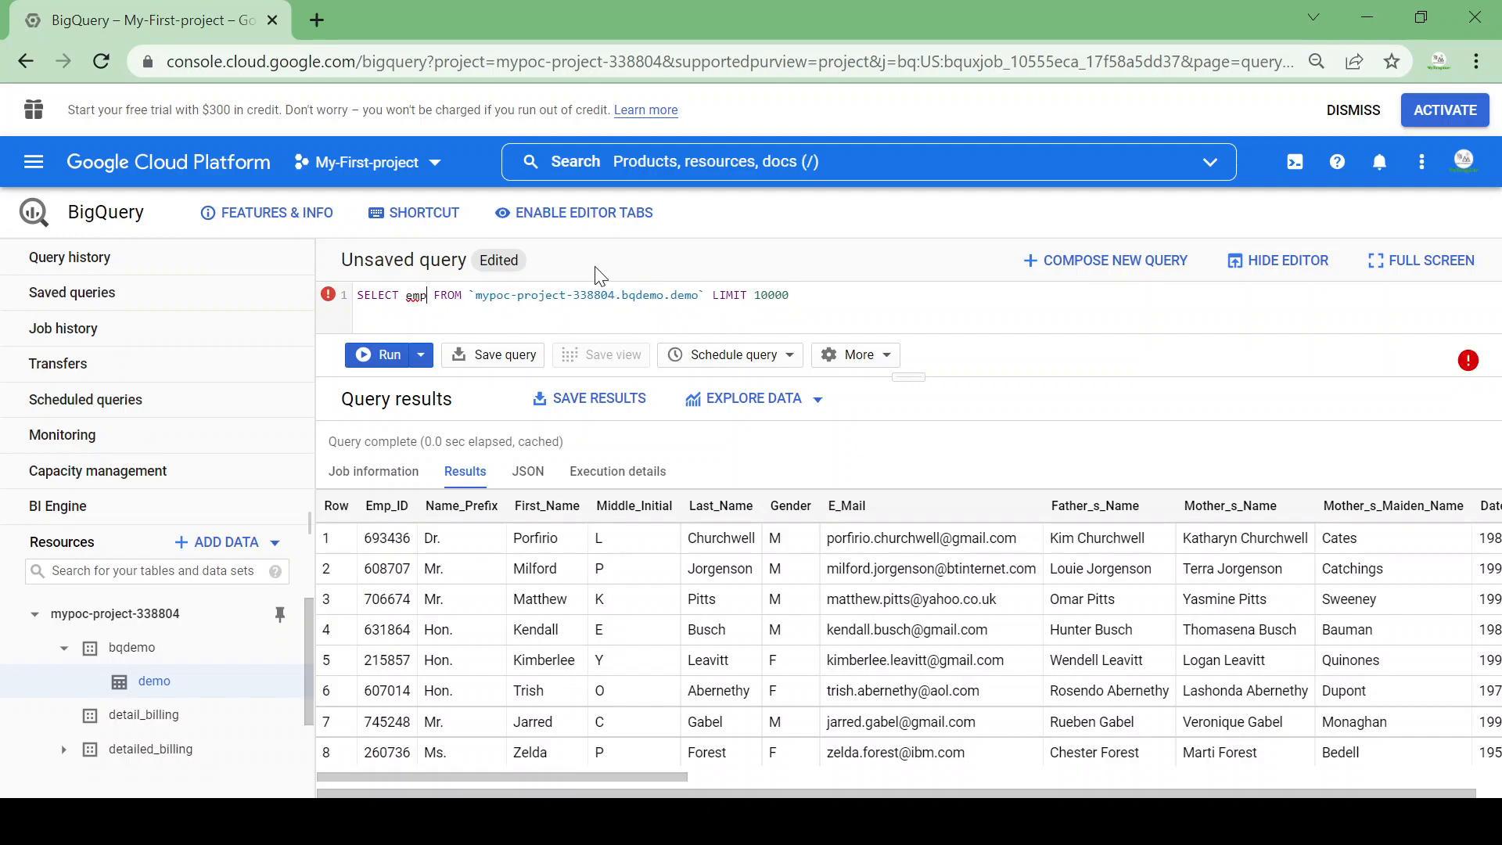
text(_id)
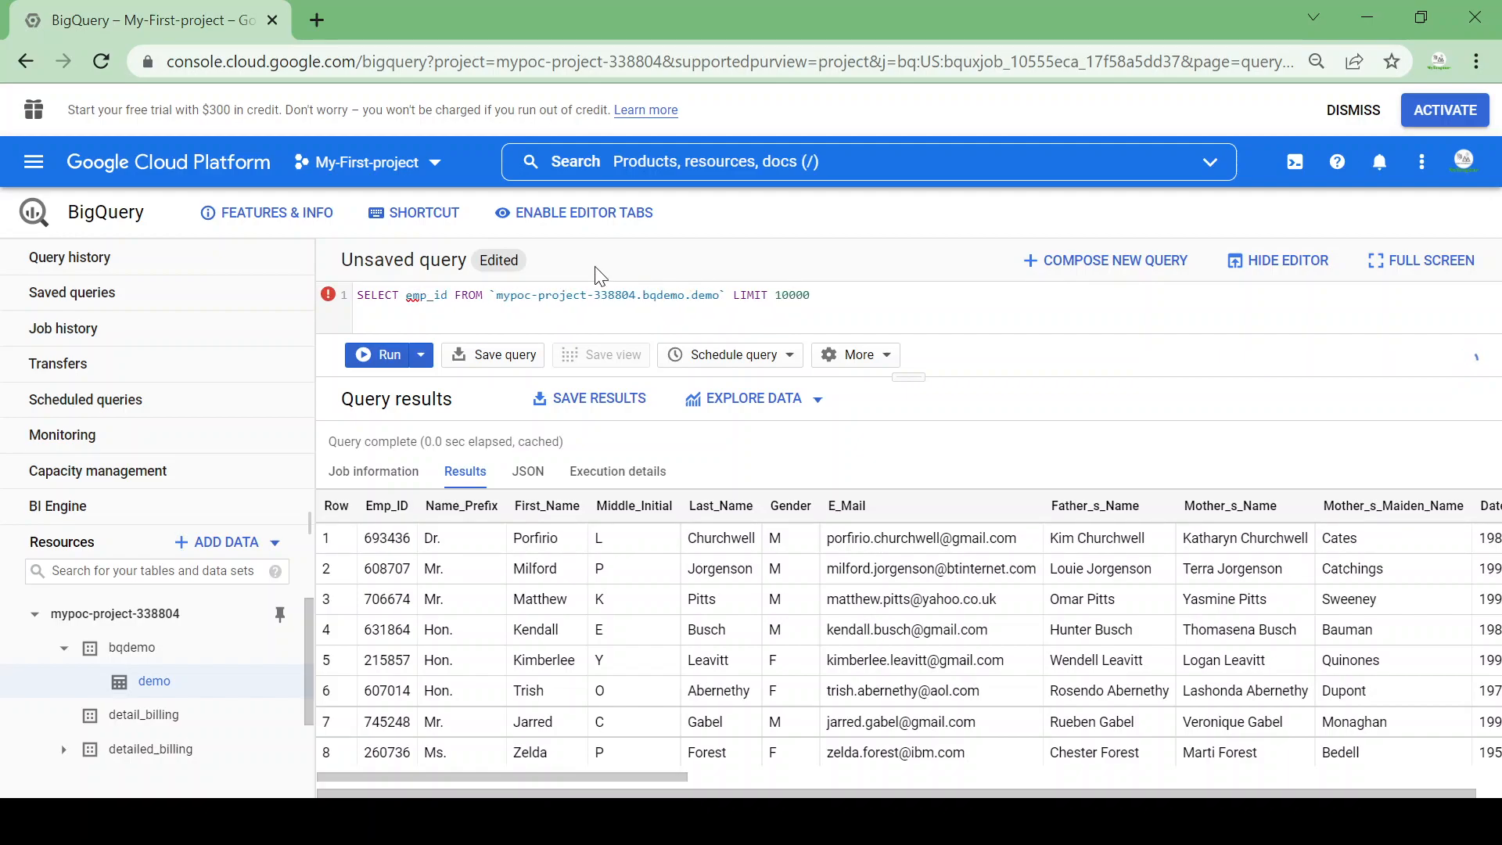
text(,first_name)
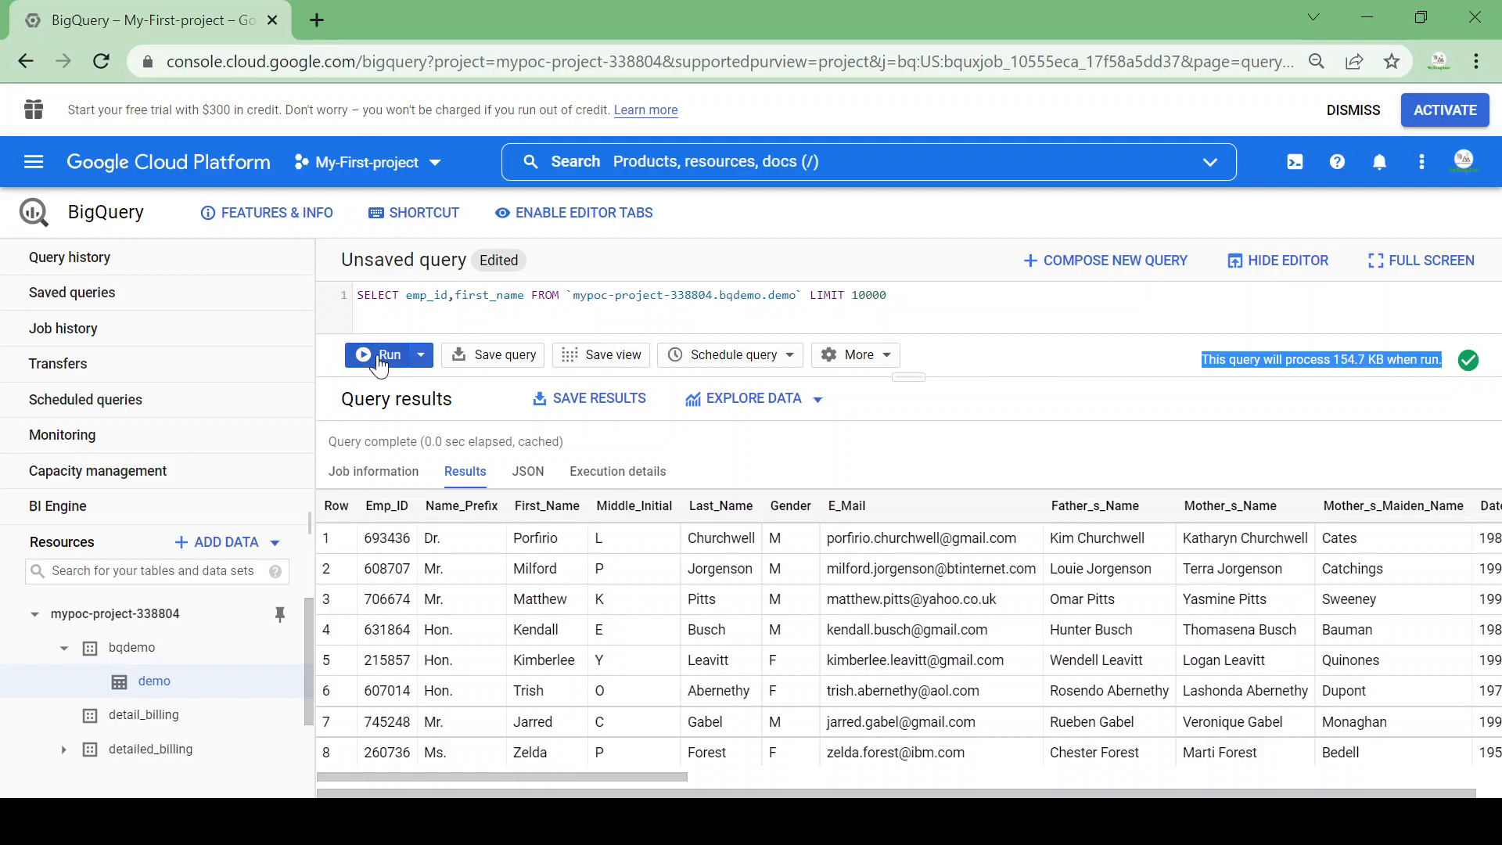
Run the two-column query and highlight its elapsed time (154.7 KB, 0.4 sec).
click(387, 355)
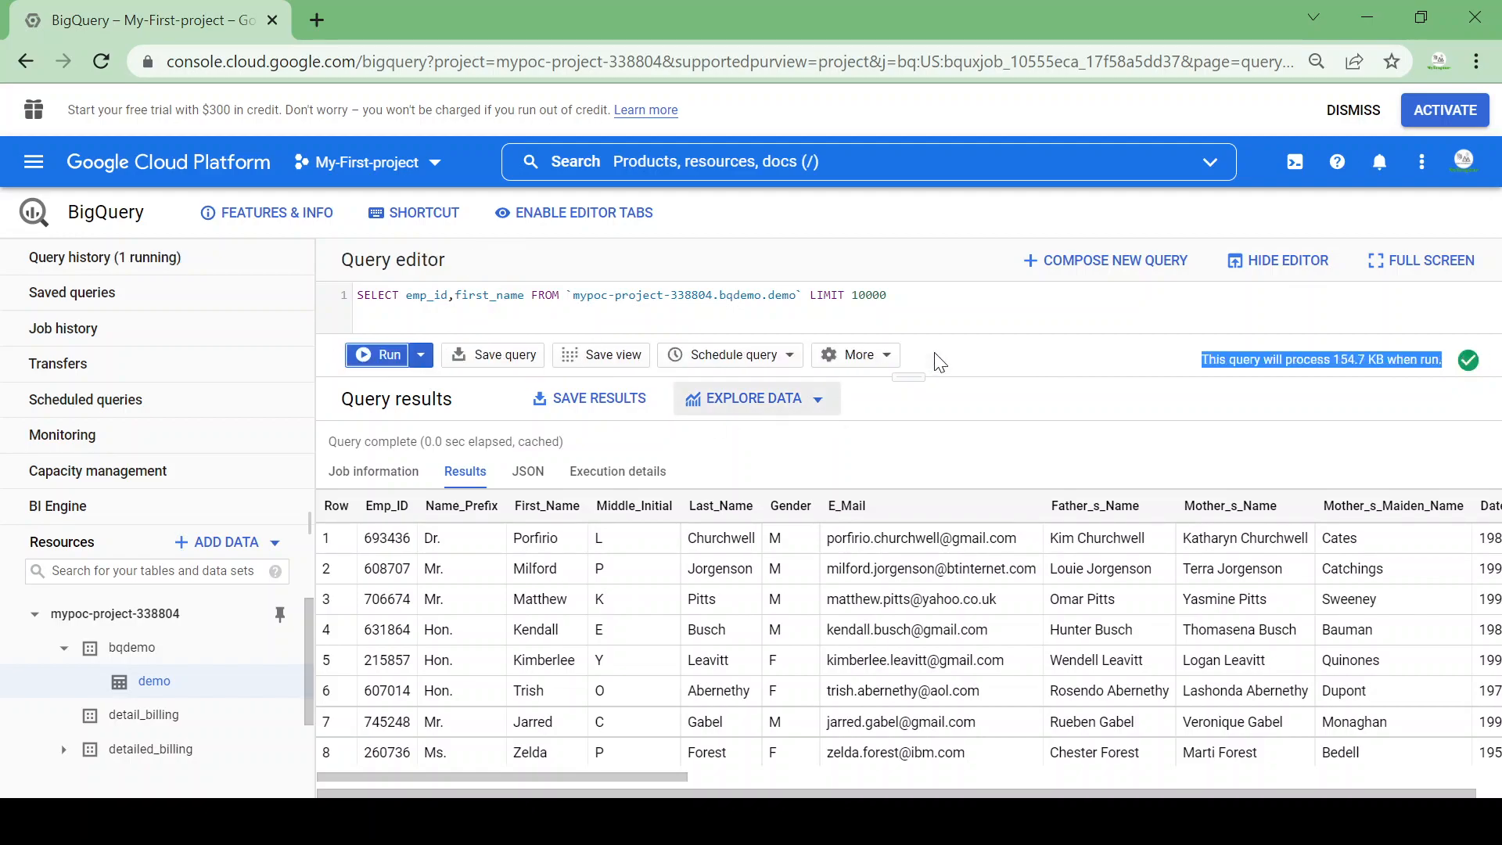
click(386, 355)
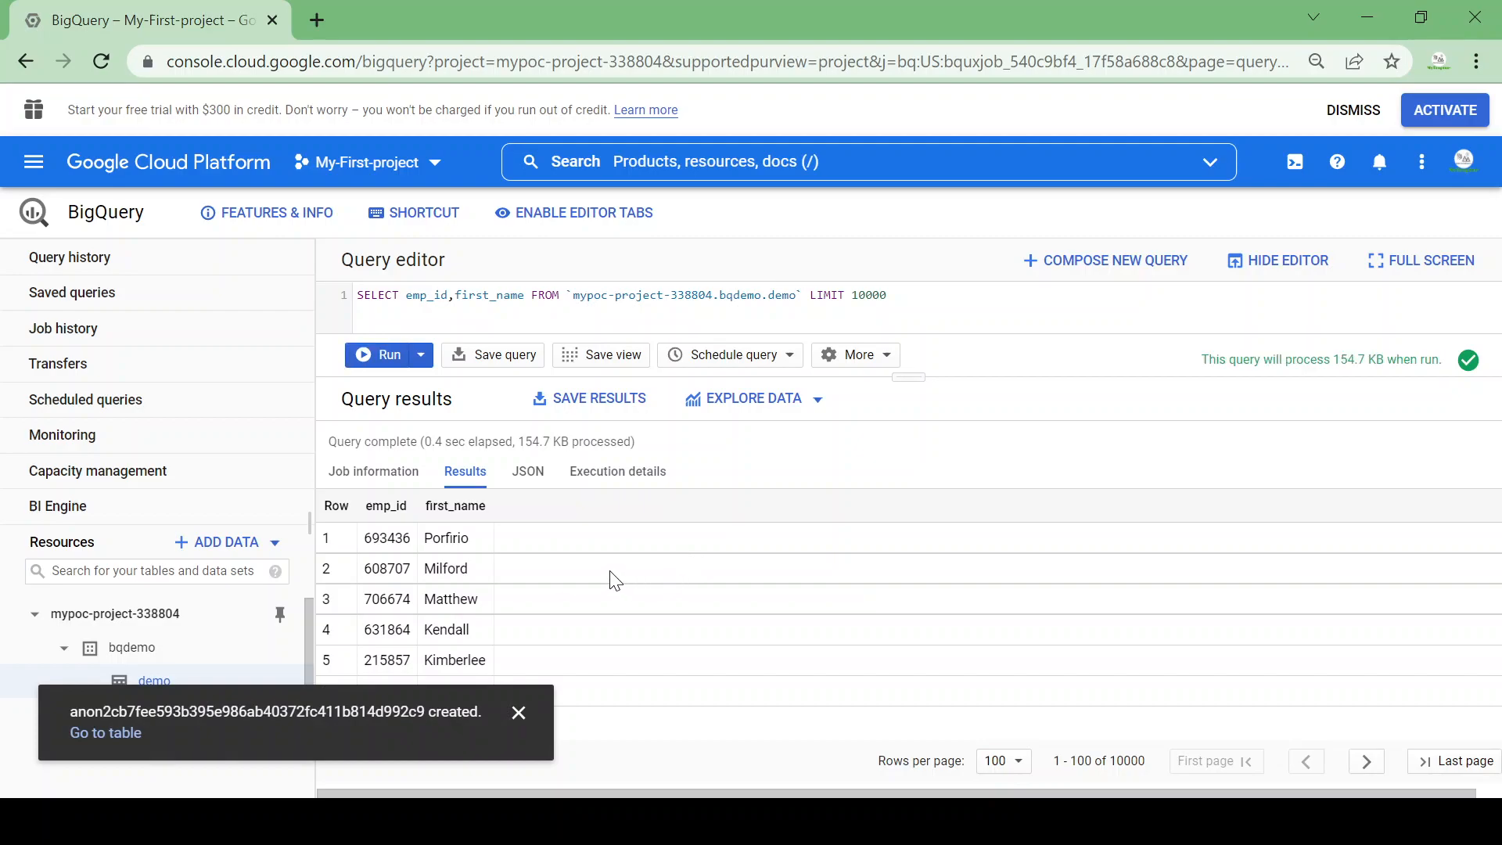
click(517, 713)
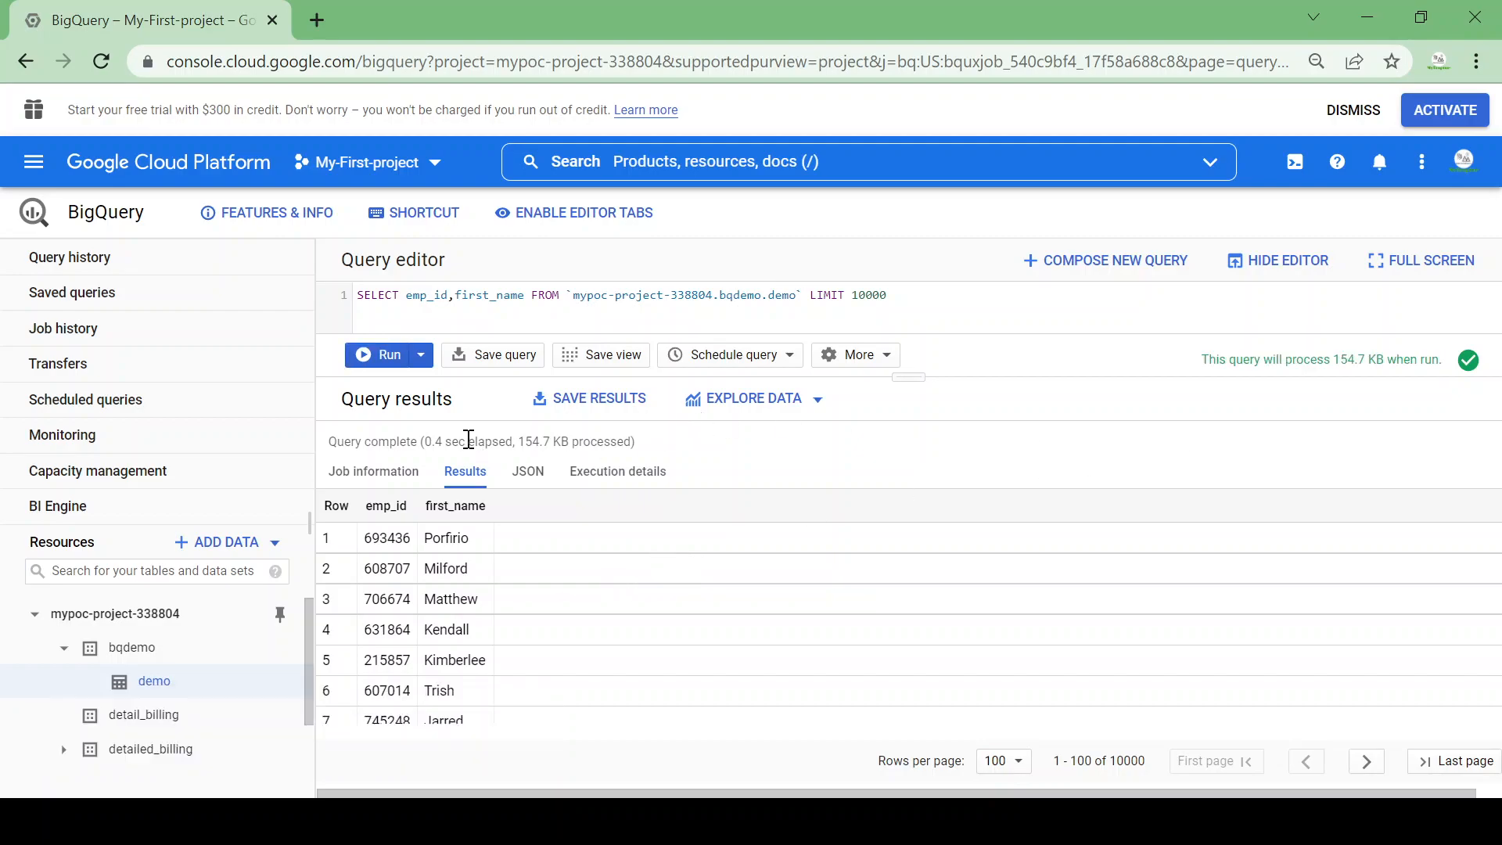
triple_click(480, 441)
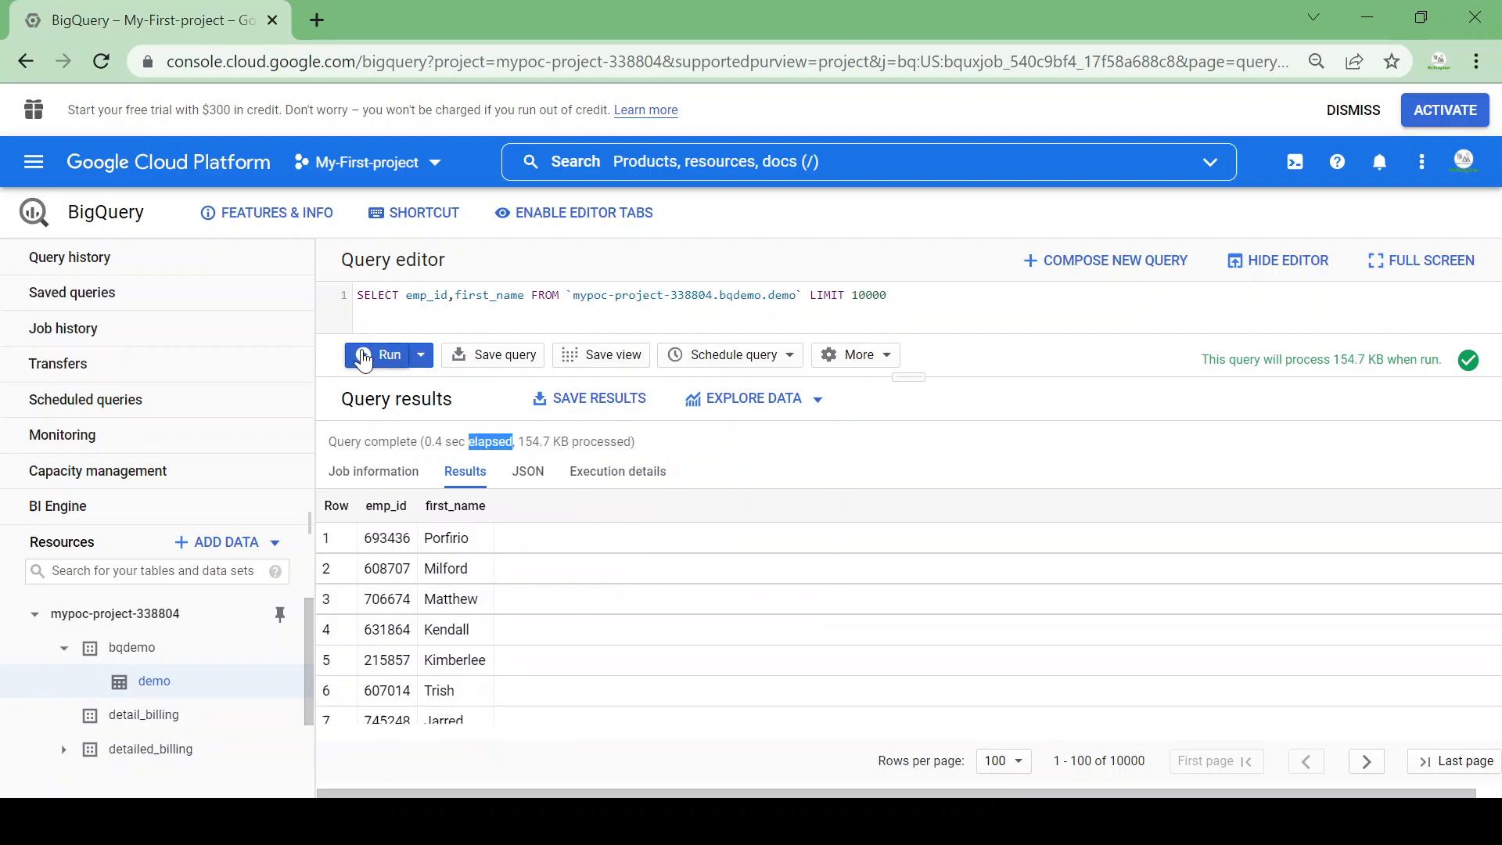
Rerun the emp_id, first_name query so it completes in 0.0 sec from cache.
click(388, 355)
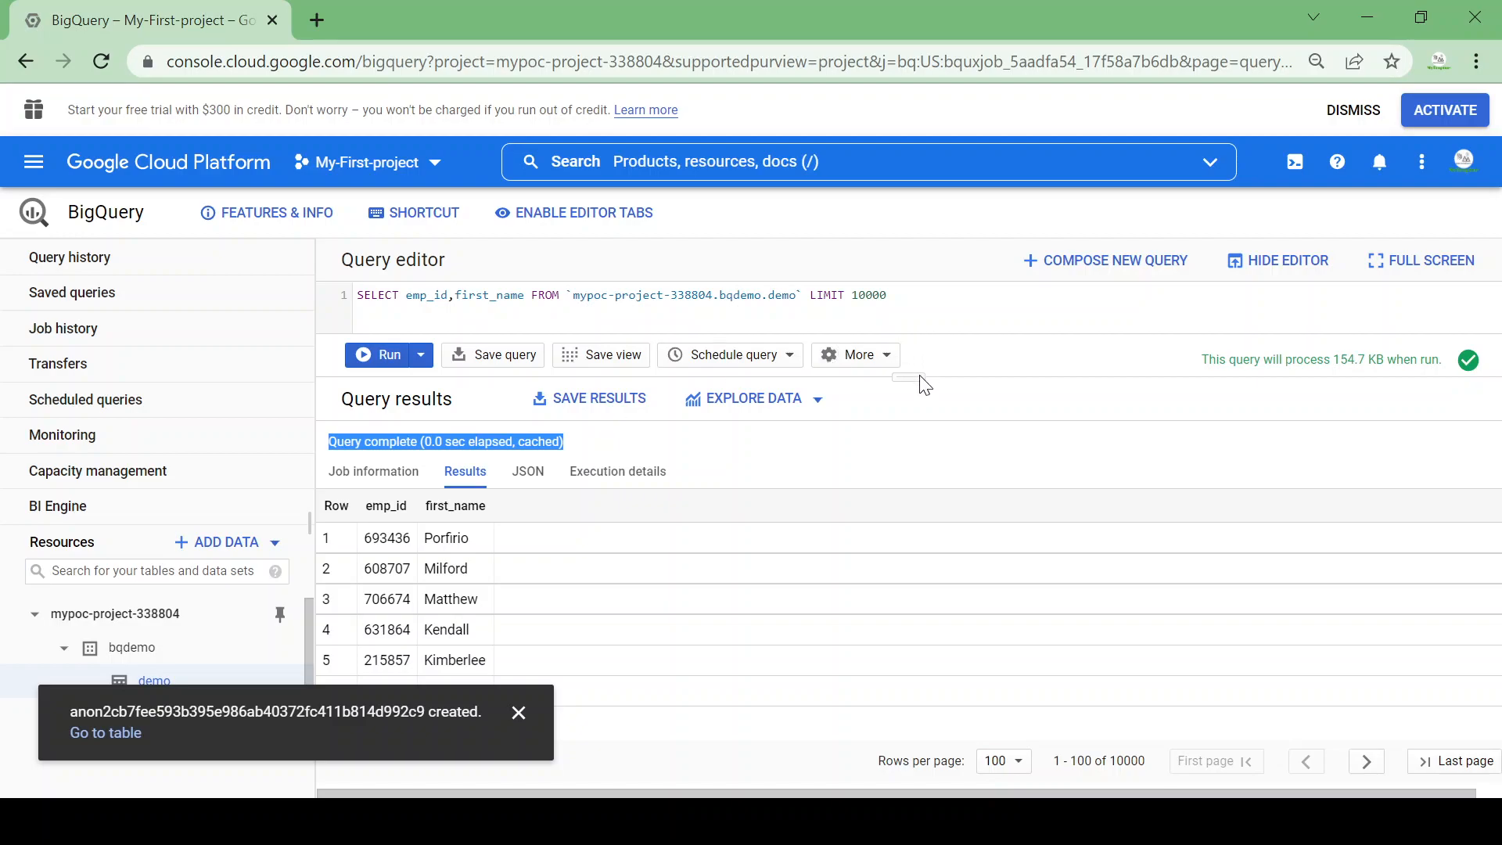
click(518, 713)
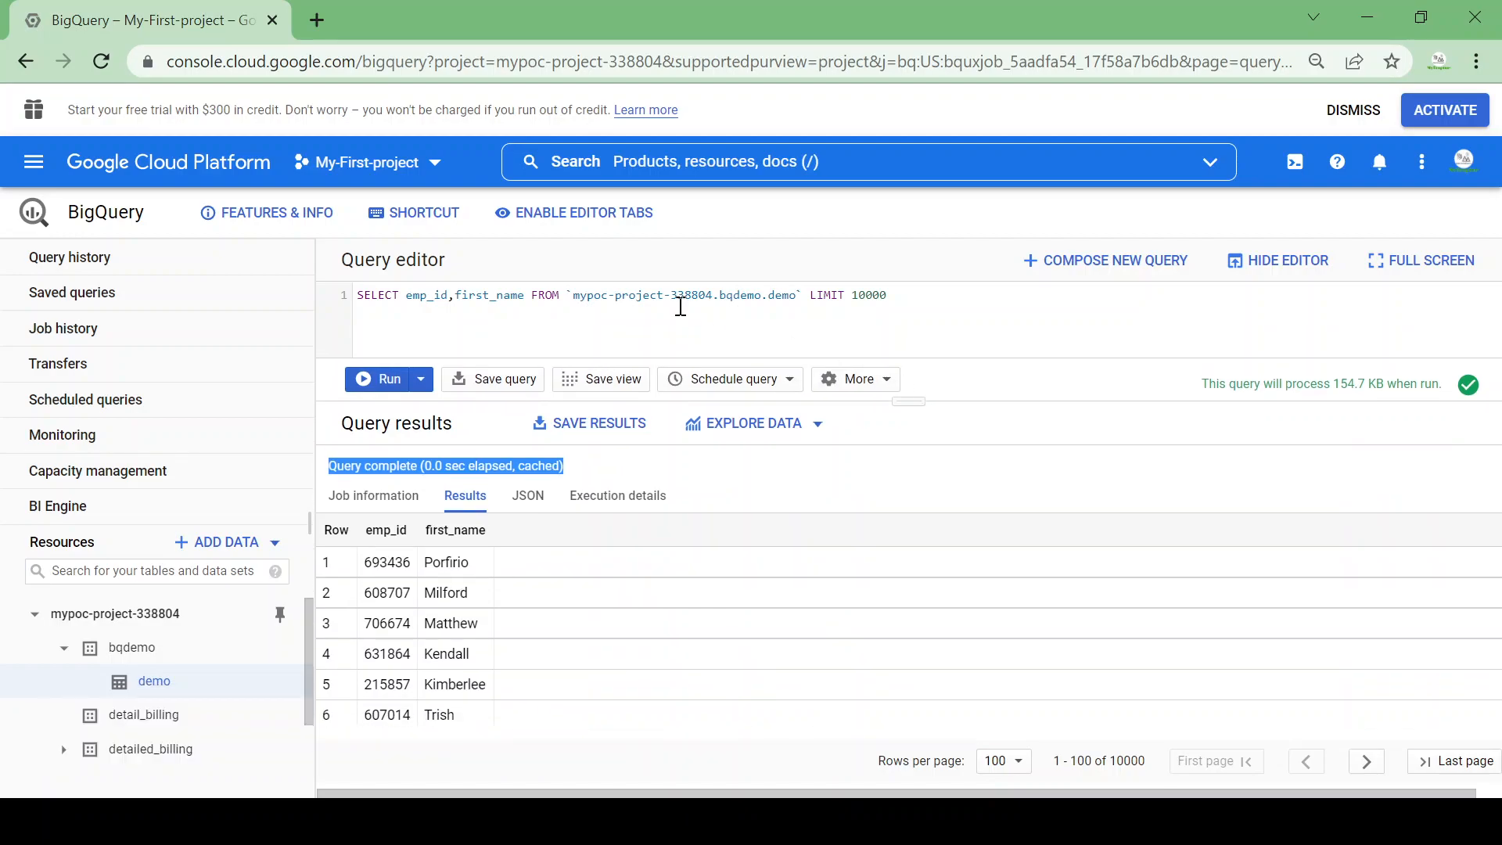